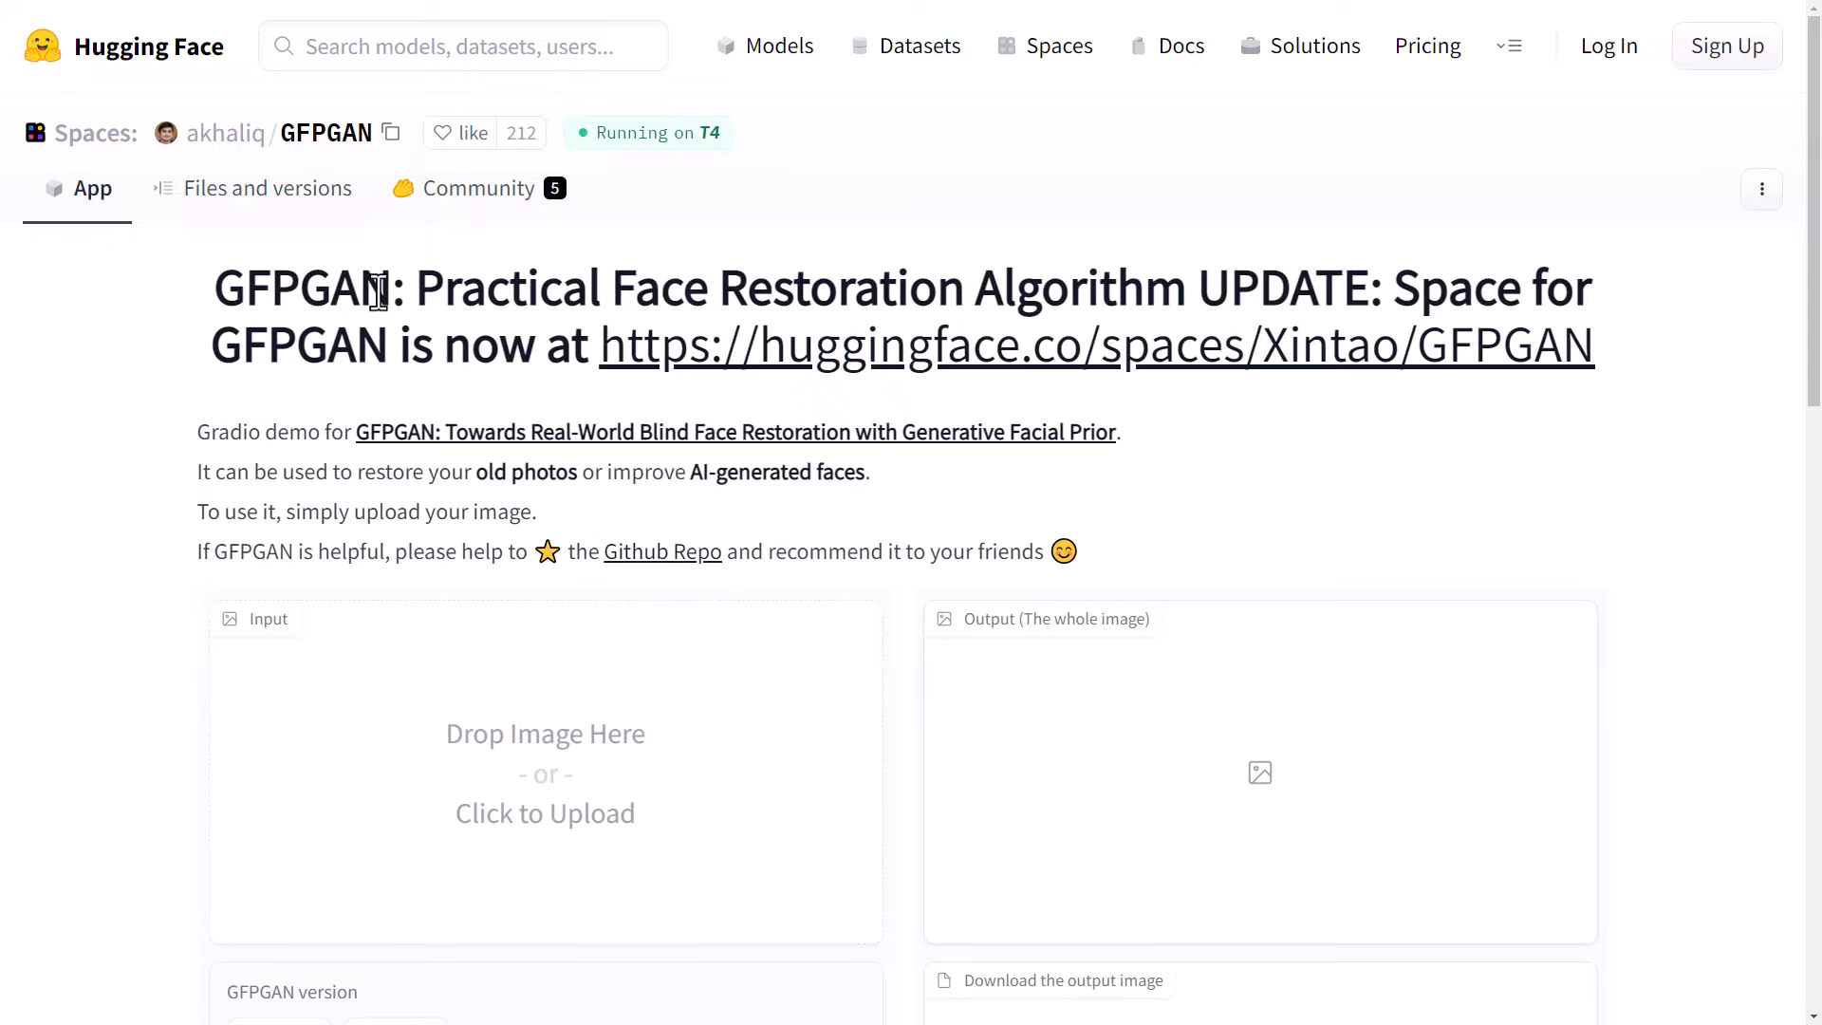
Scroll down the GFPGAN Space to its image upload box.
scroll("down", 3)
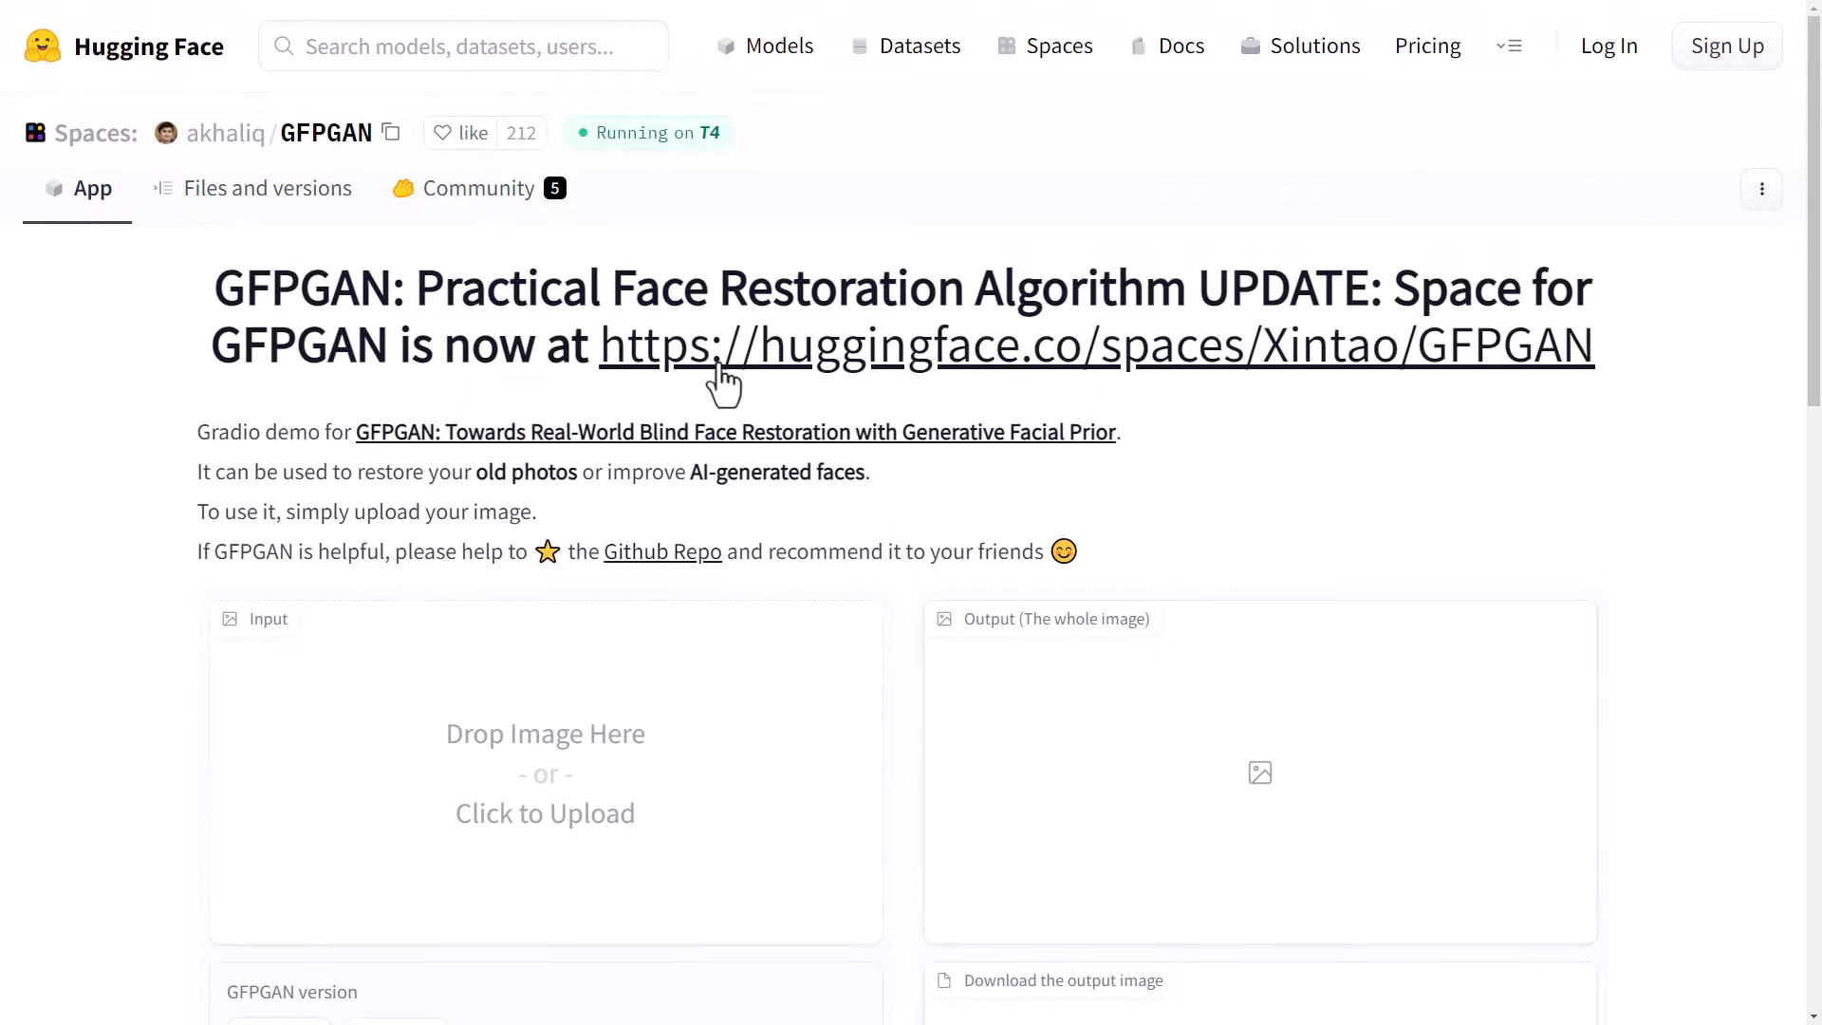
scroll("down", 3)
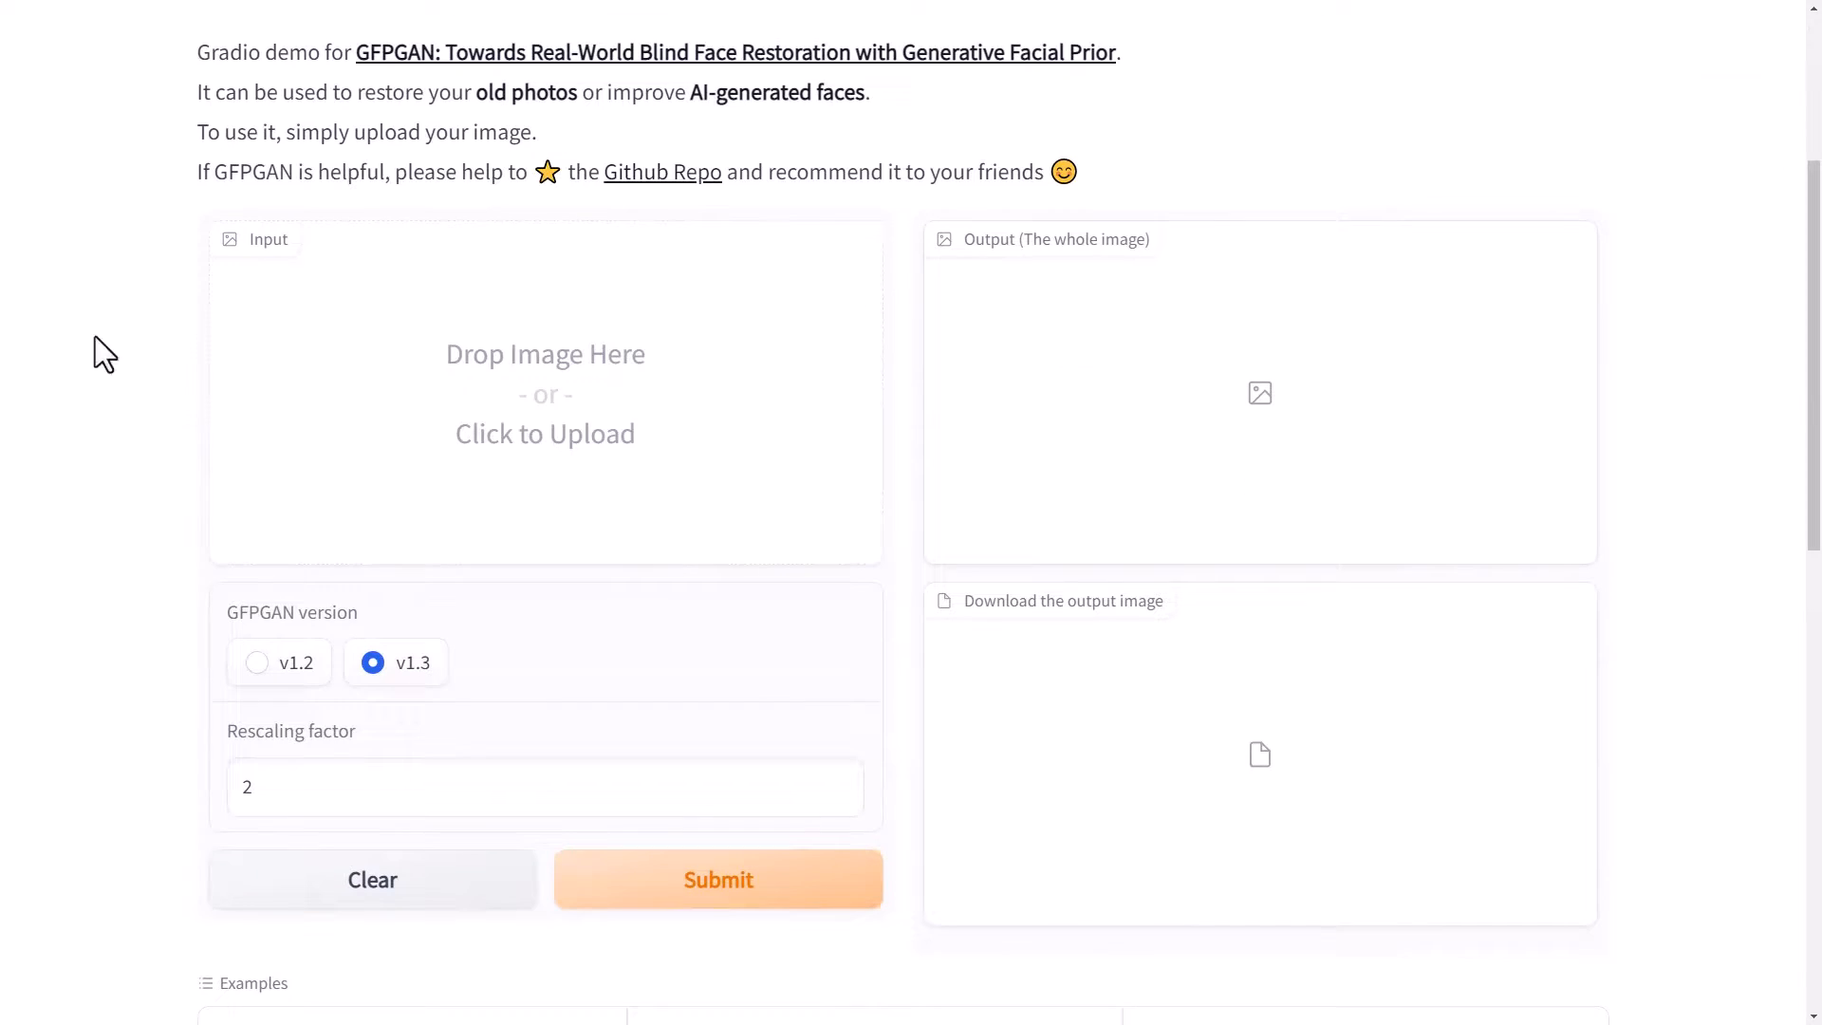
mouse_move(591, 372)
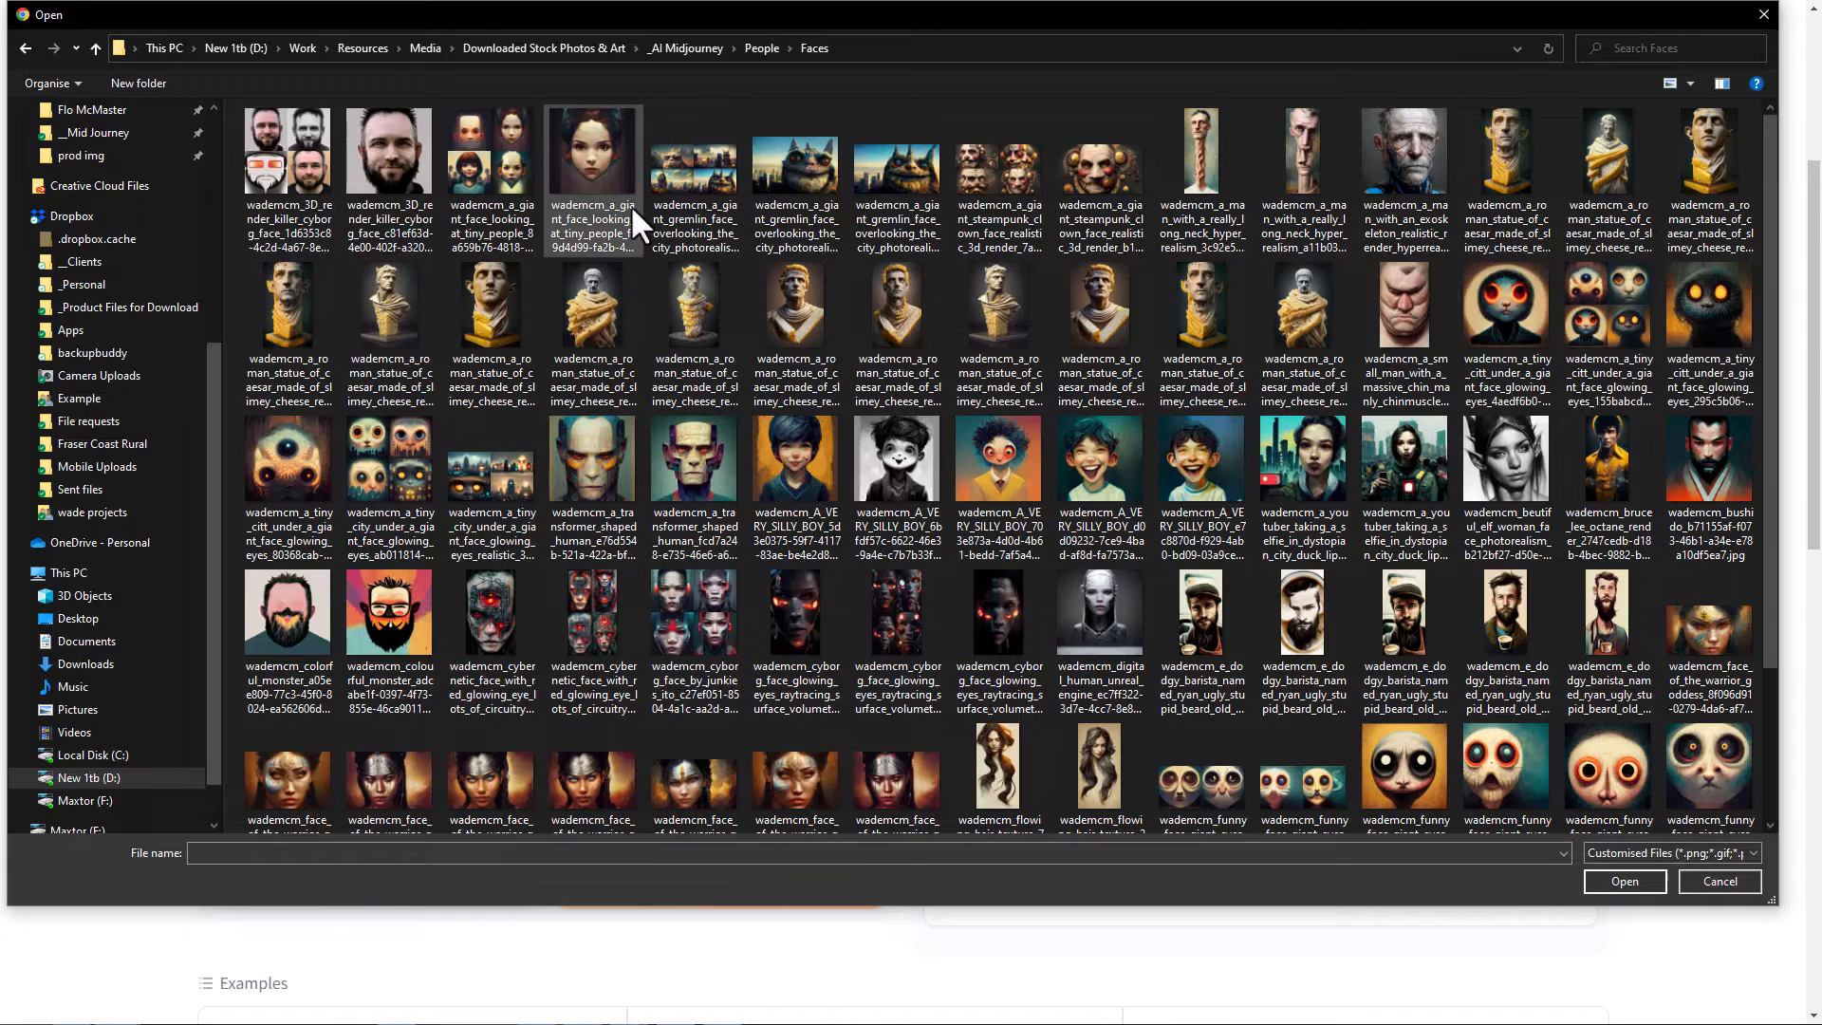
Upload the blue-haired girl portrait, set rescaling factor to 2, and submit for restoration.
left_click(1624, 881)
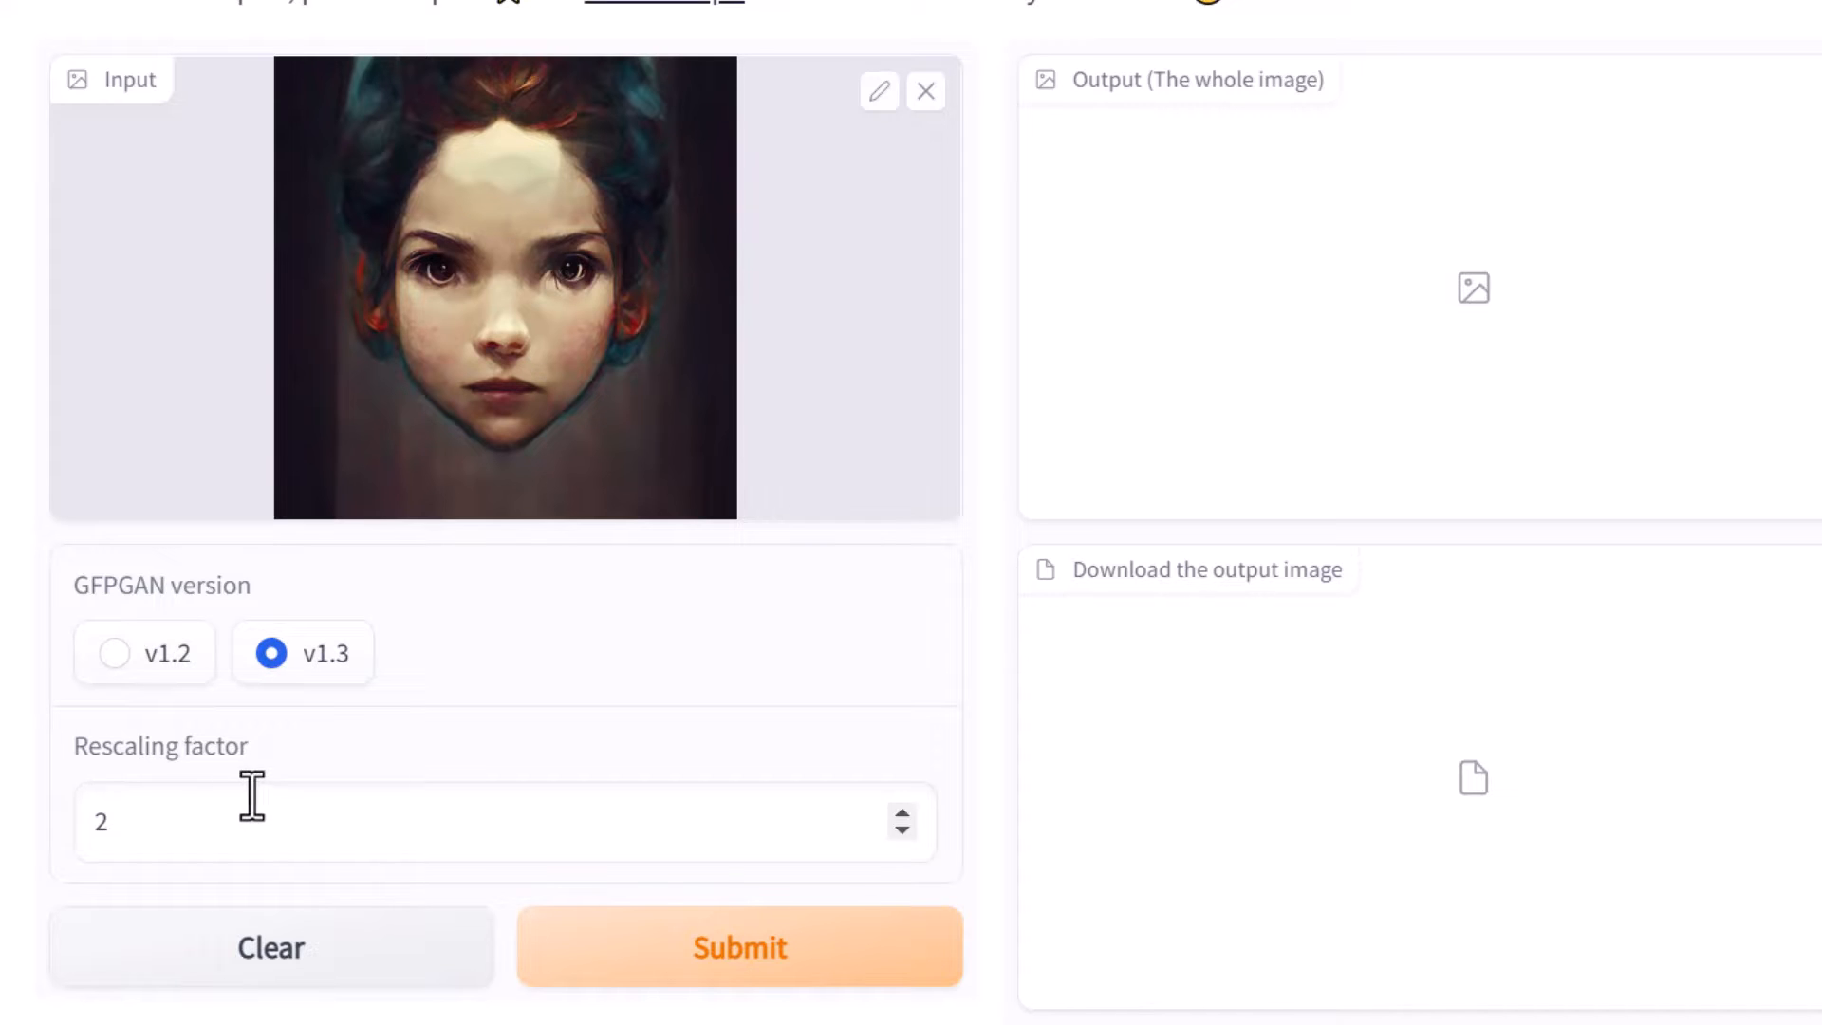
left_click(904, 811)
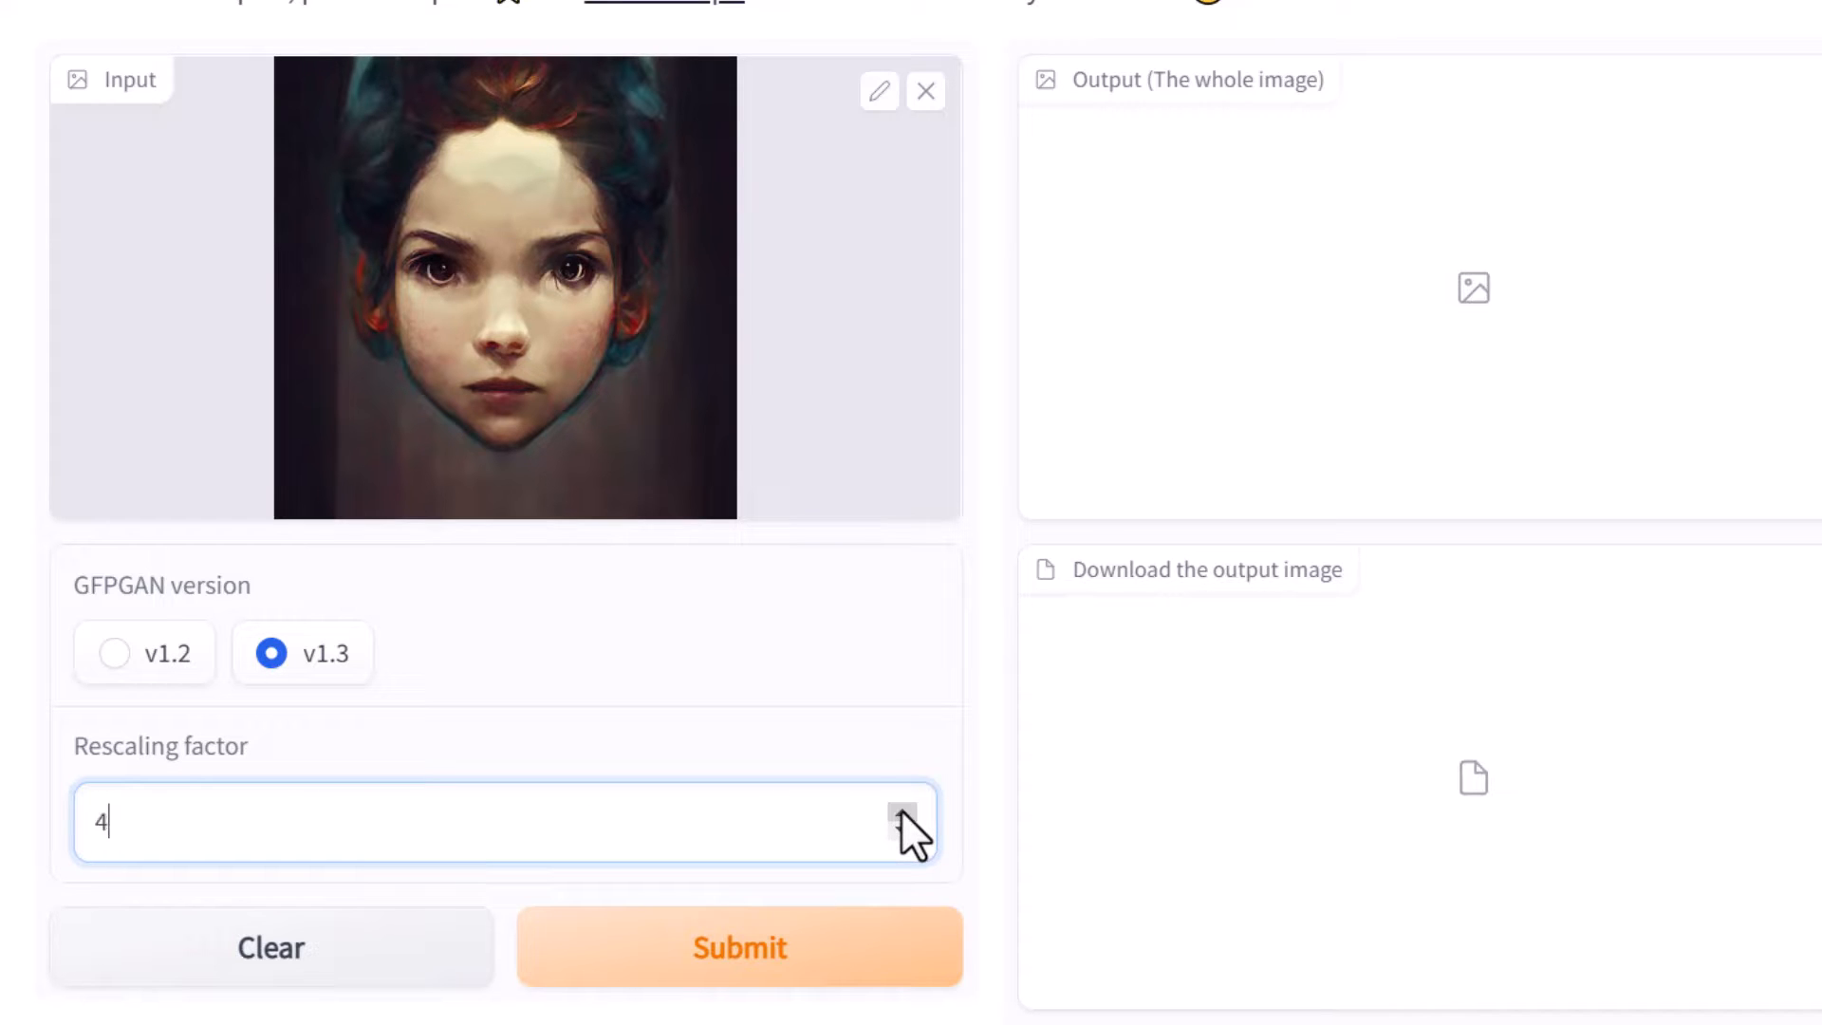
left_click(901, 835)
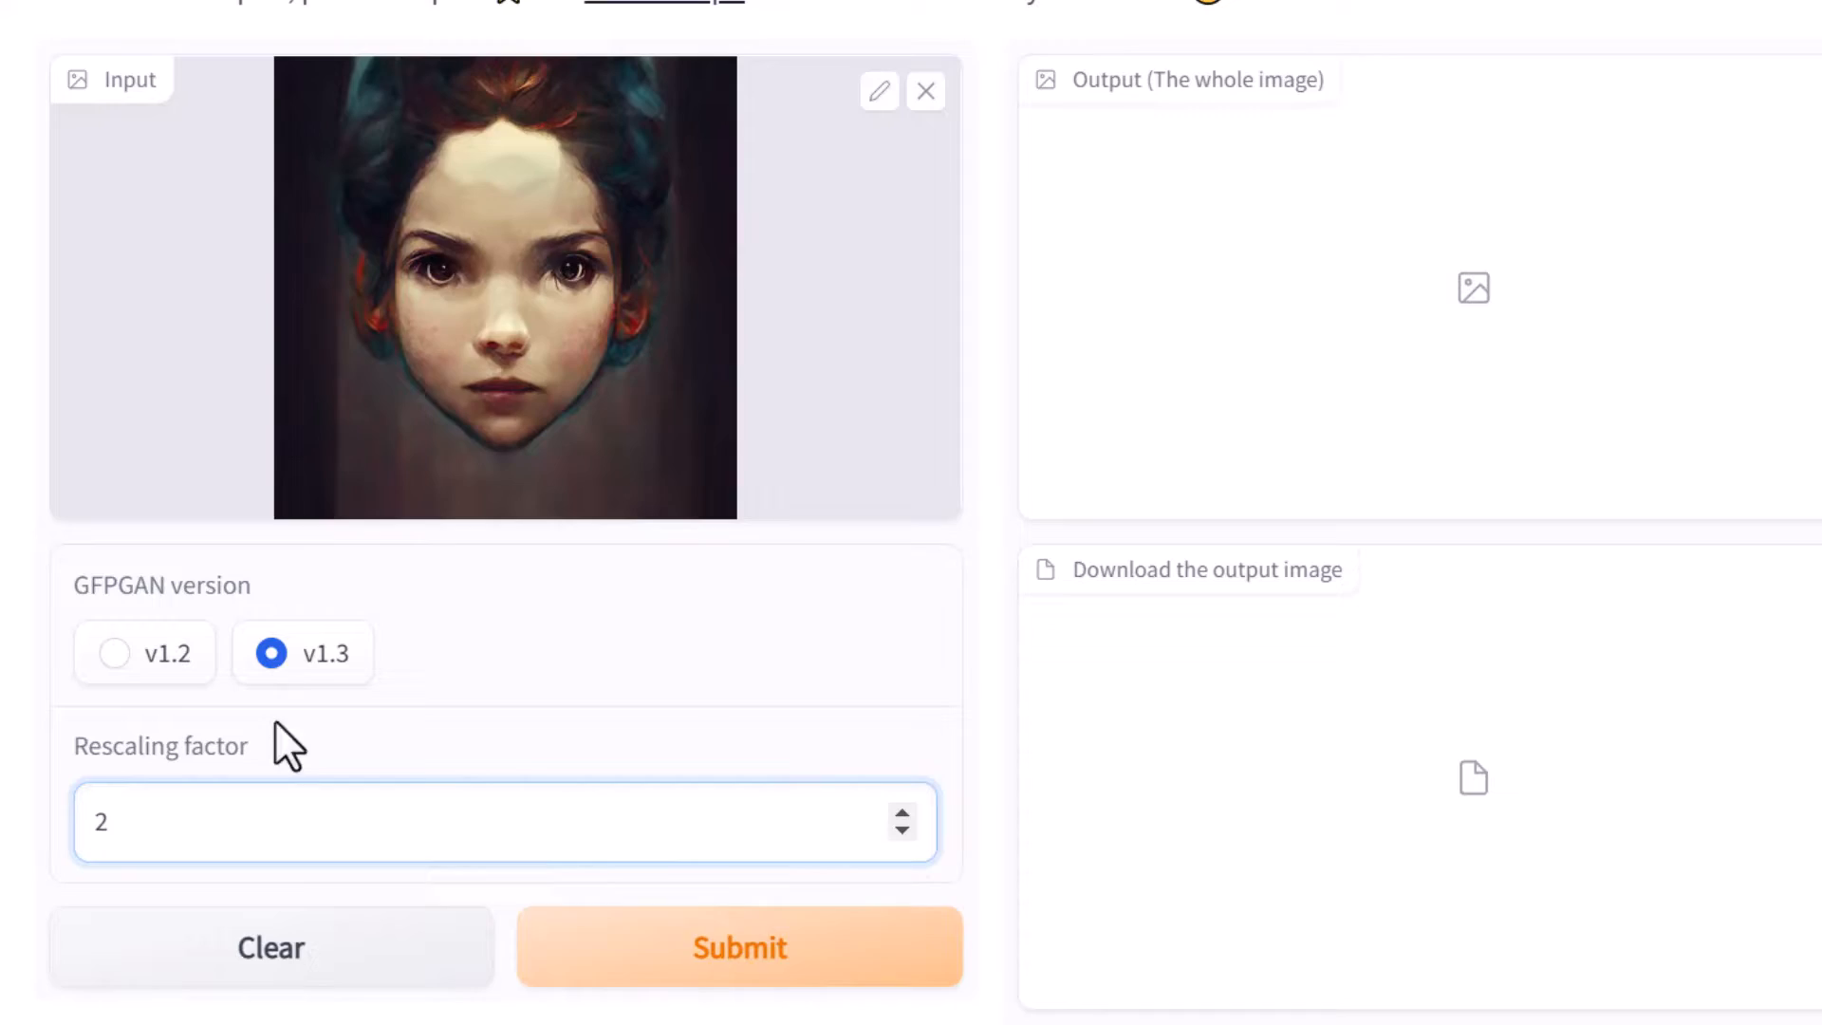
left_click(740, 946)
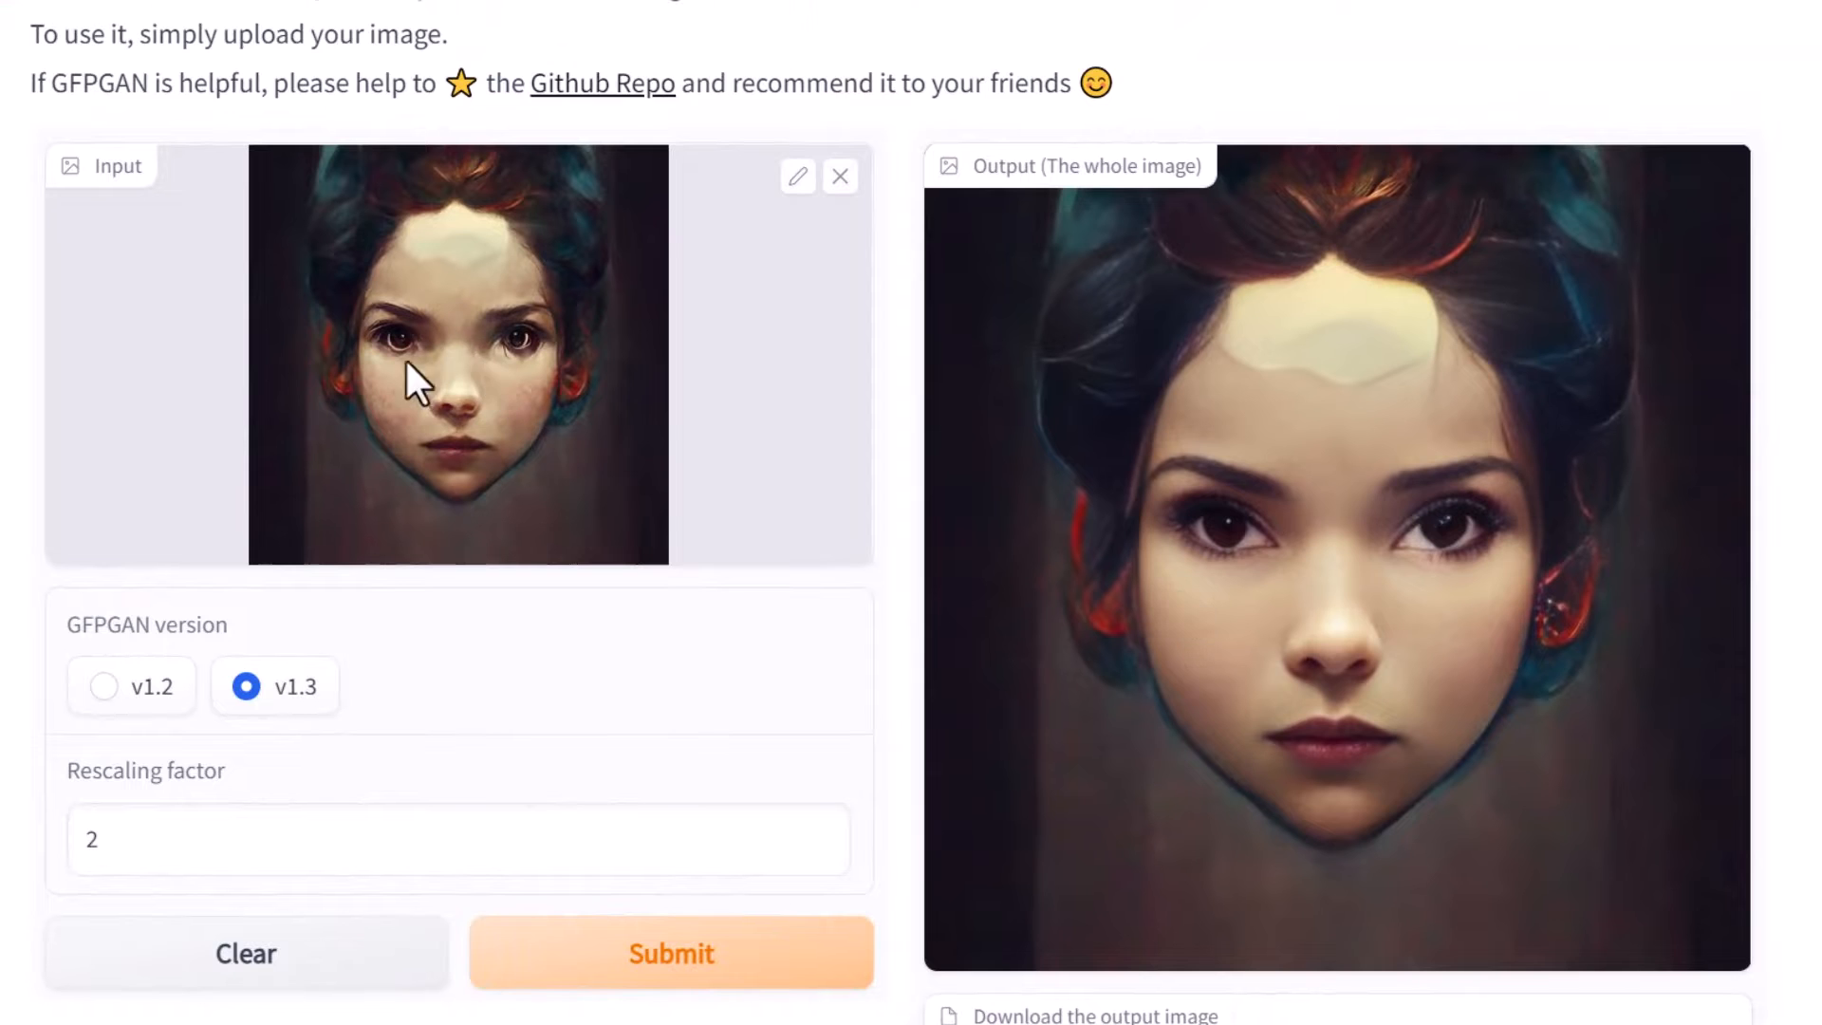
Download the restored out.jpg into the Faces folder.
scroll("down", 3)
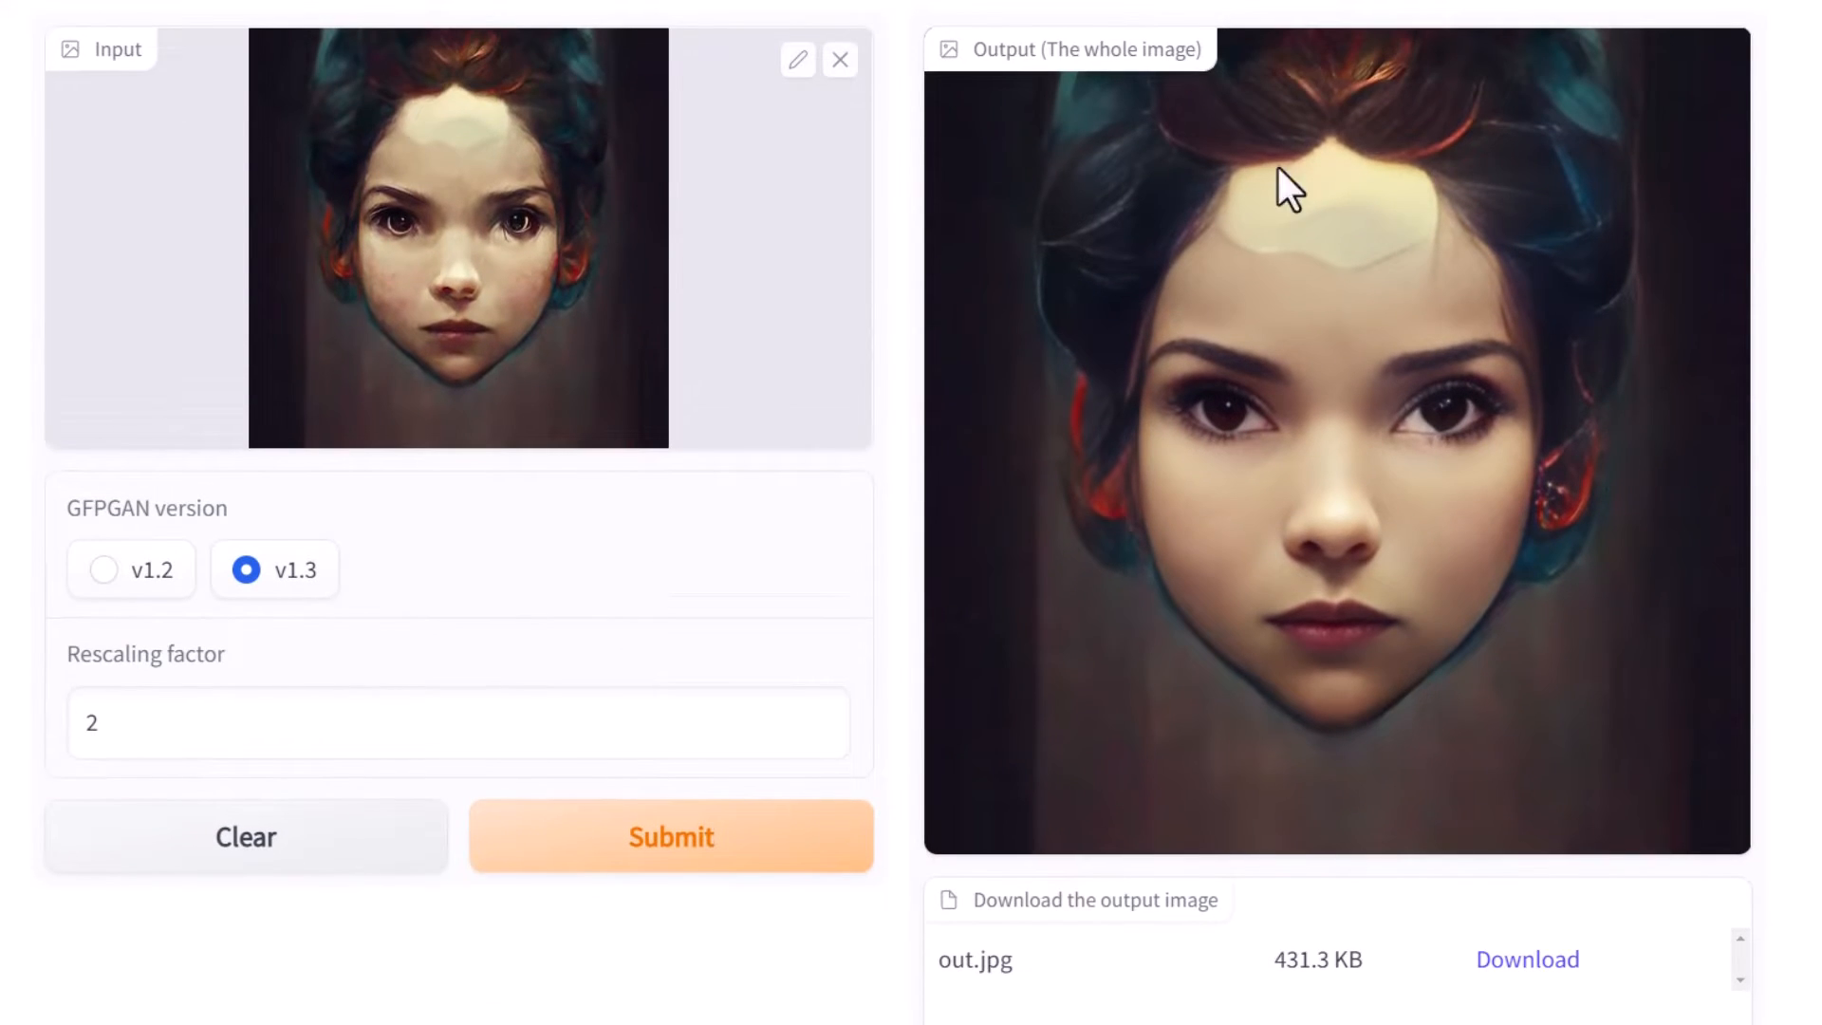
mouse_move(1377, 91)
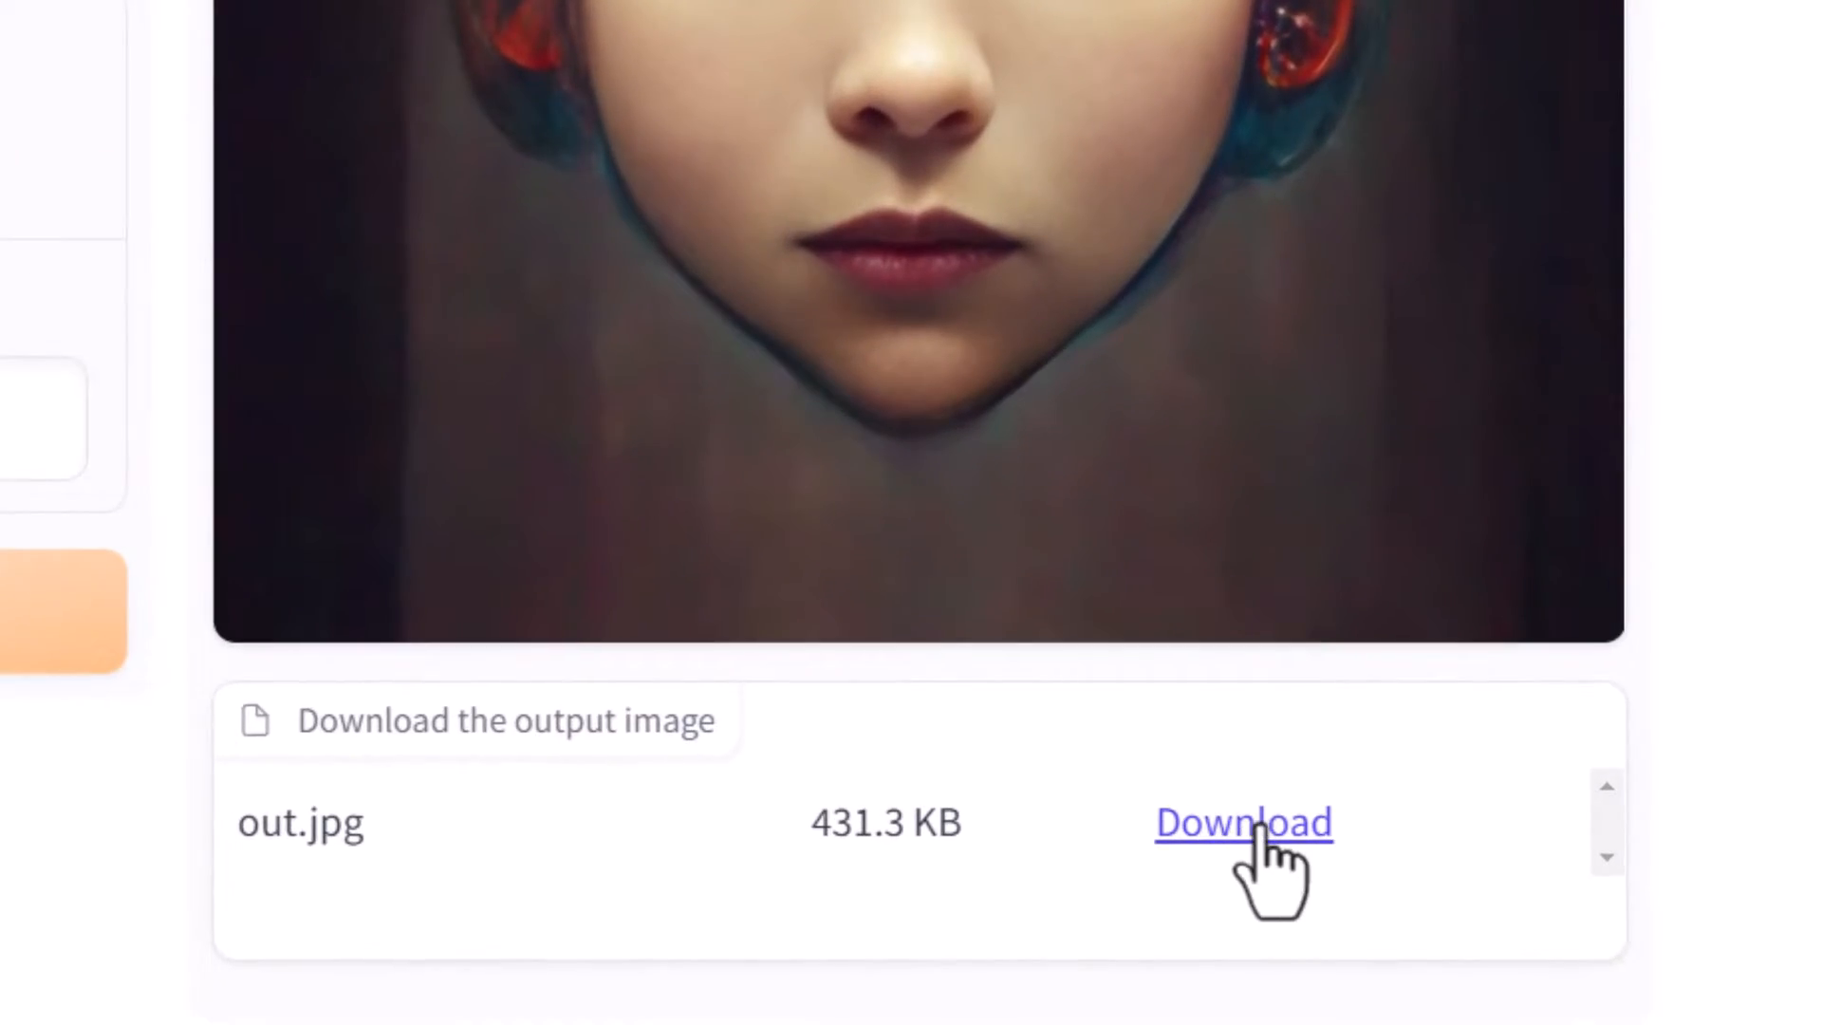
left_click(1242, 823)
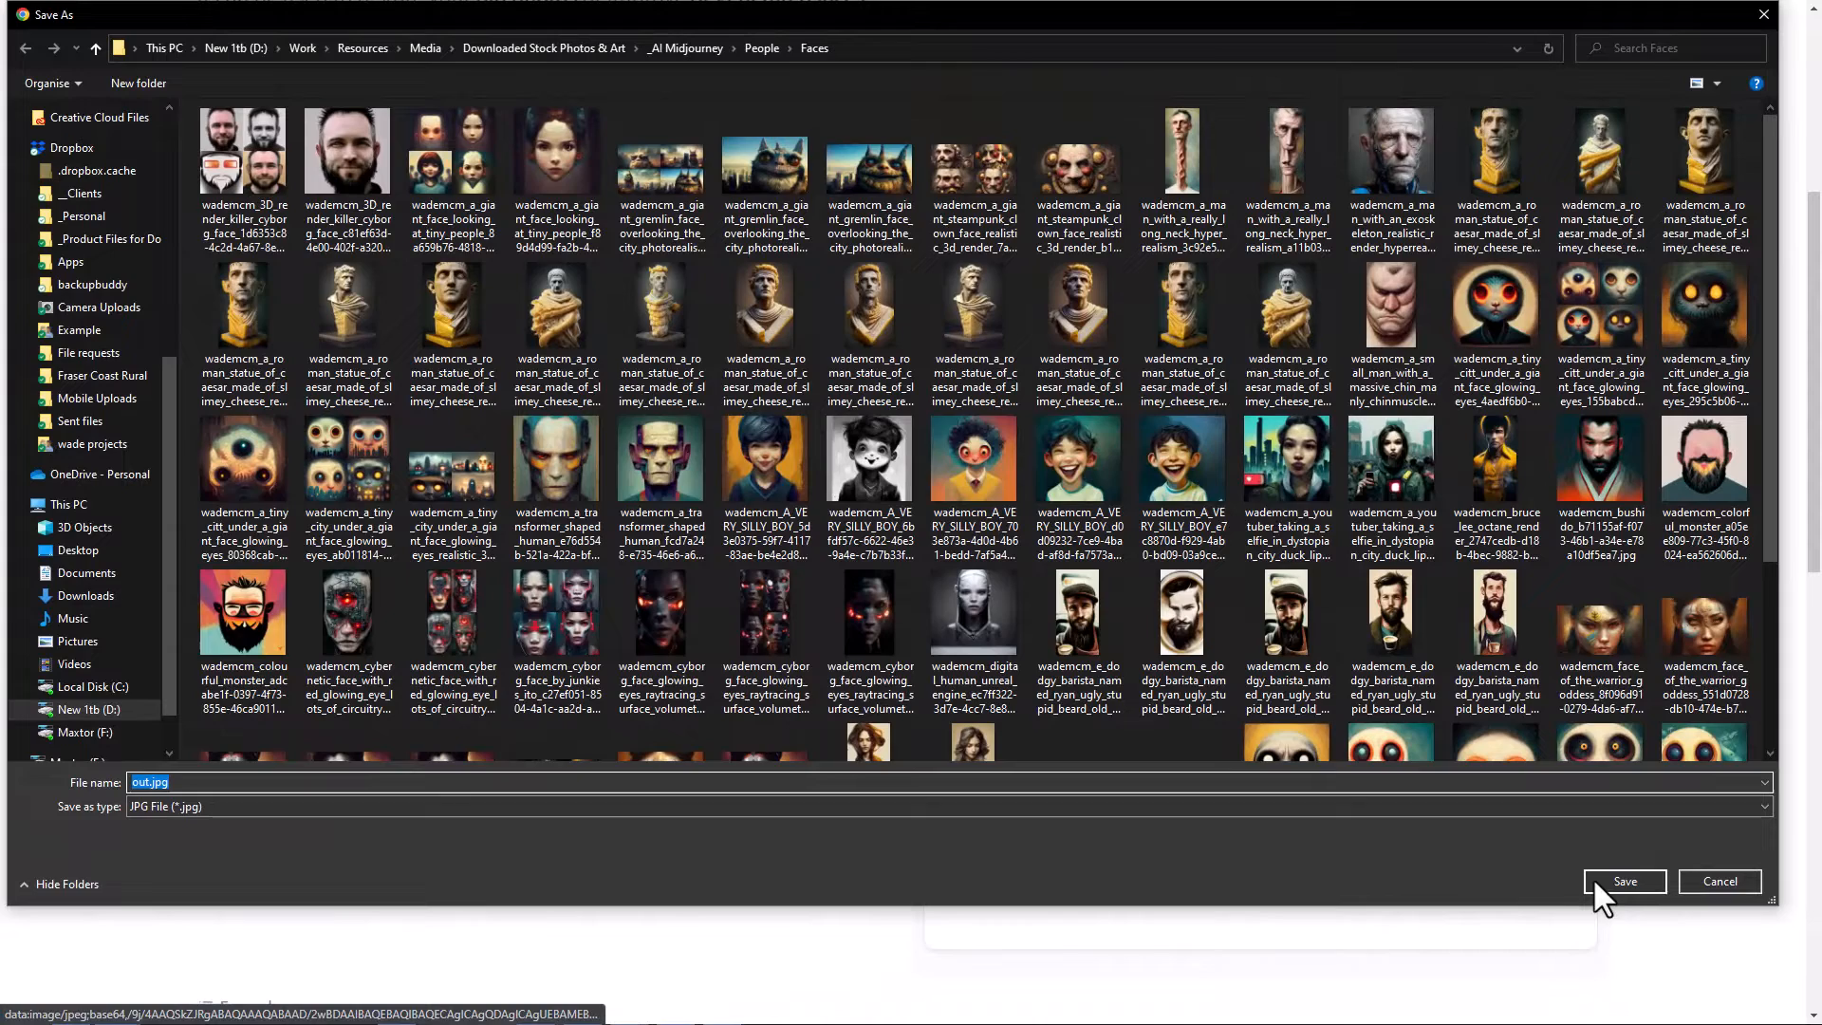
left_click(1623, 880)
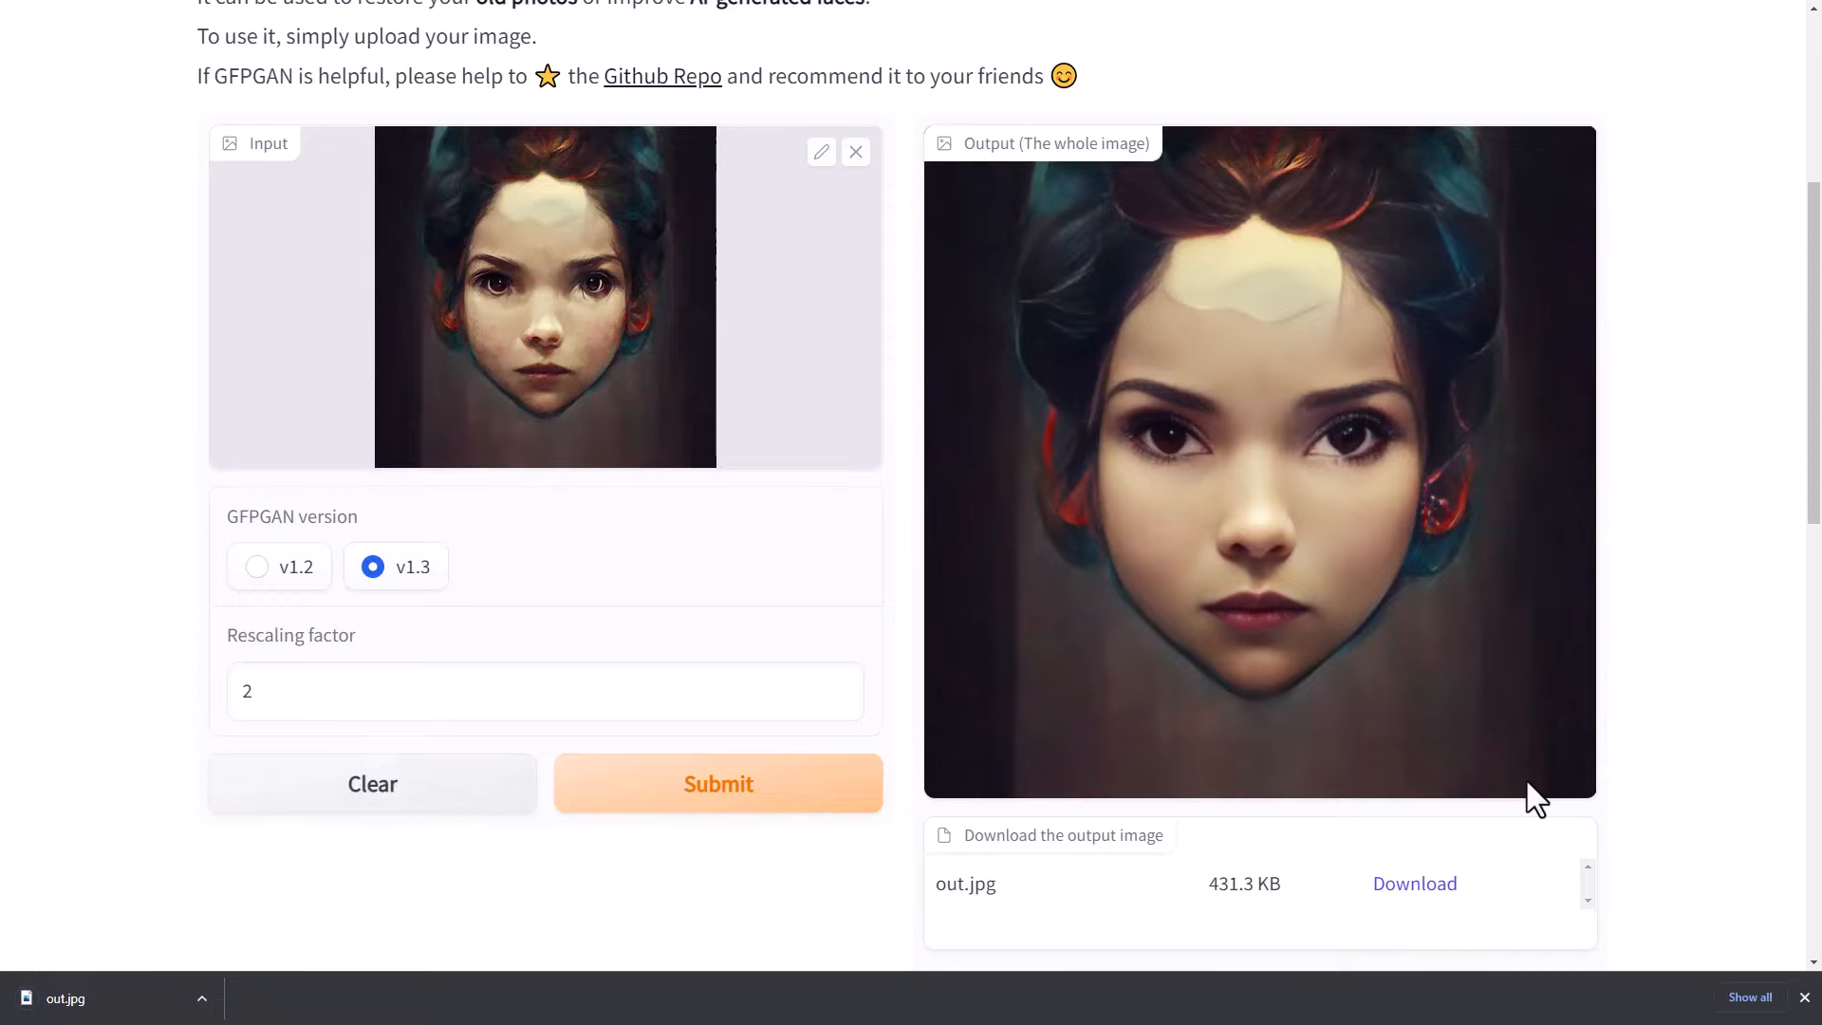
mouse_move(1511, 686)
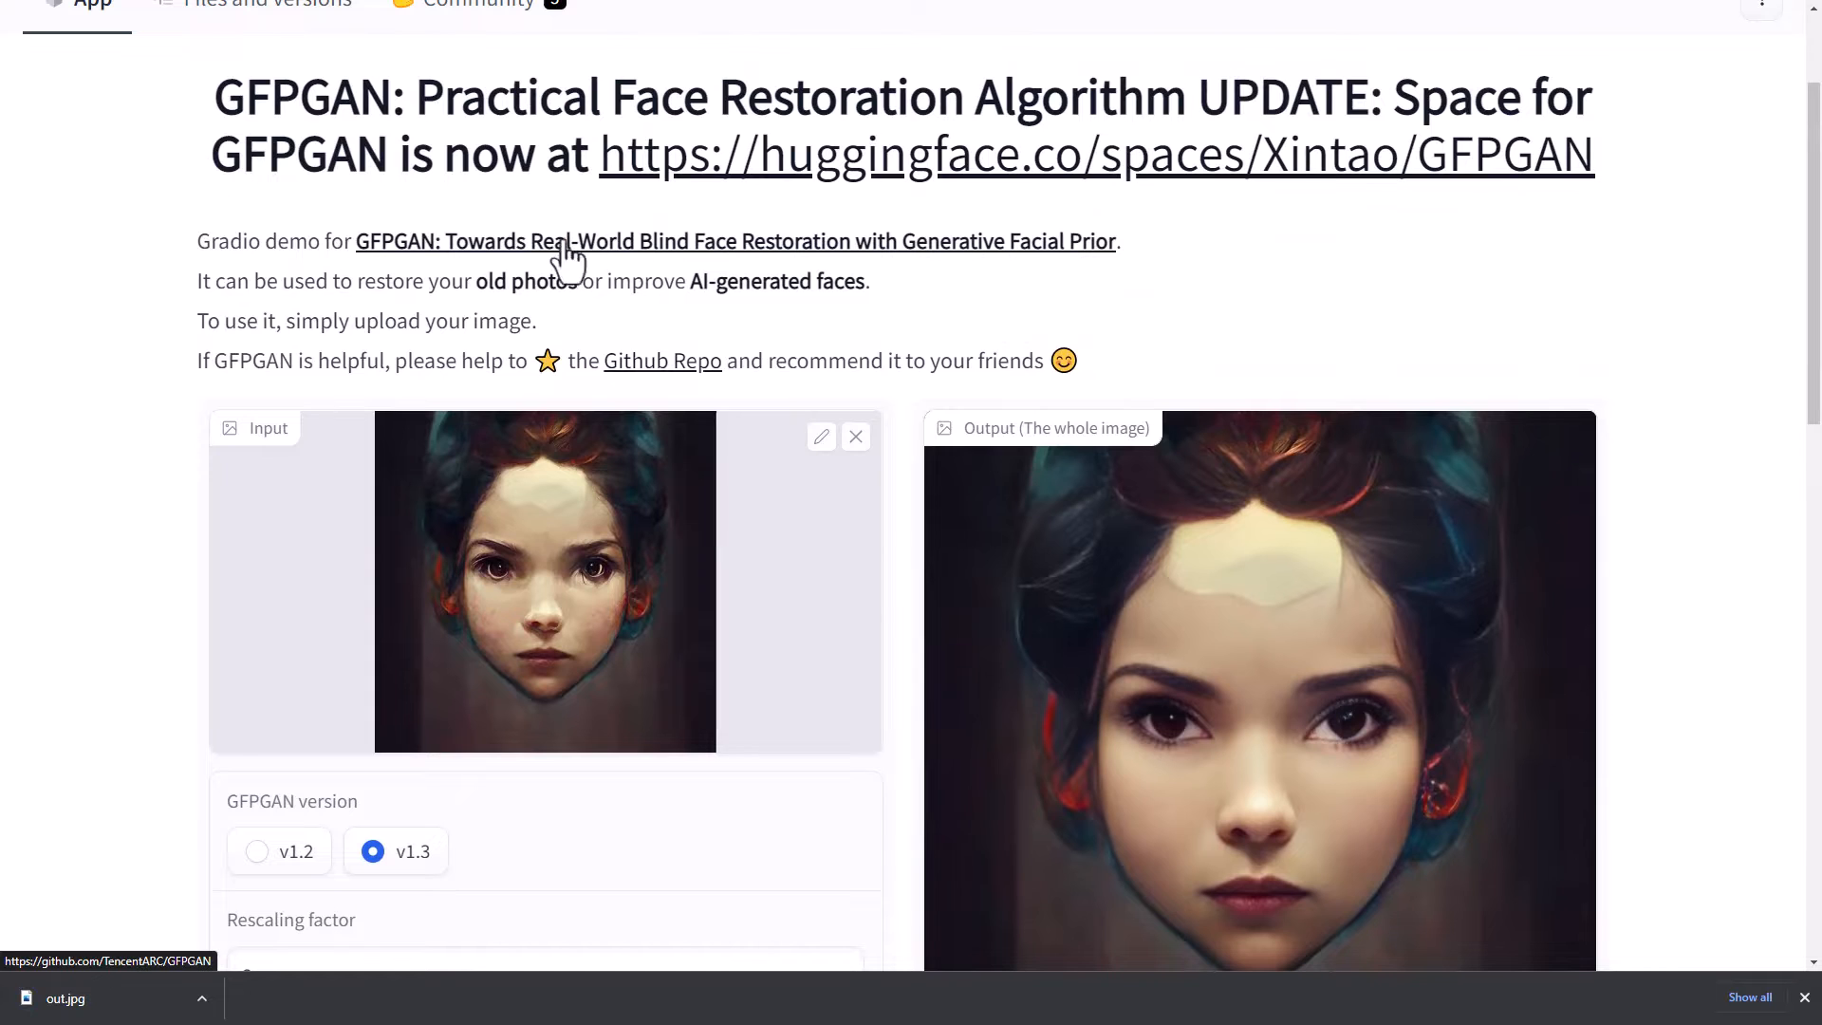
Scroll through the GFPGAN_inference.ipynb intro down to the clone-and-setup cell.
scroll("down", 3)
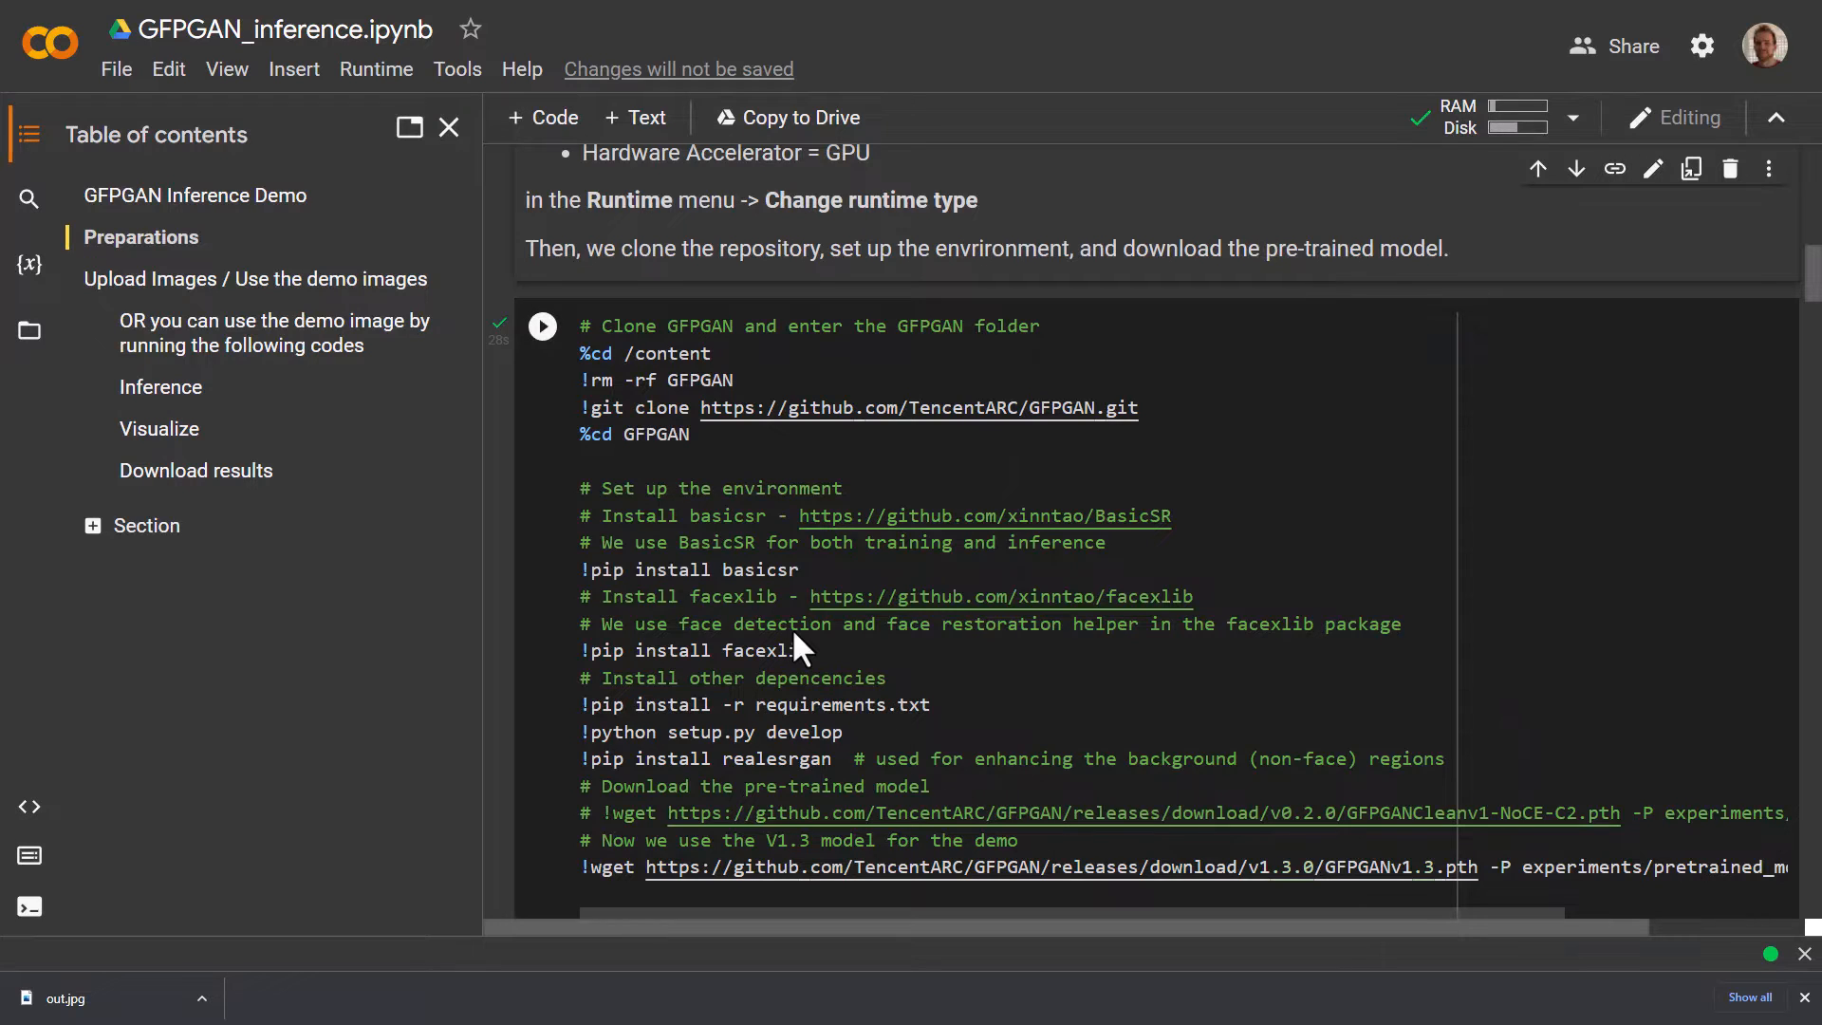
scroll("down", 3)
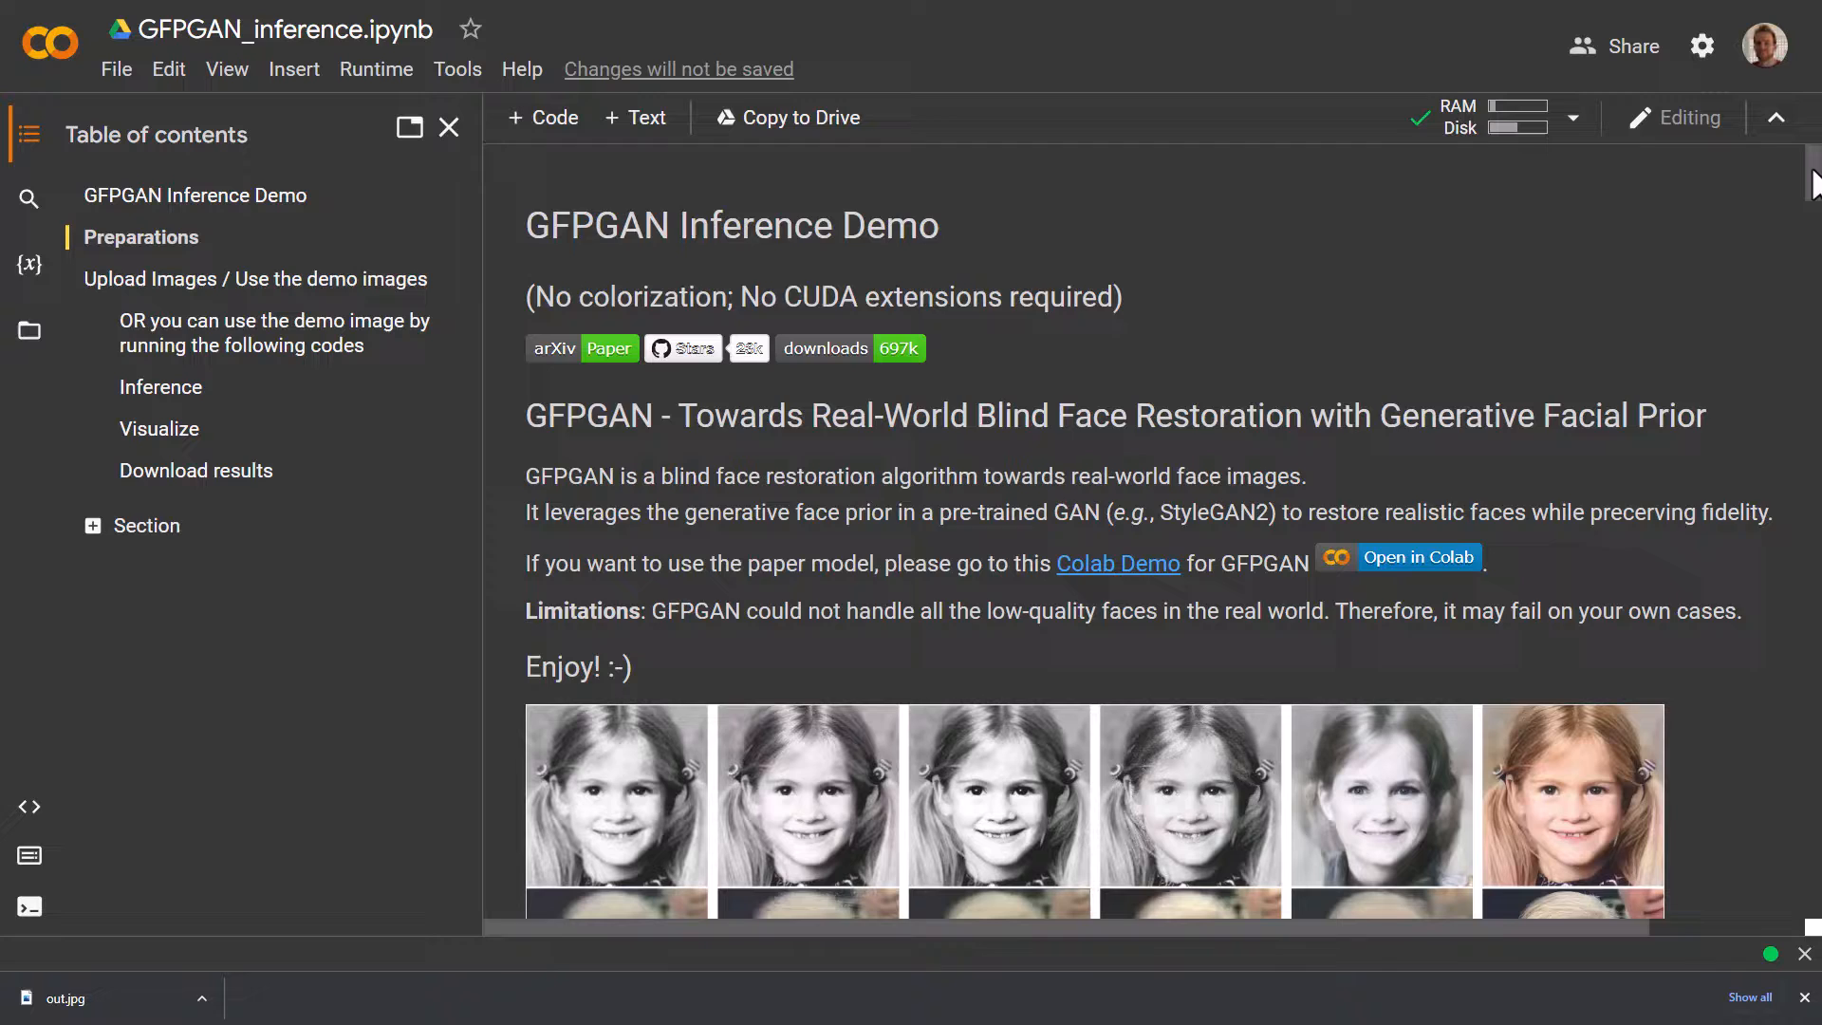
scroll("down", 3)
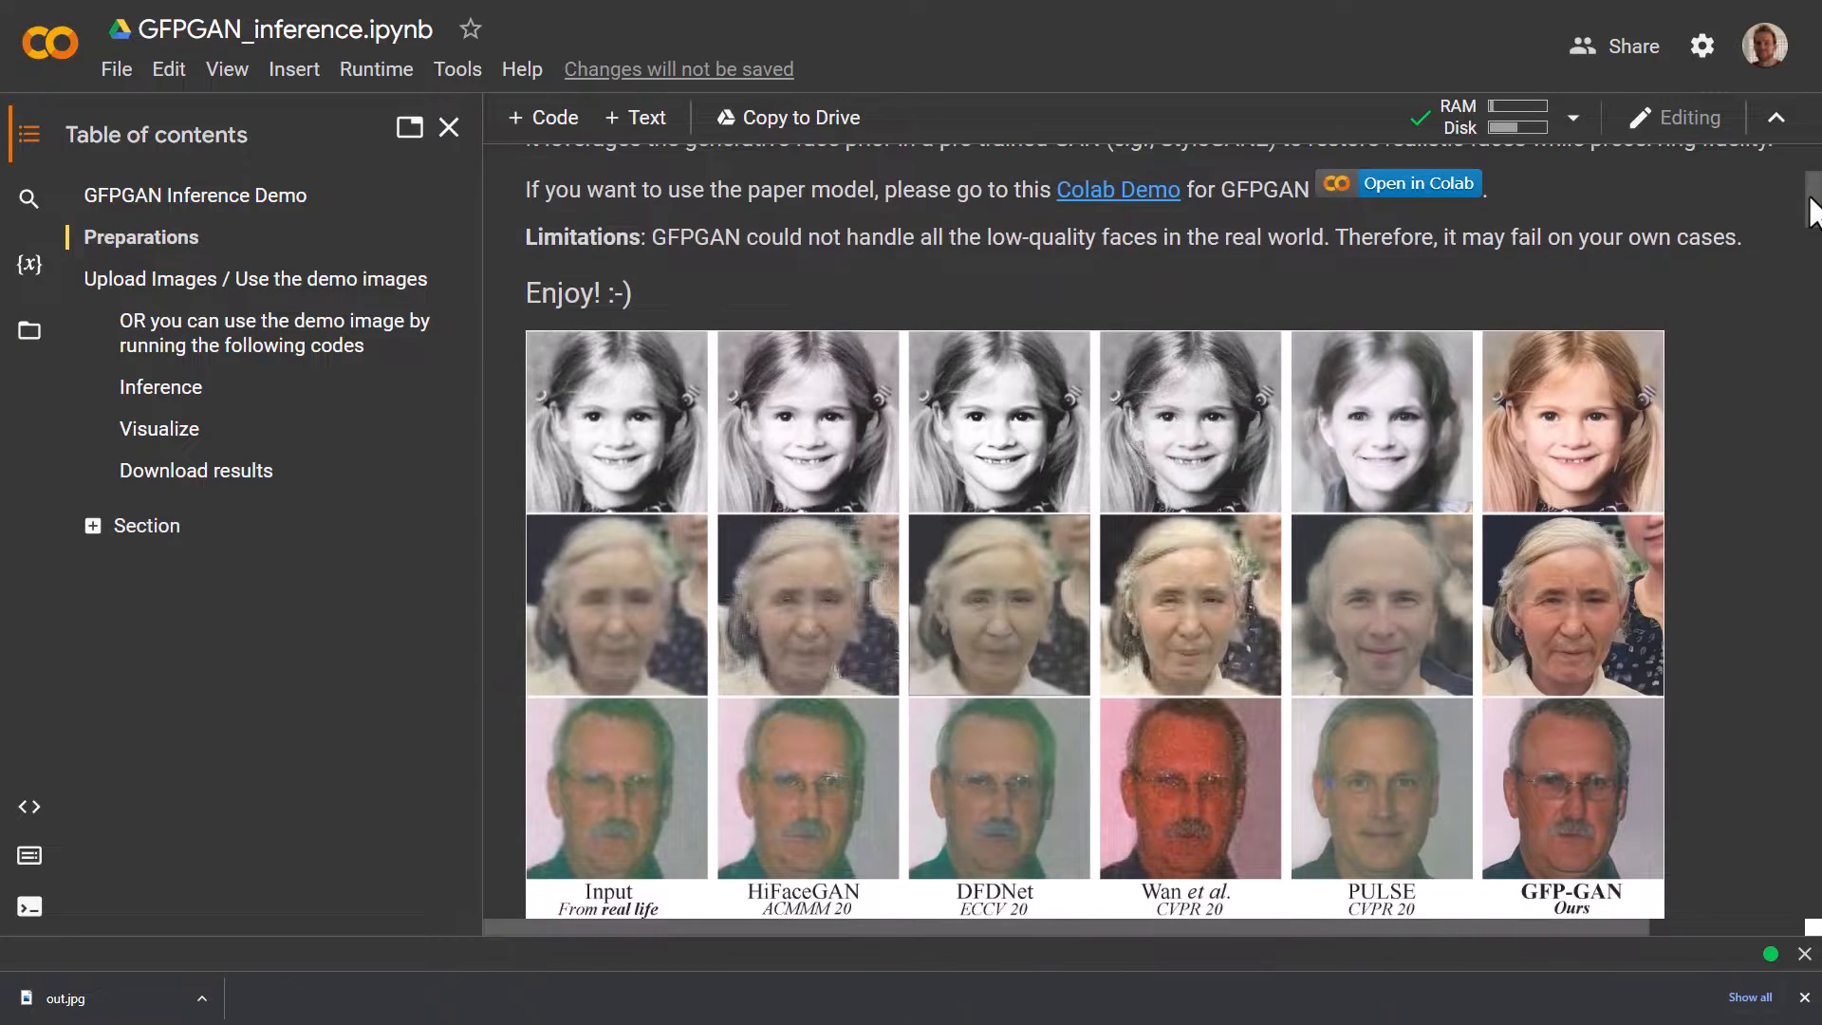
scroll("down", 3)
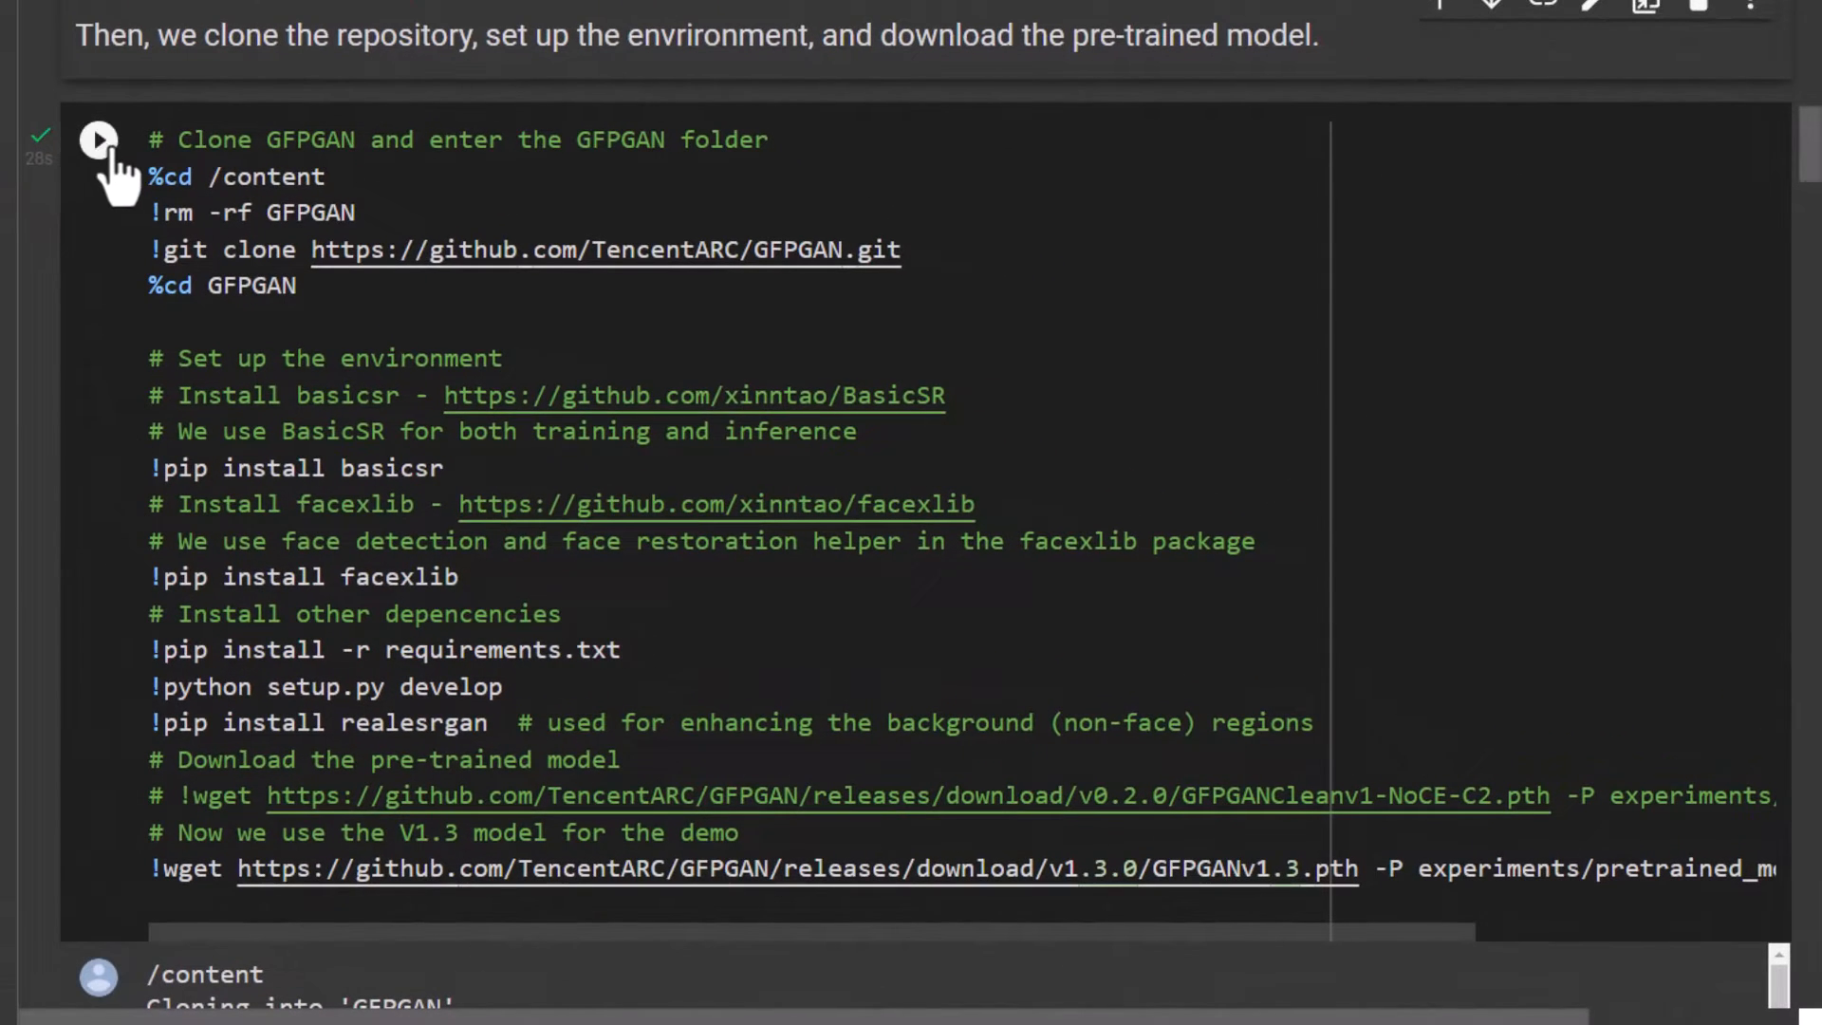
Run the clone-and-install setup cell, accepting the authorship warning with 'Run anyway'.
left_click(97, 140)
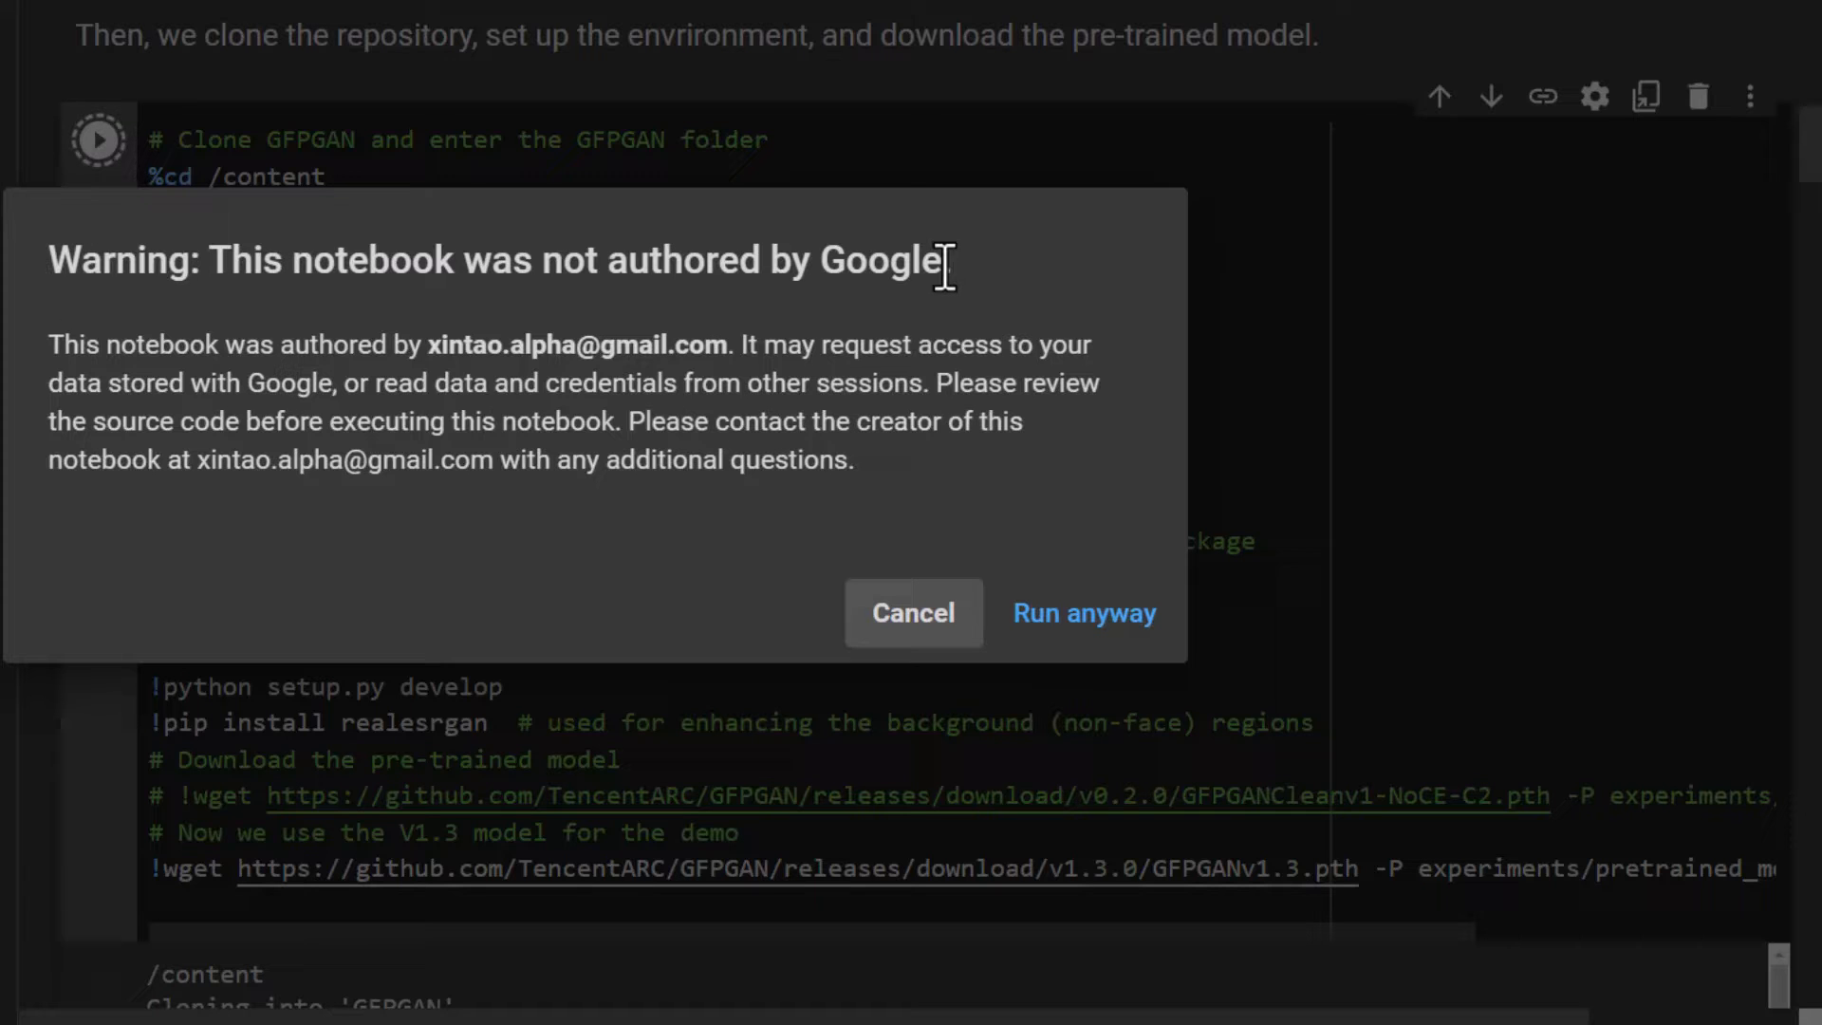
left_click(1082, 612)
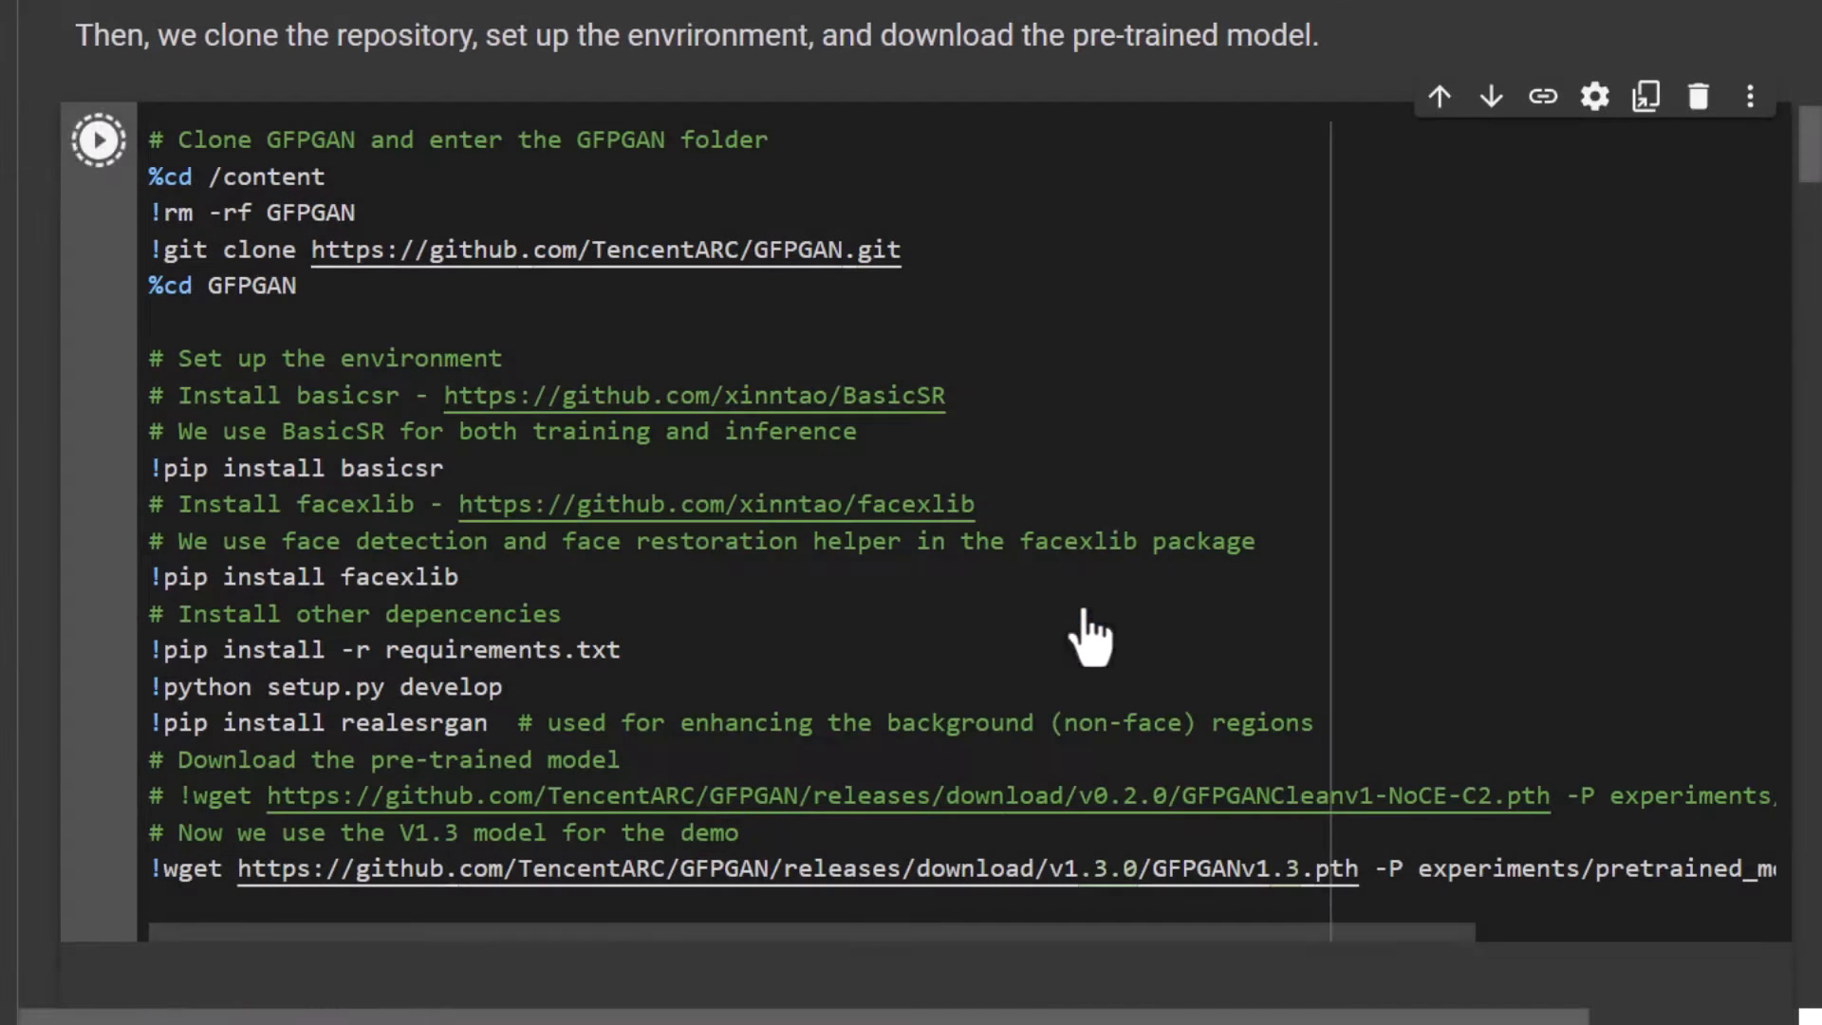
left_click(98, 139)
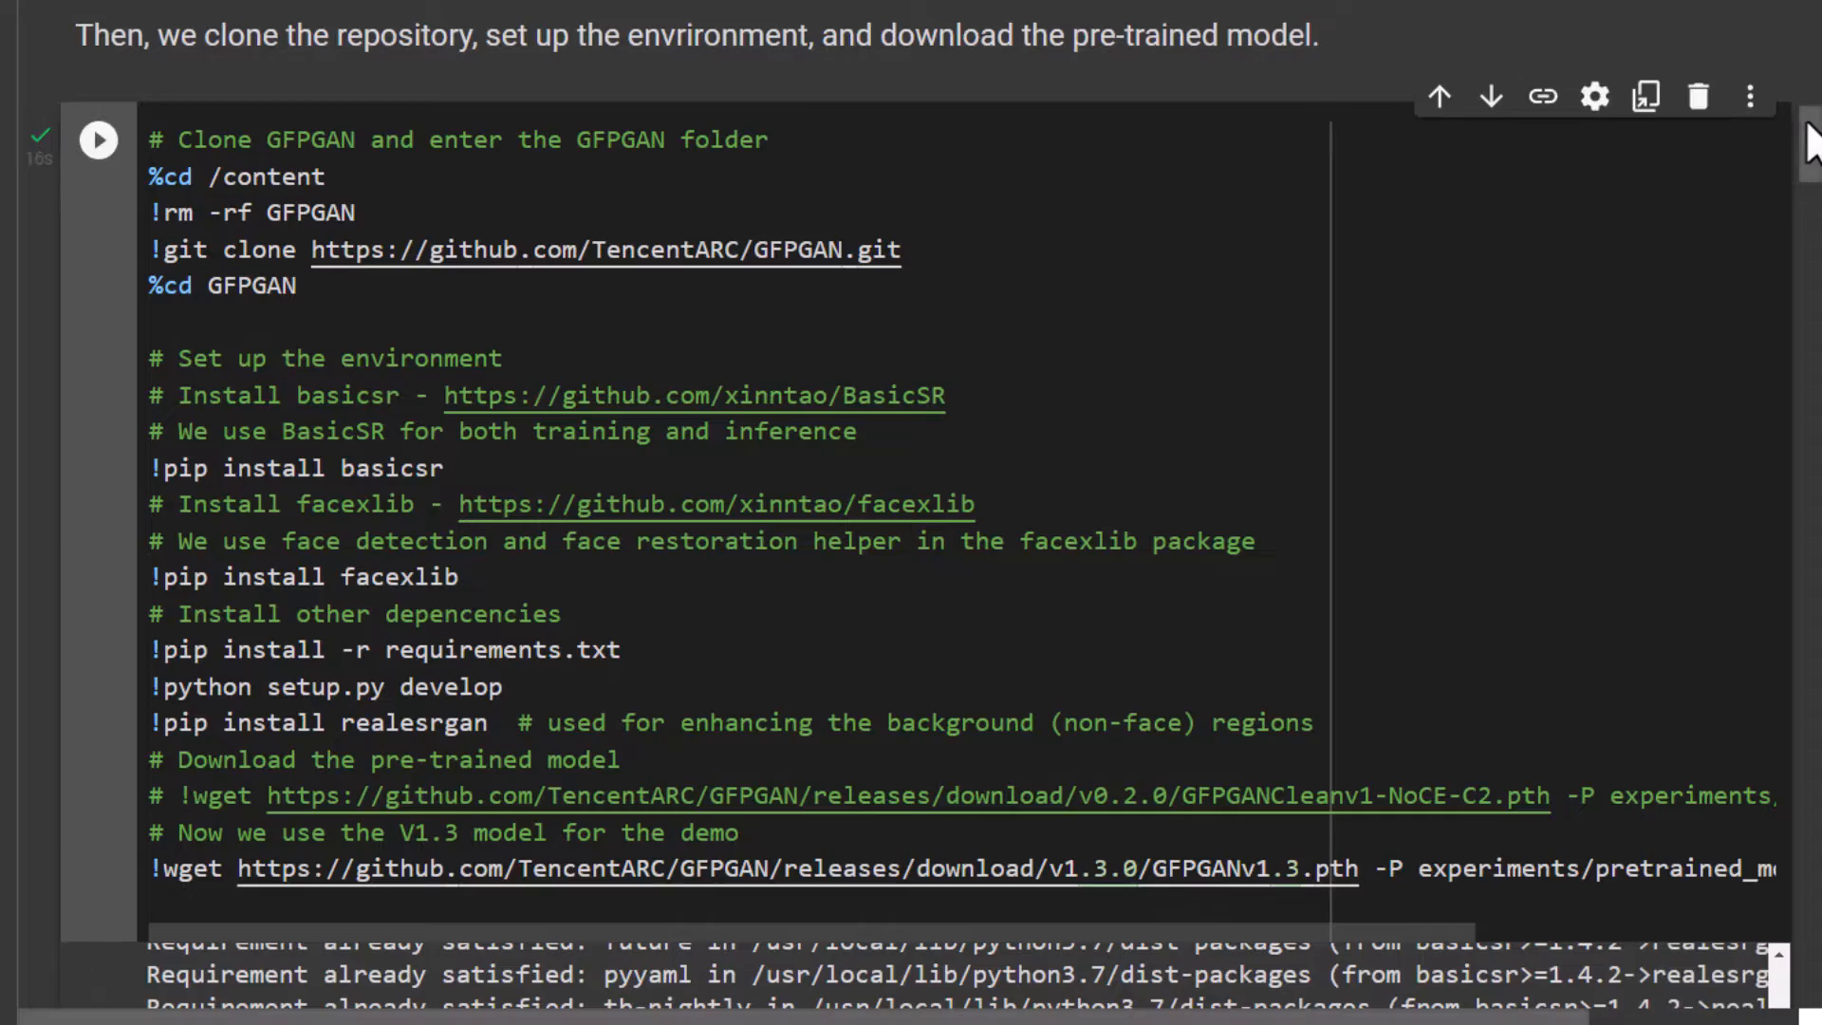
scroll("down", 3)
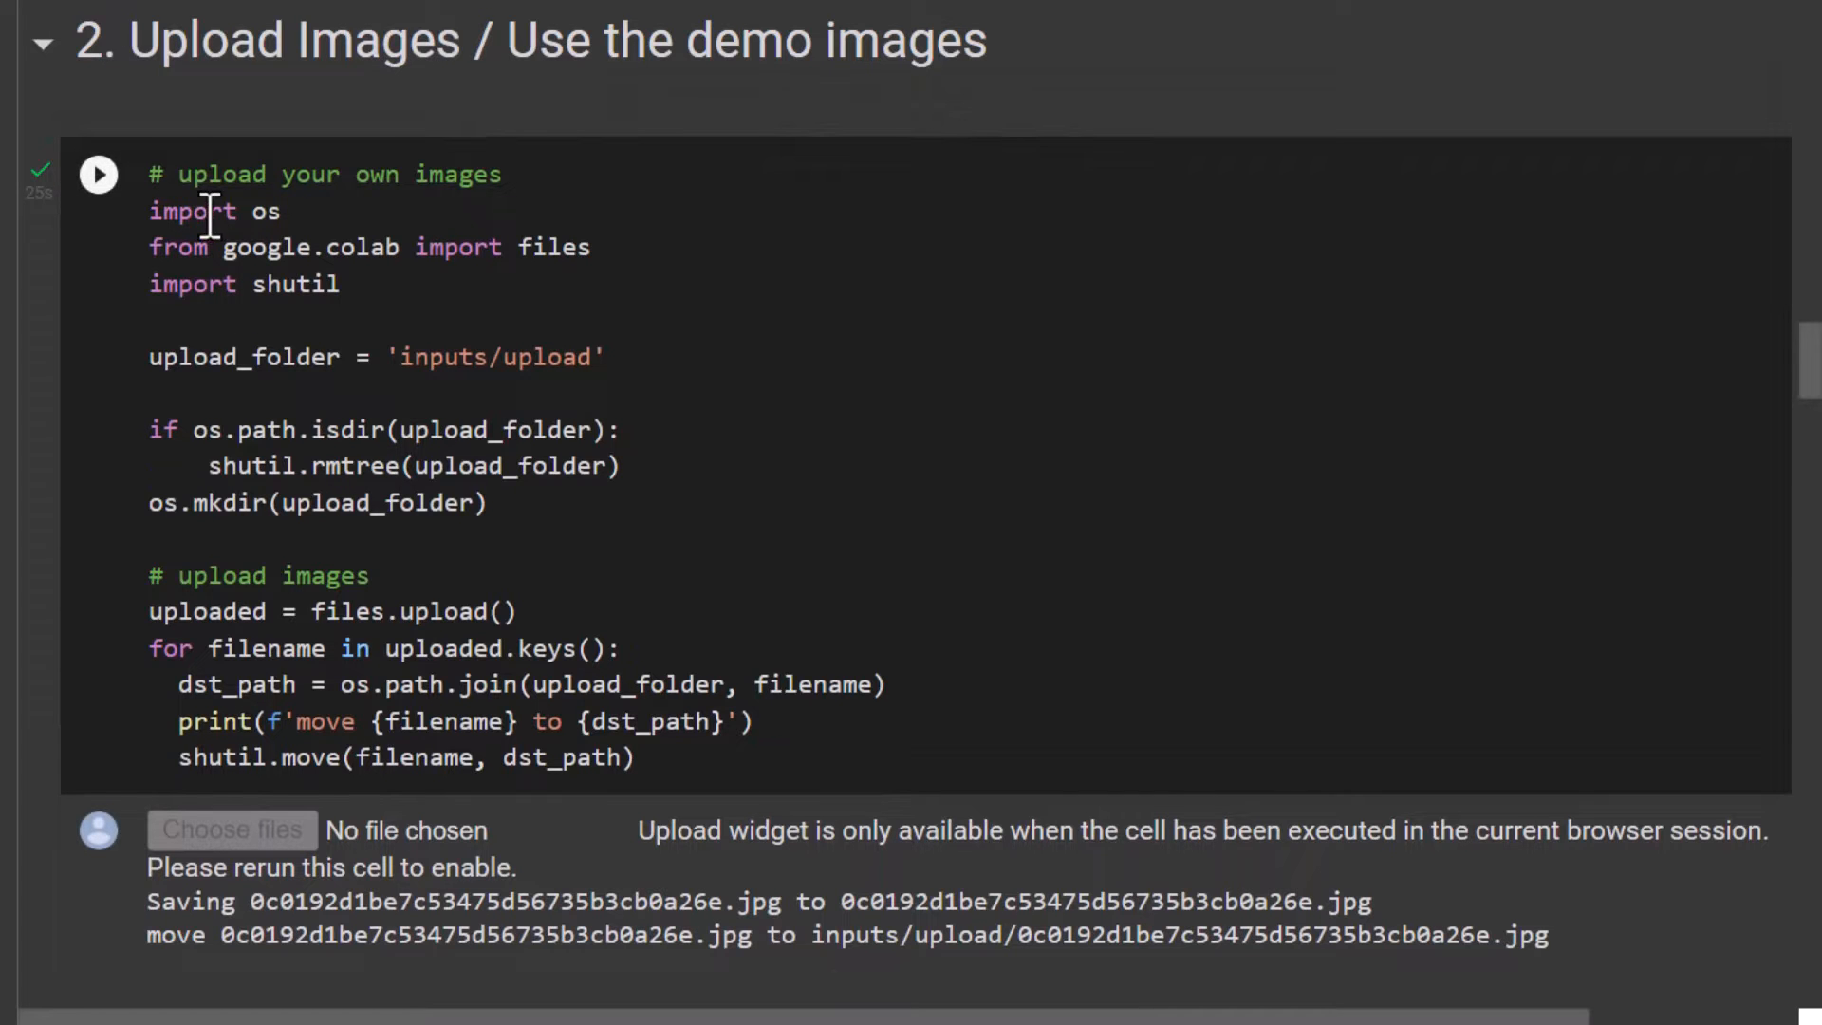
Run the Upload Images cell and upload the giant face portrait.
scroll("down", 3)
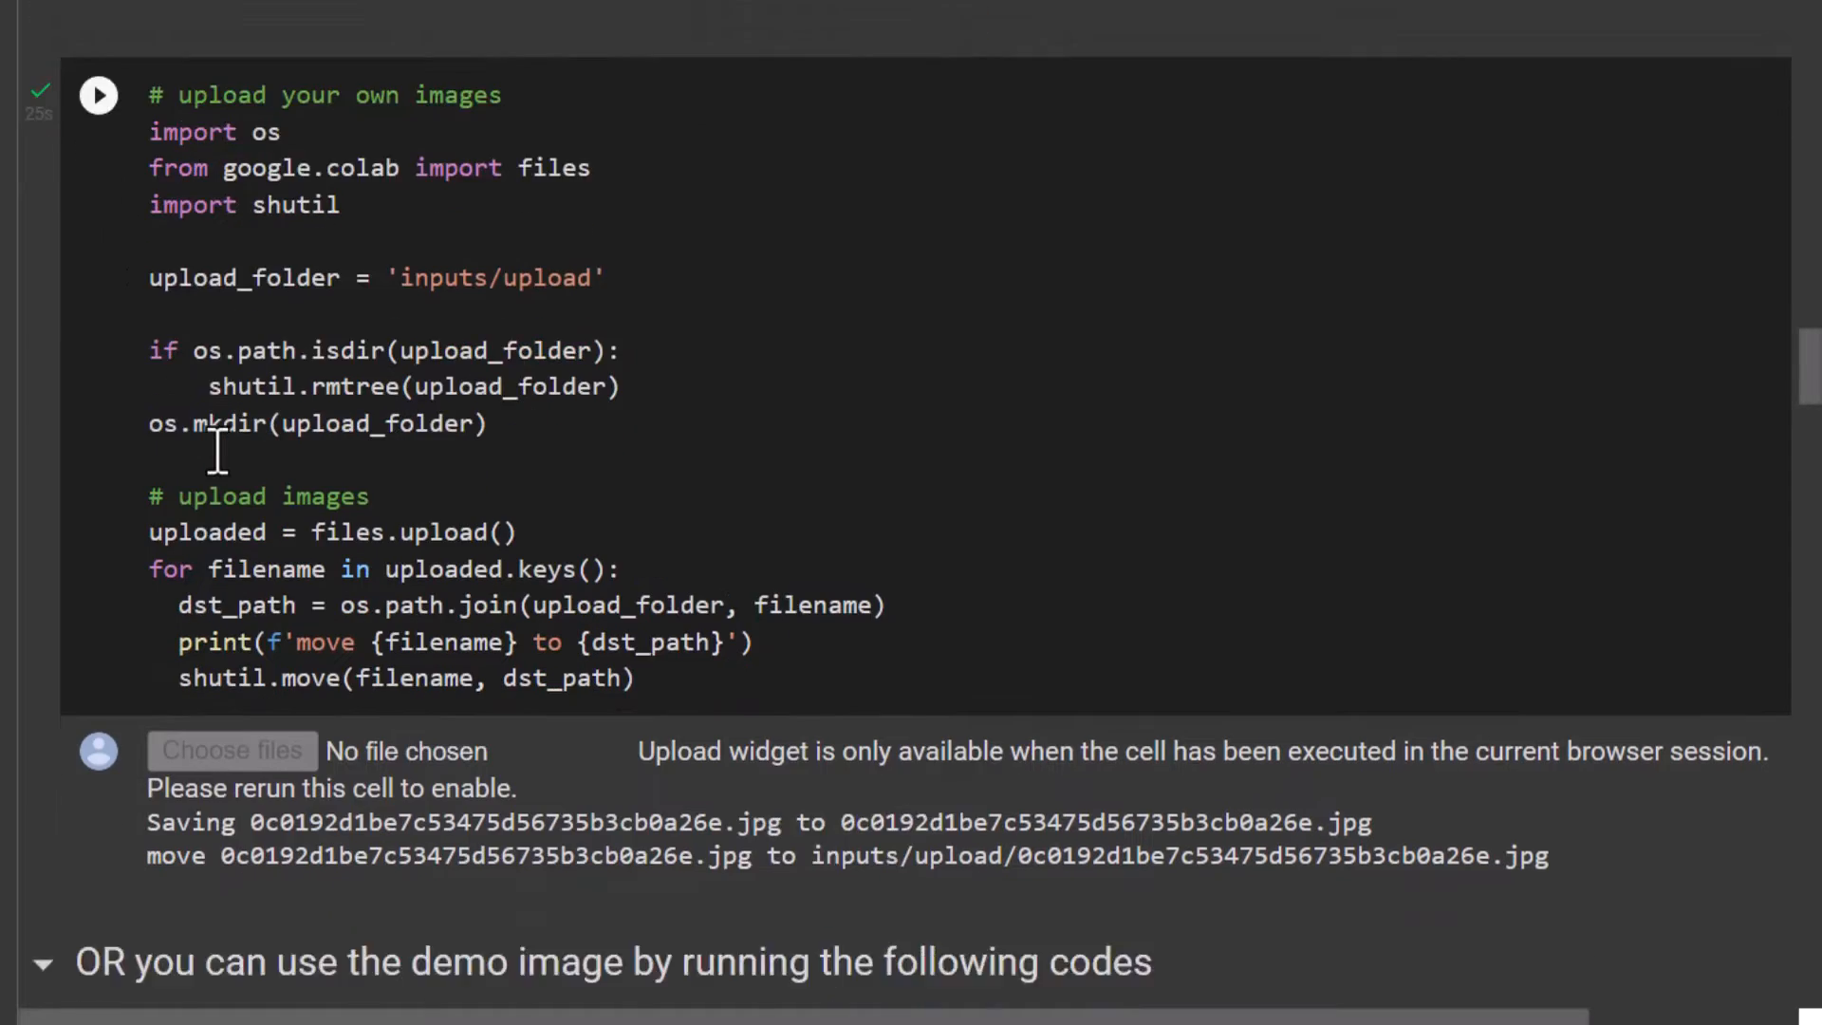
scroll("down", 3)
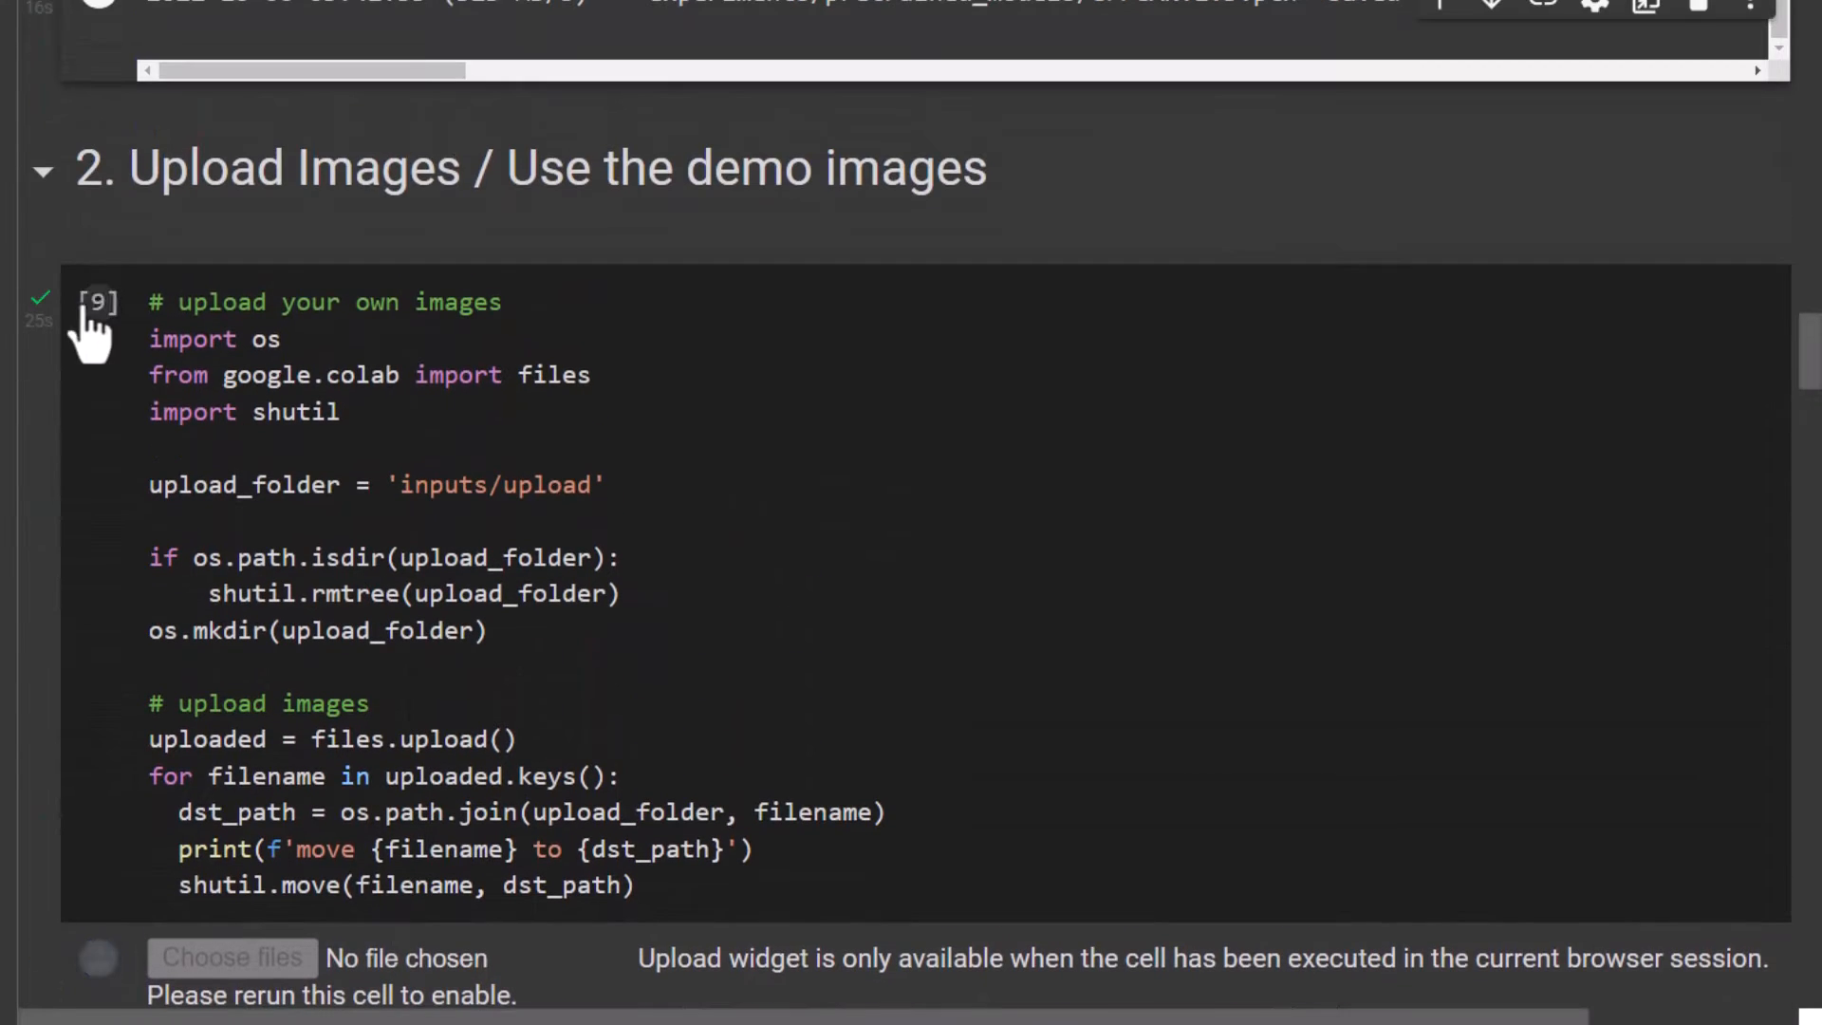
left_click(98, 302)
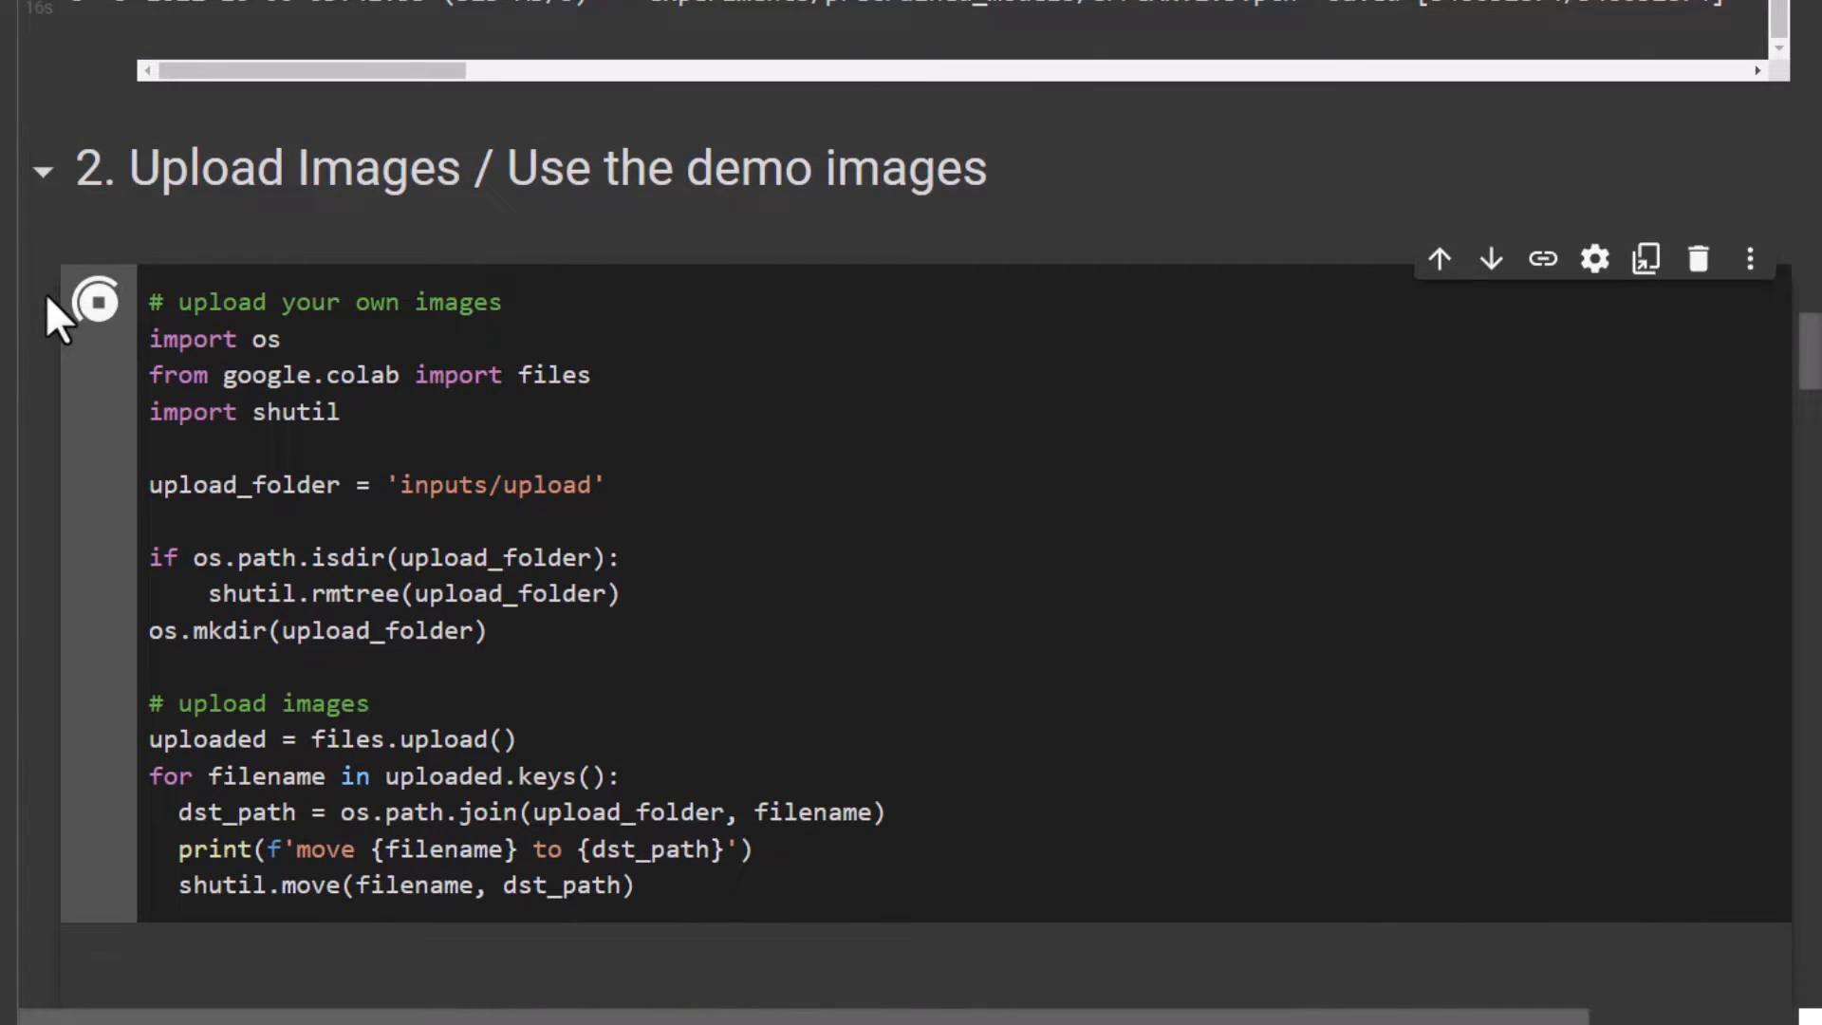
left_click(95, 302)
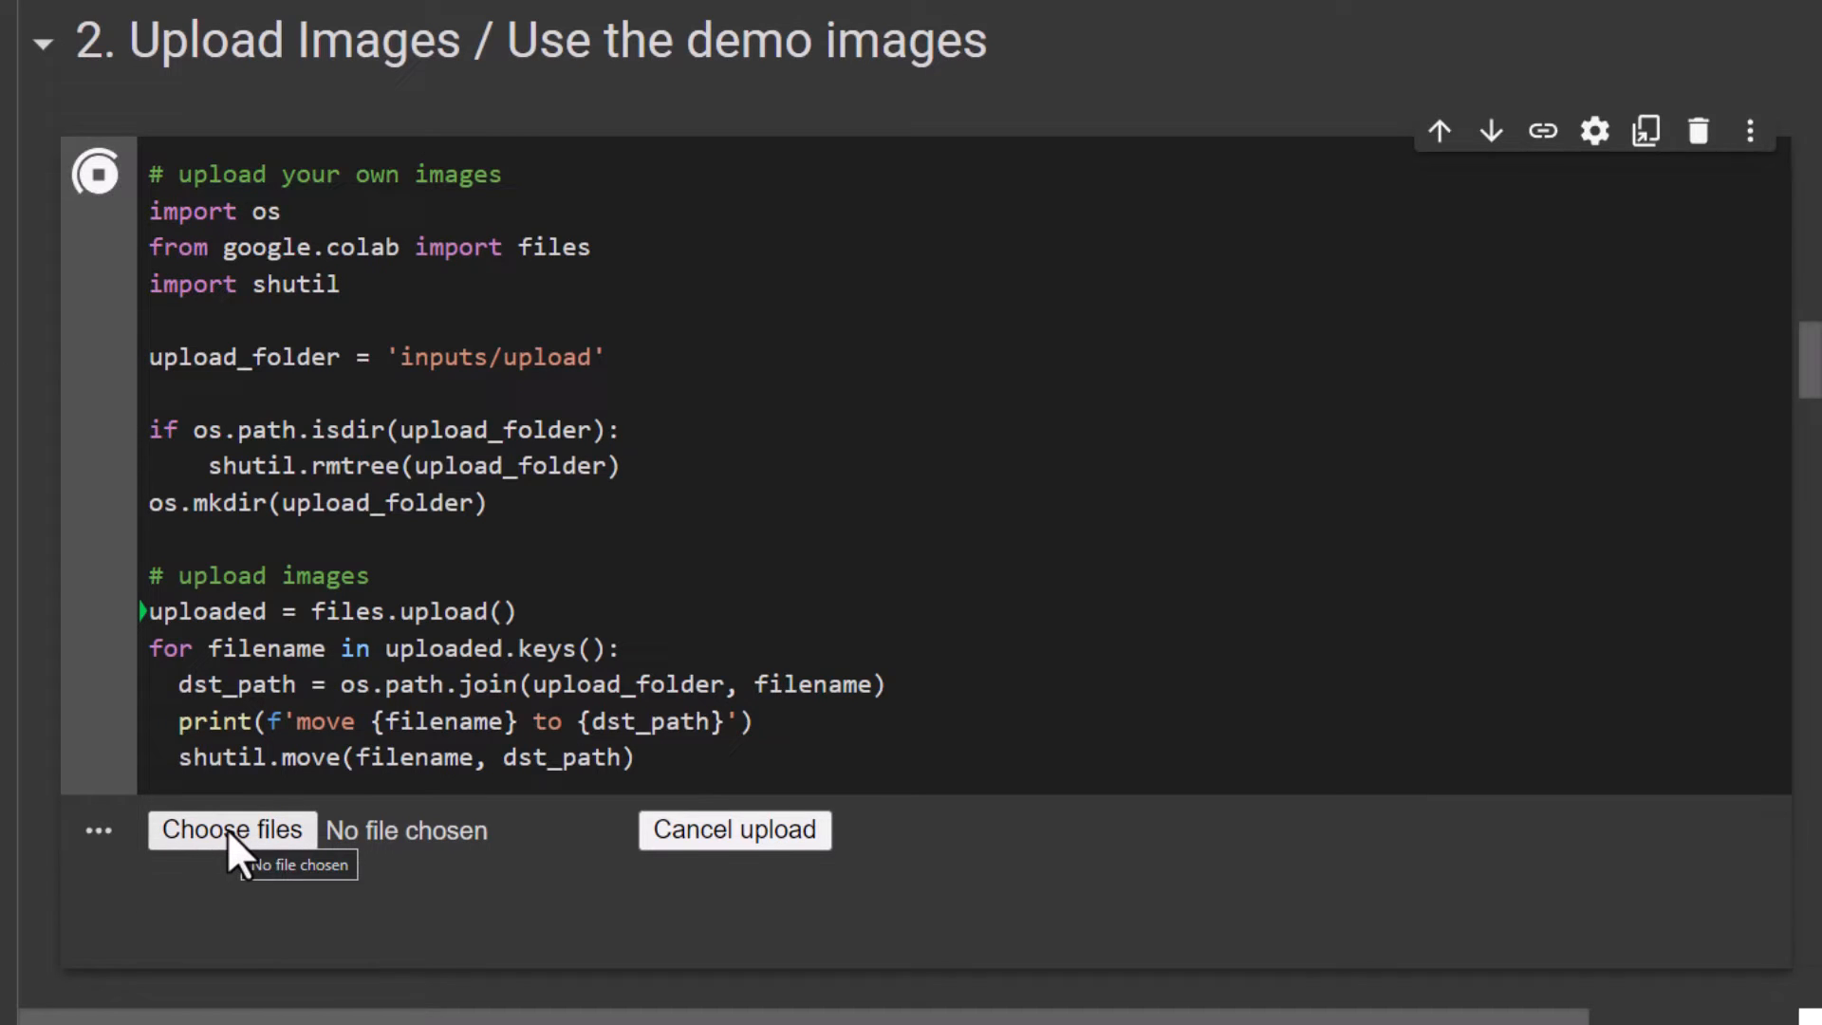
left_click(232, 828)
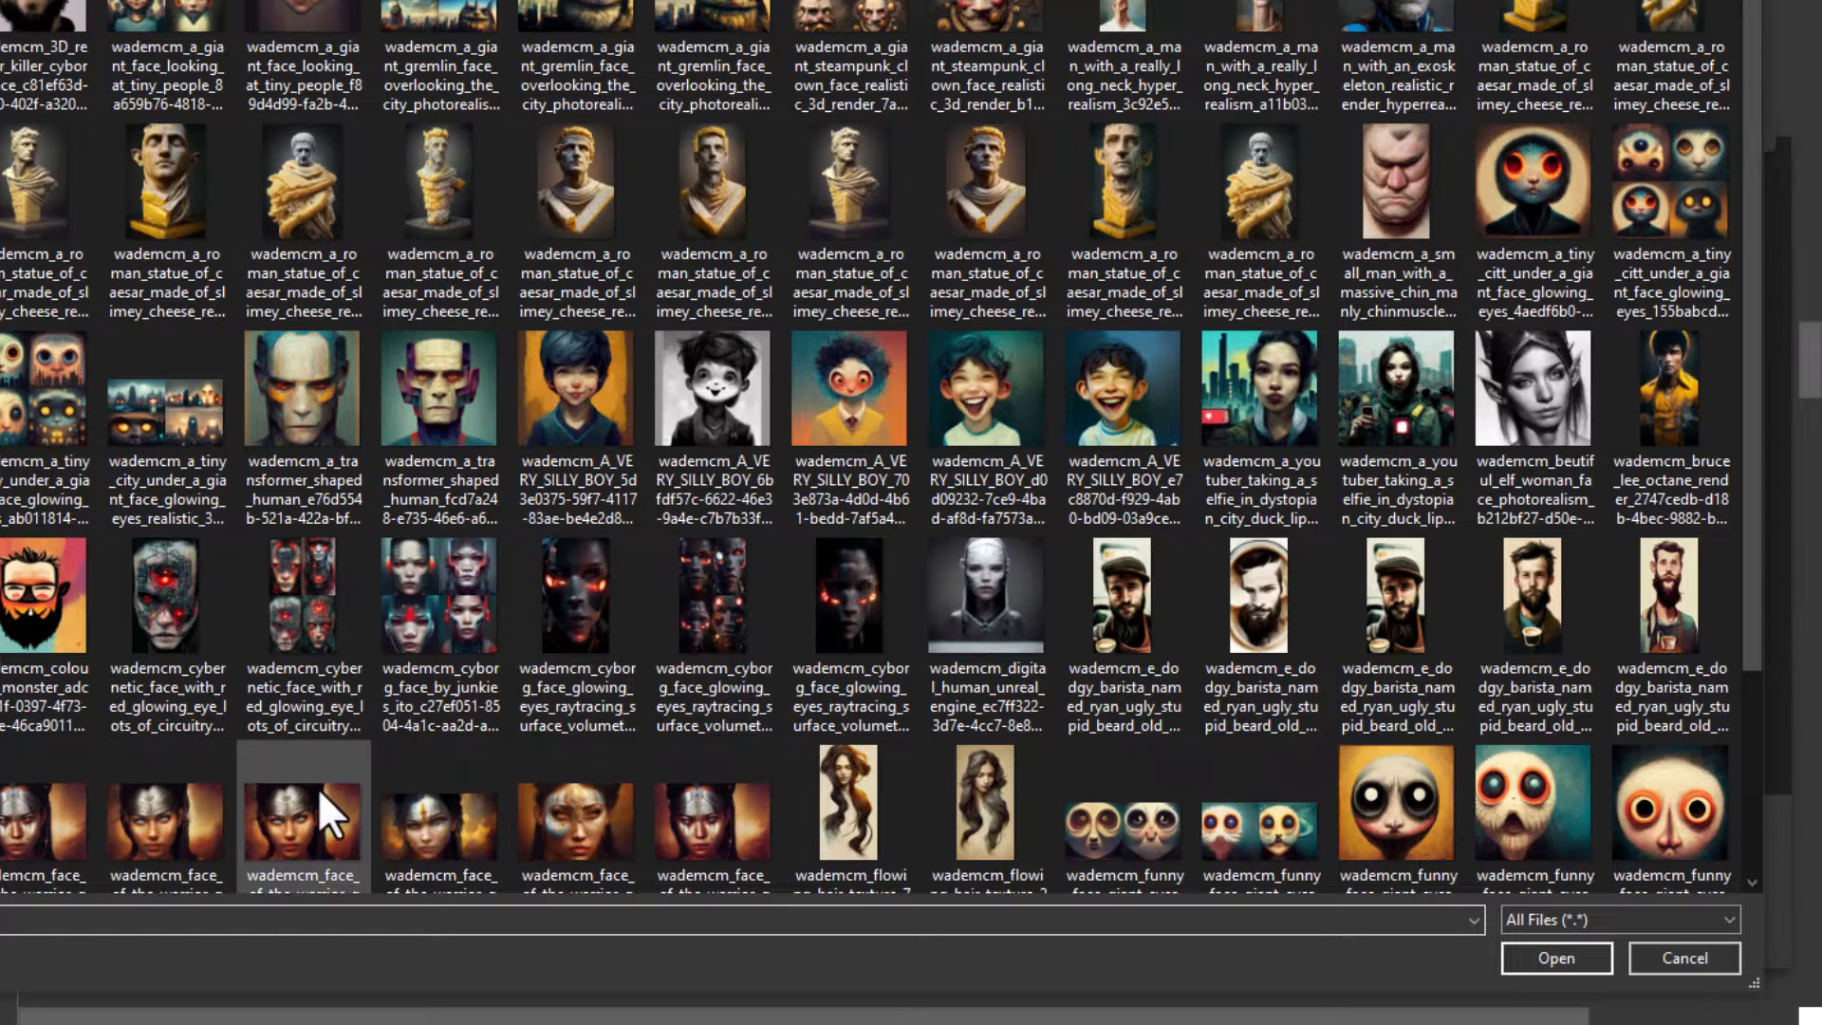
scroll("down", 3)
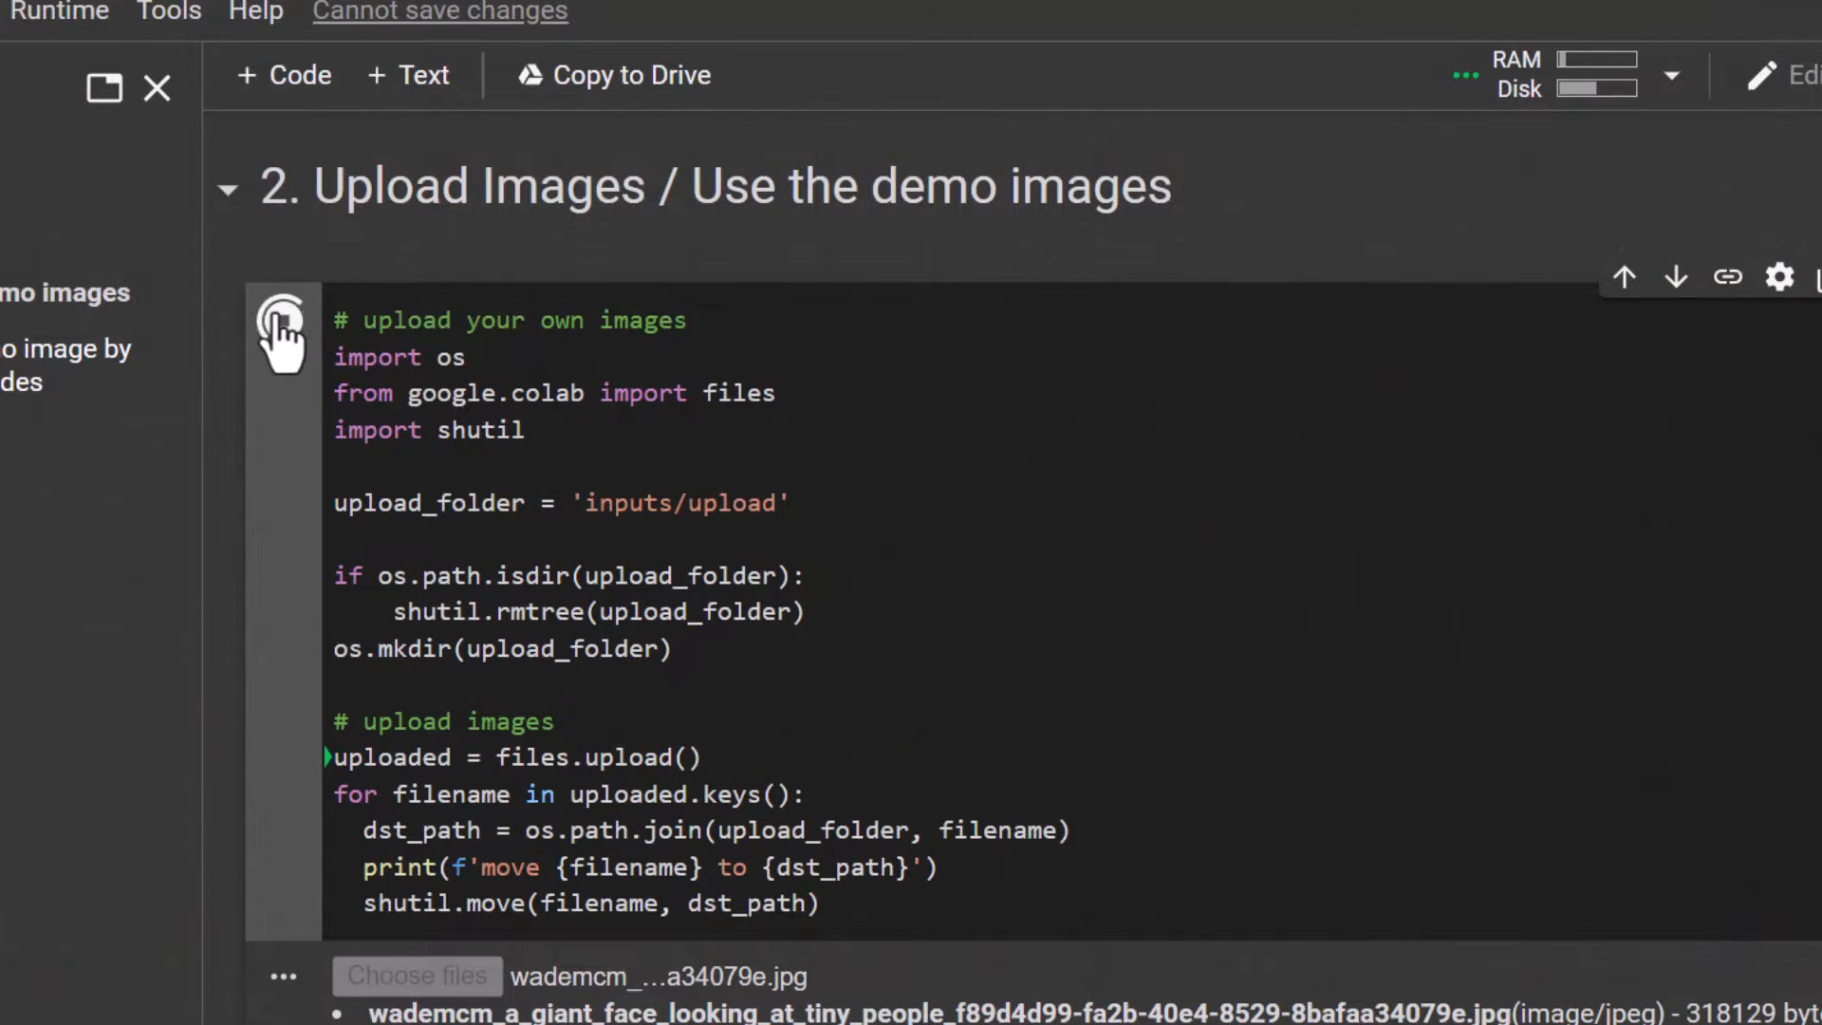
left_click(283, 320)
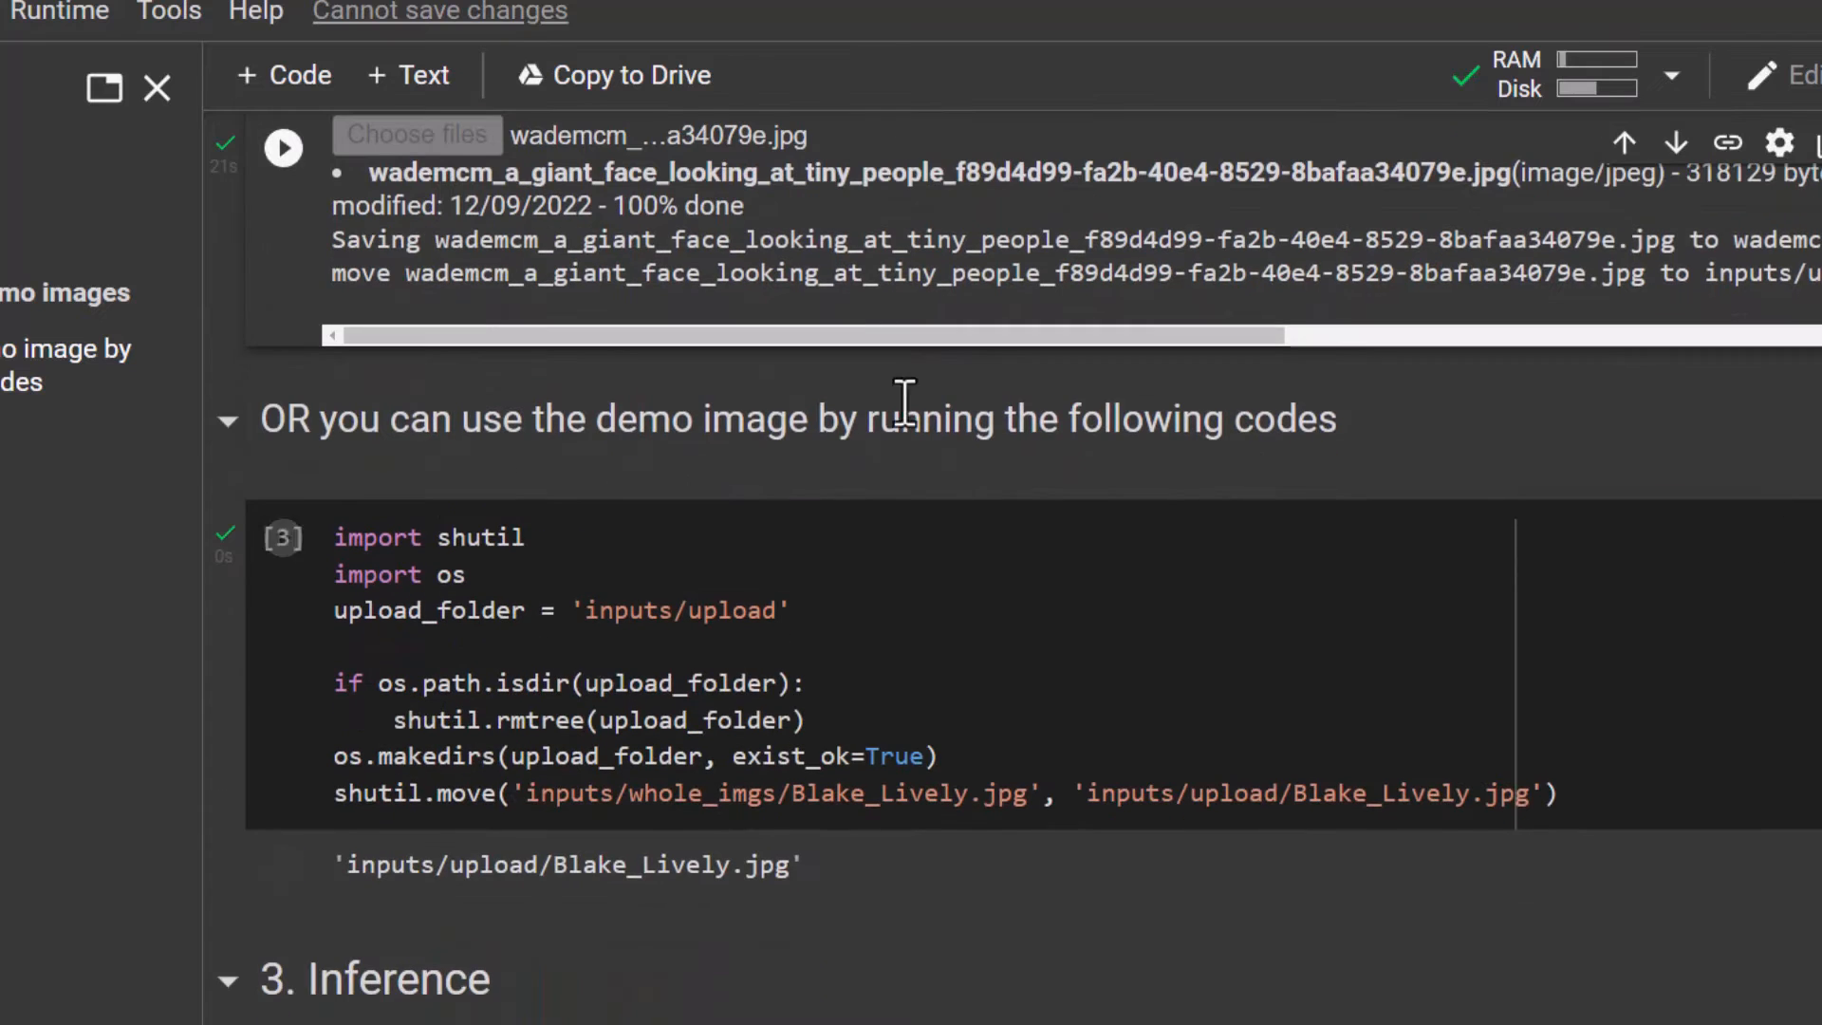
Run the Inference cell to restore the uploaded giant face portrait.
scroll("down", 3)
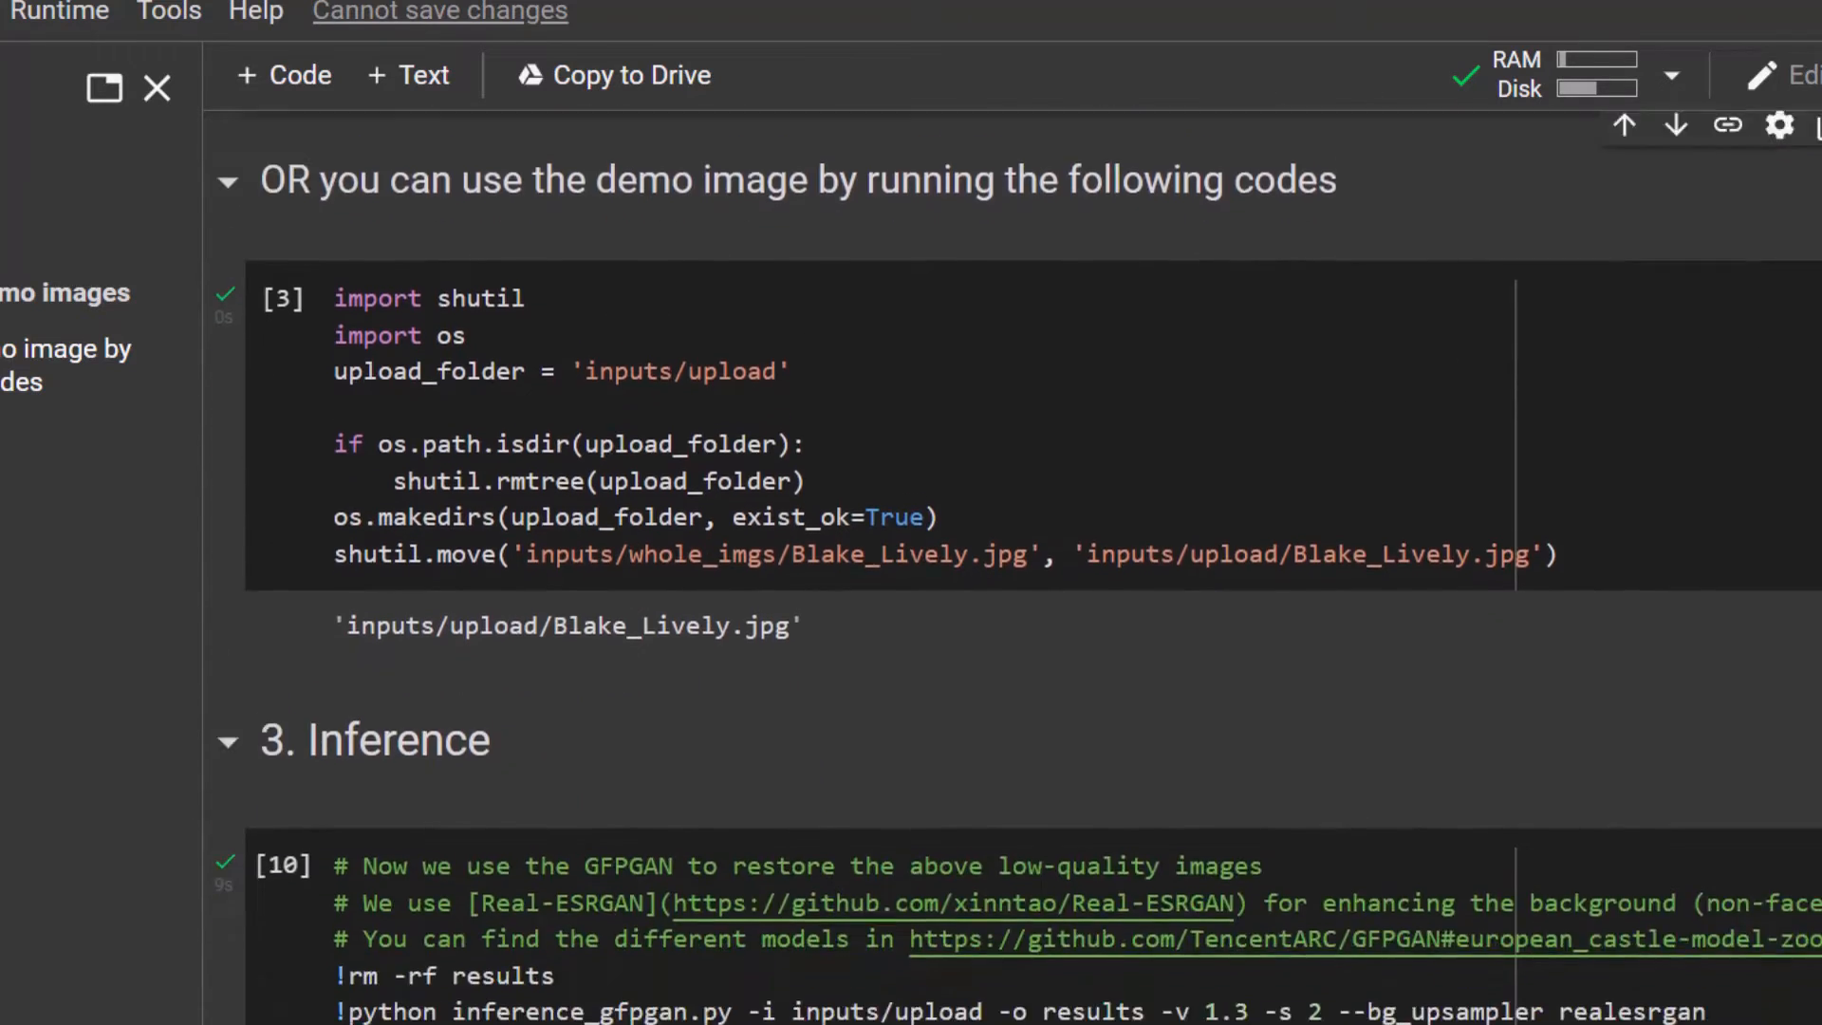
scroll("down", 3)
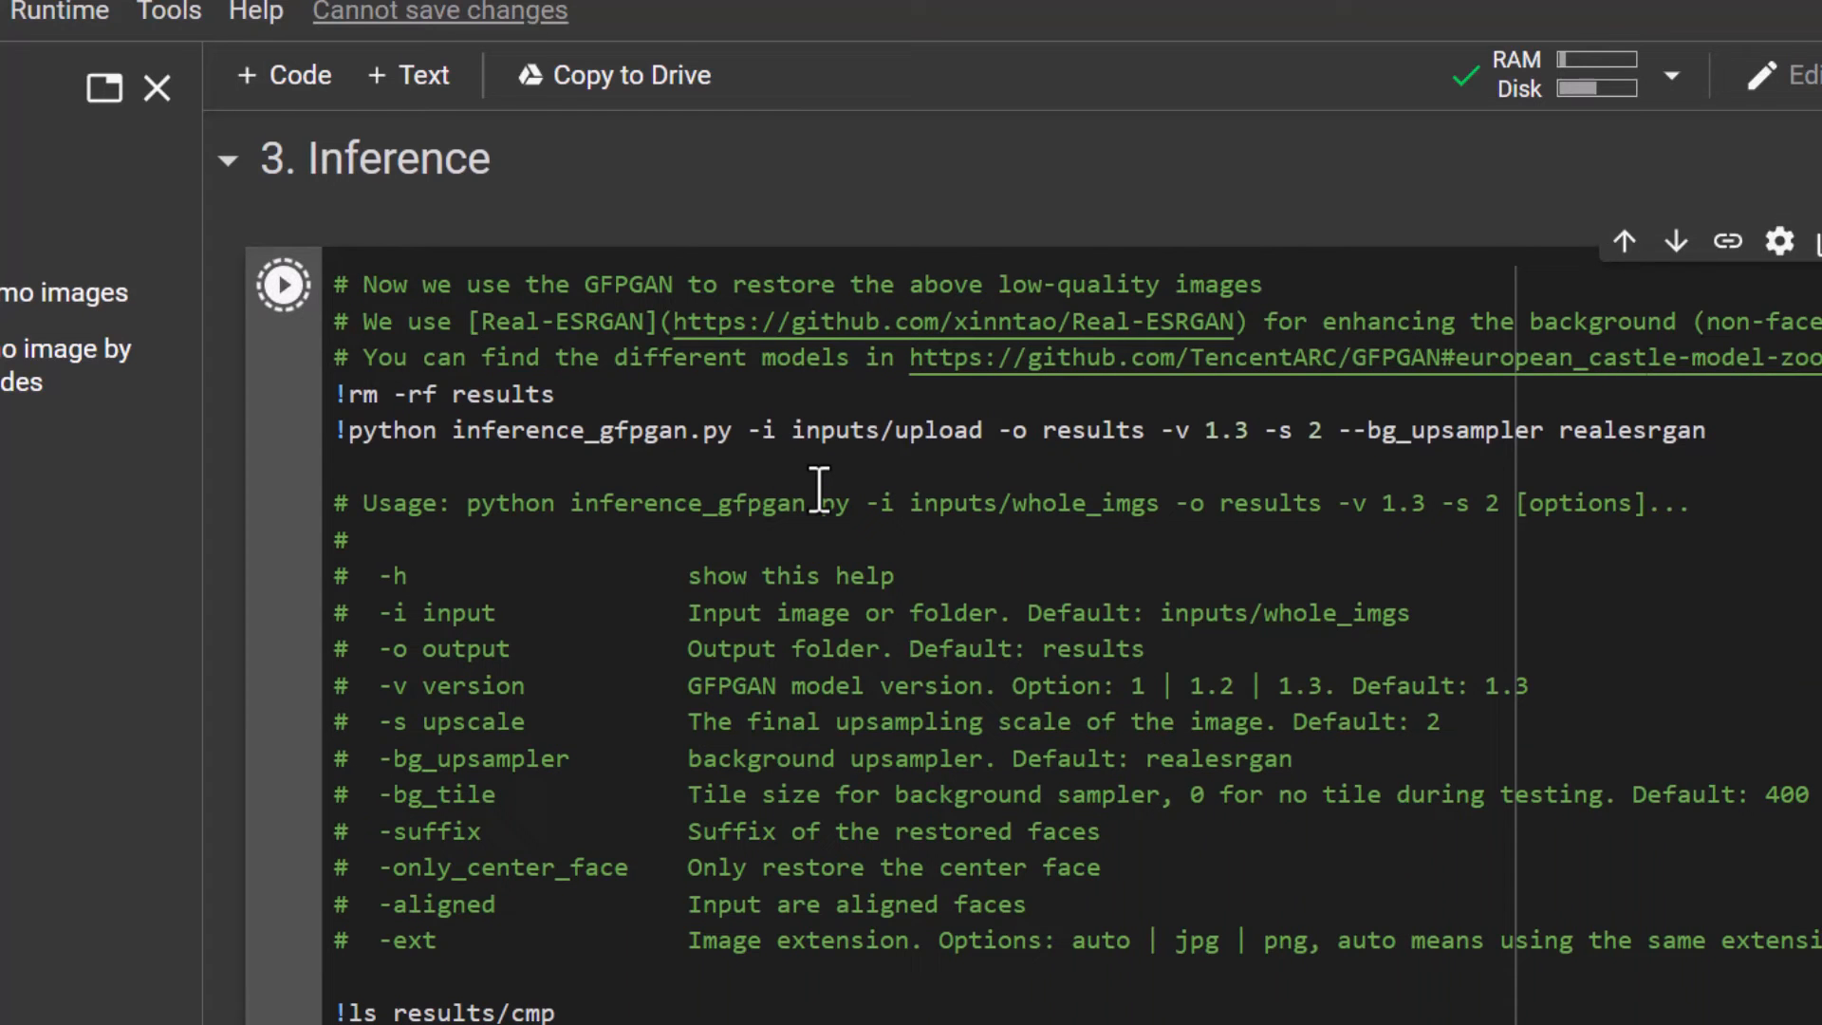
left_click(282, 283)
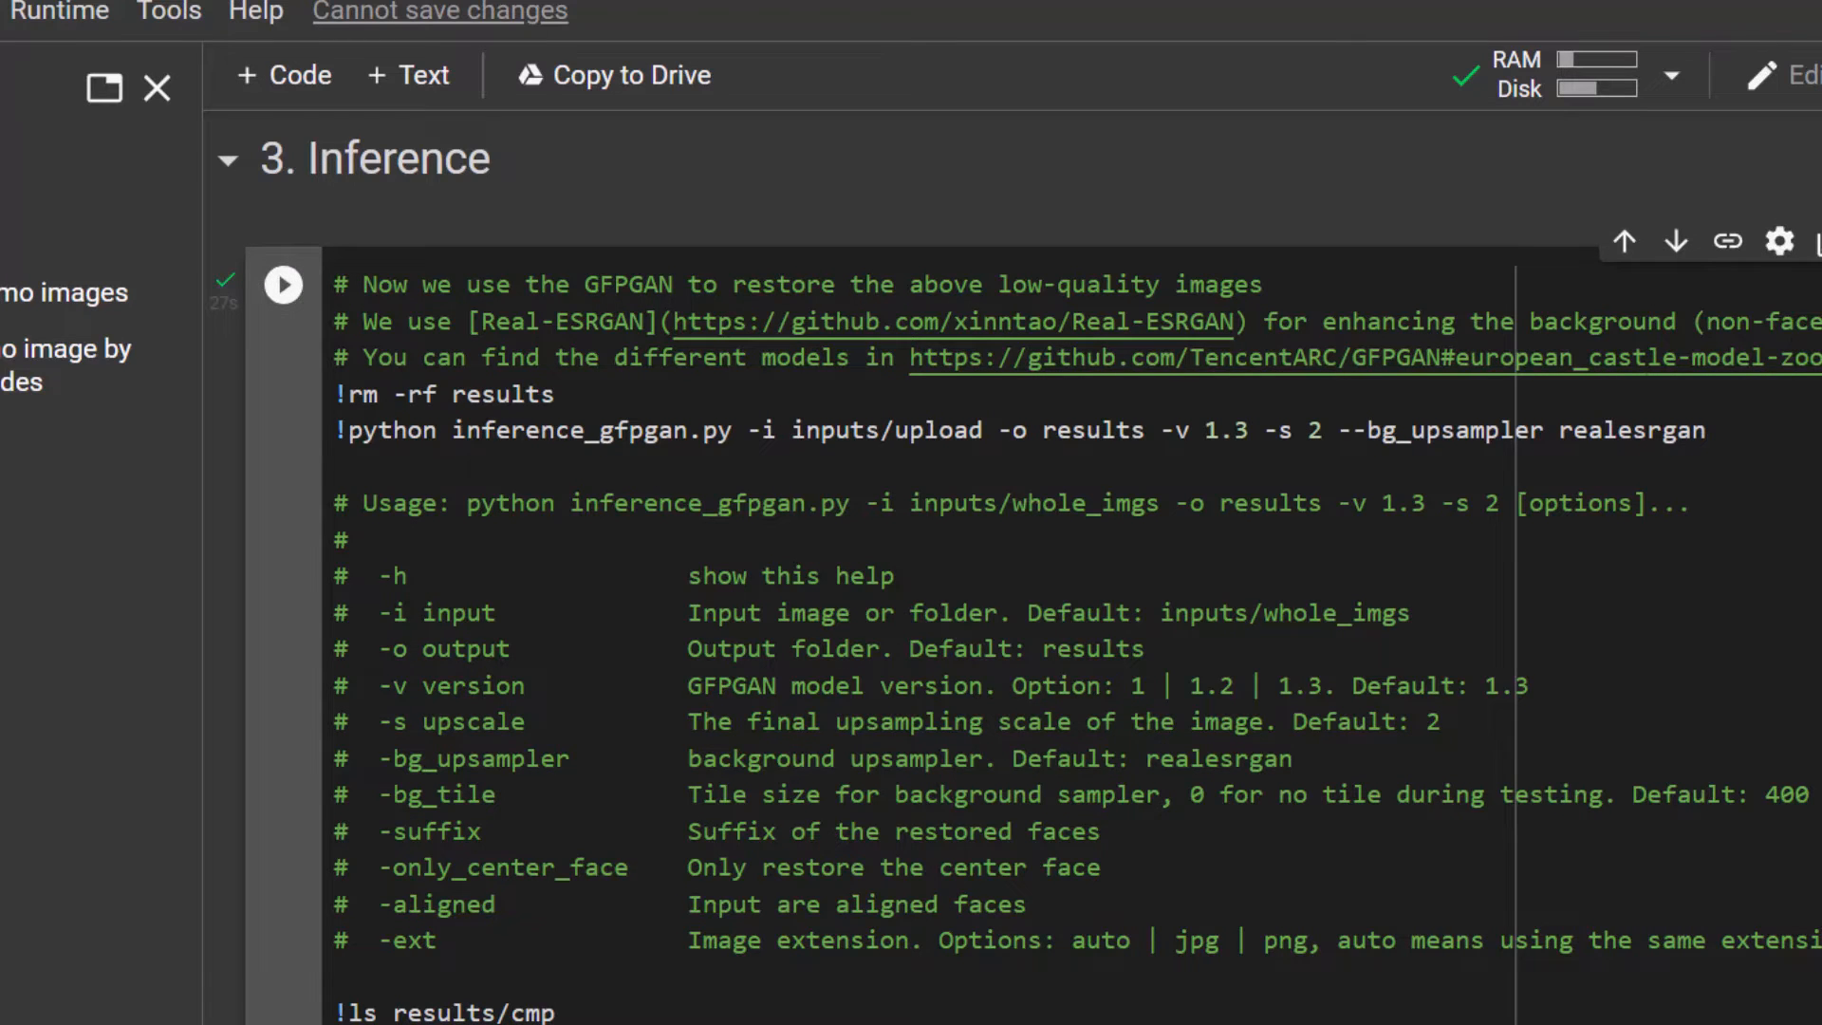
scroll("down", 3)
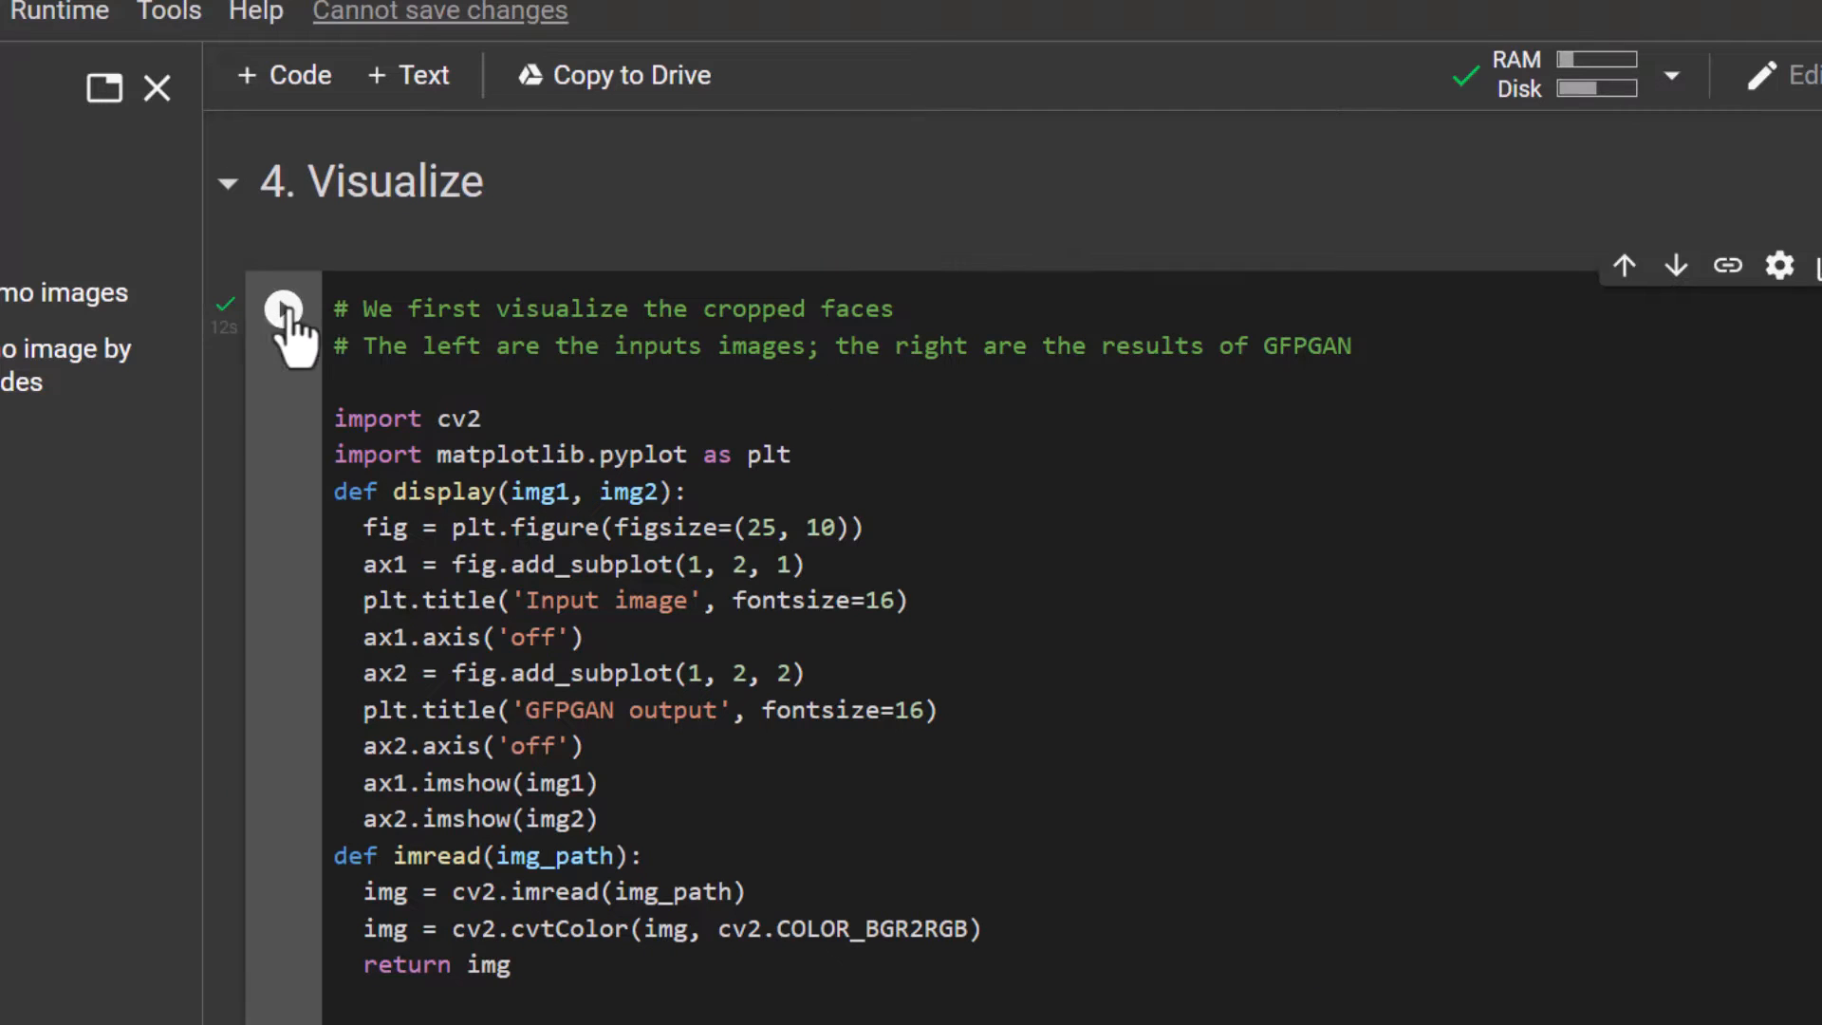
Run the Visualize cell and review the input/restored comparisons down to Download results.
left_click(283, 311)
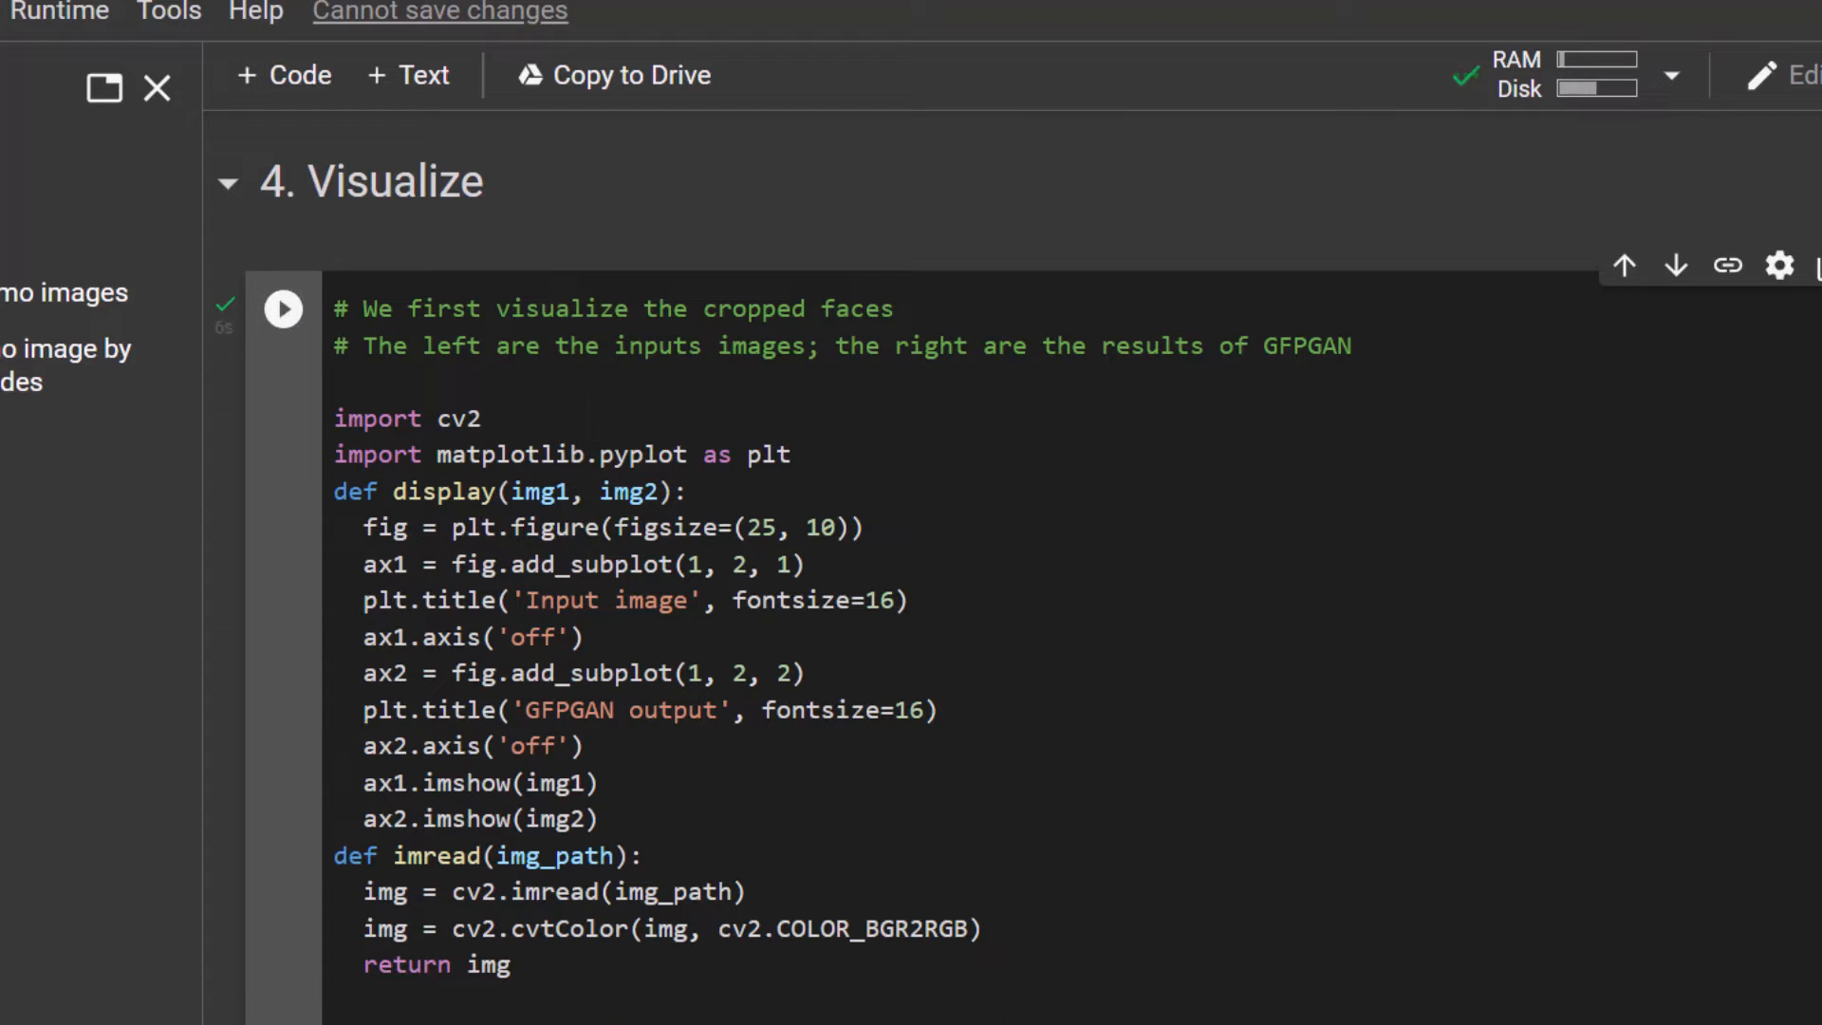
scroll("down", 3)
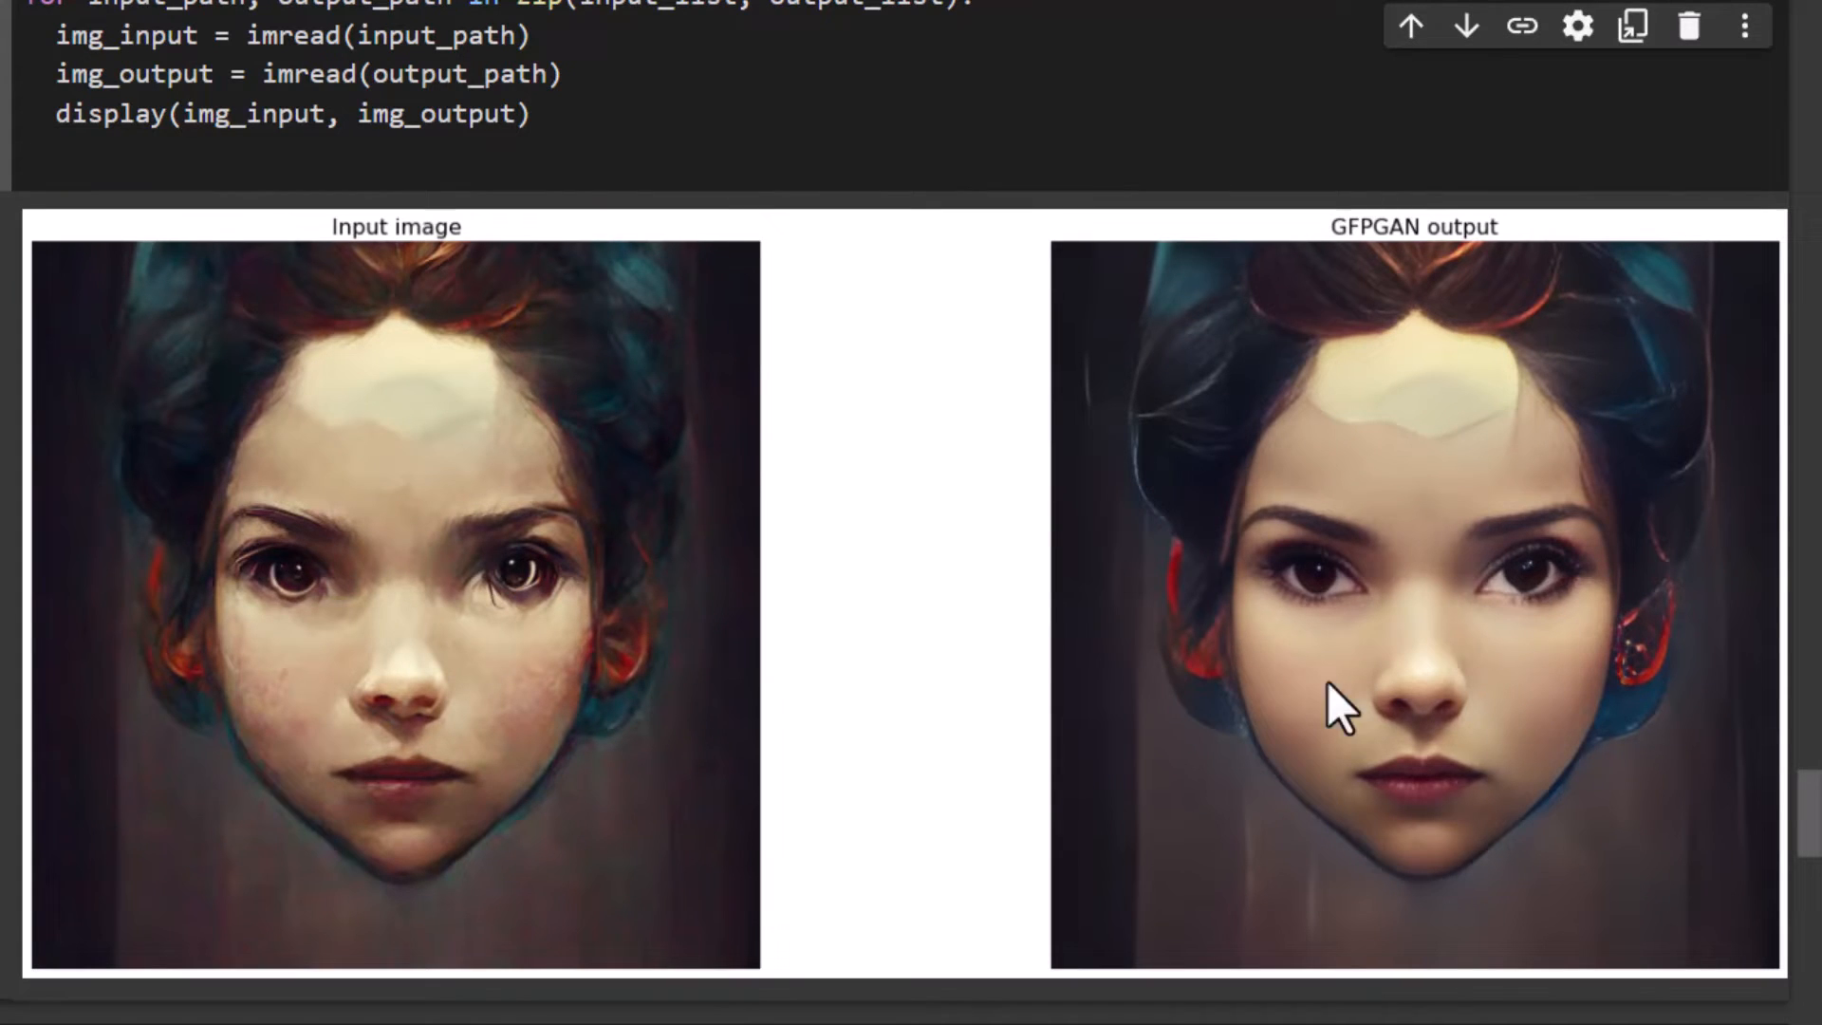
mouse_move(1289, 476)
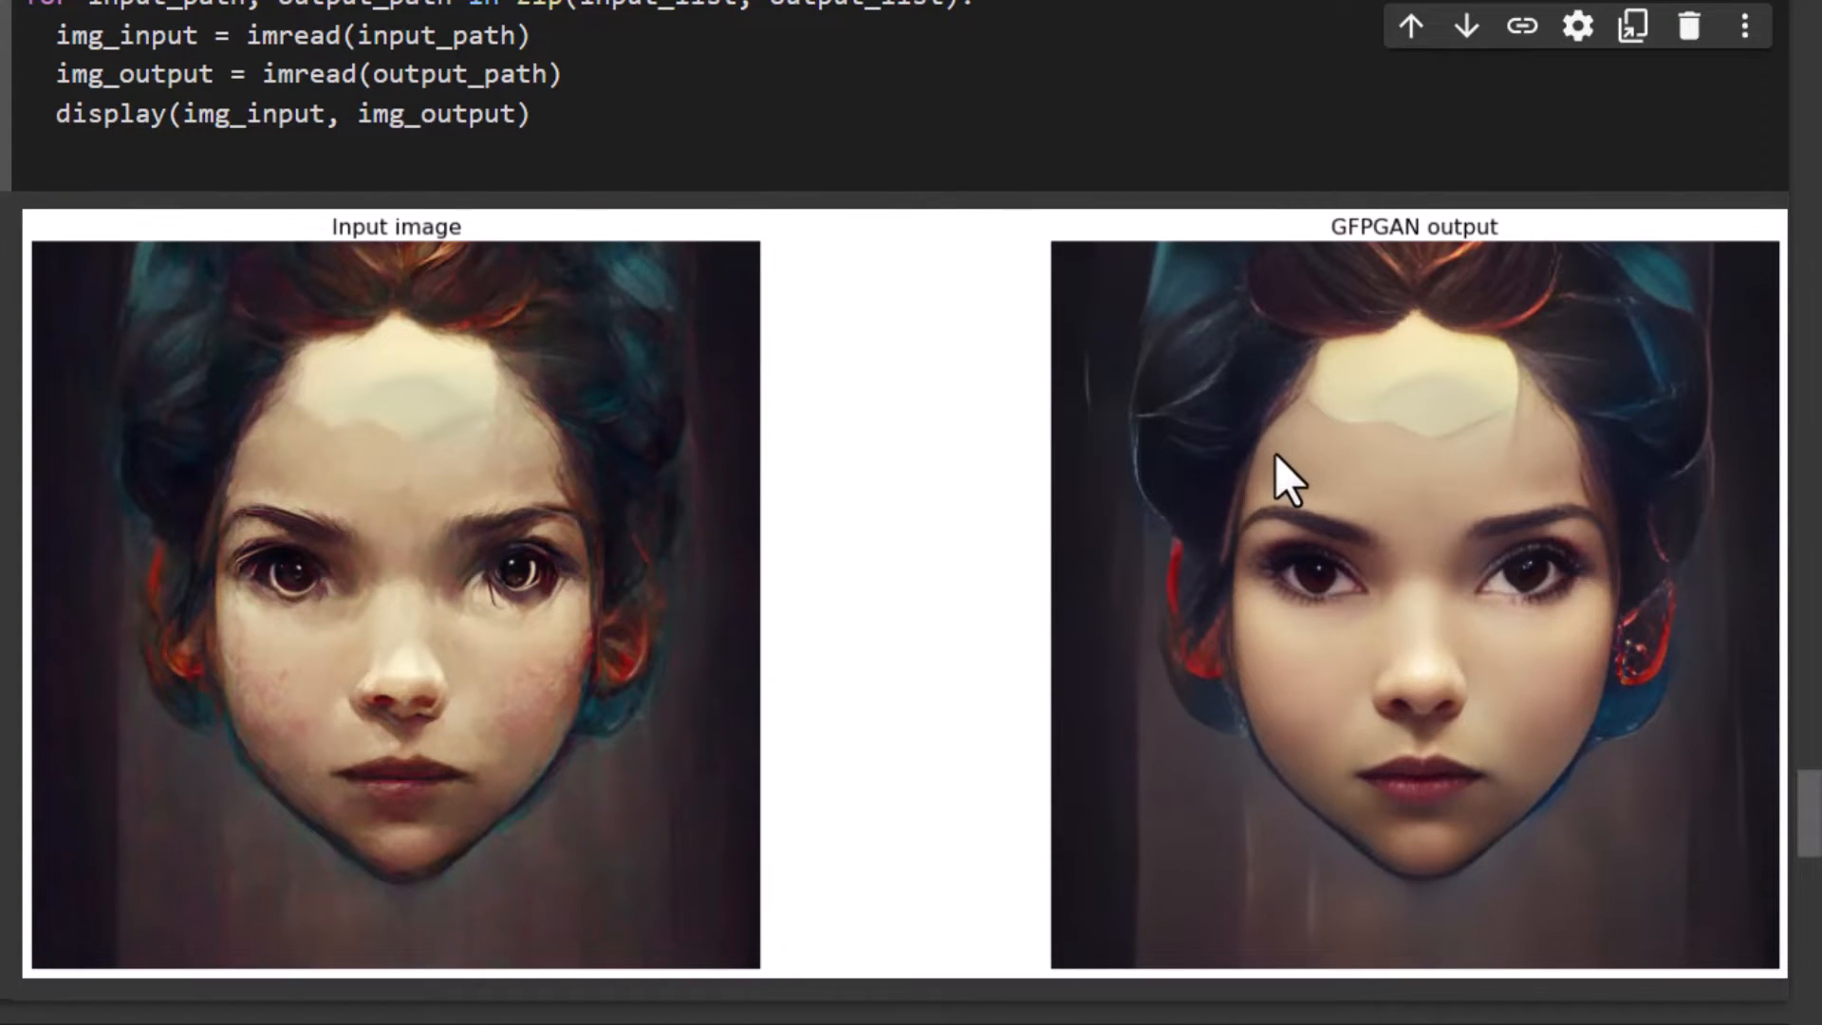
mouse_move(1418, 523)
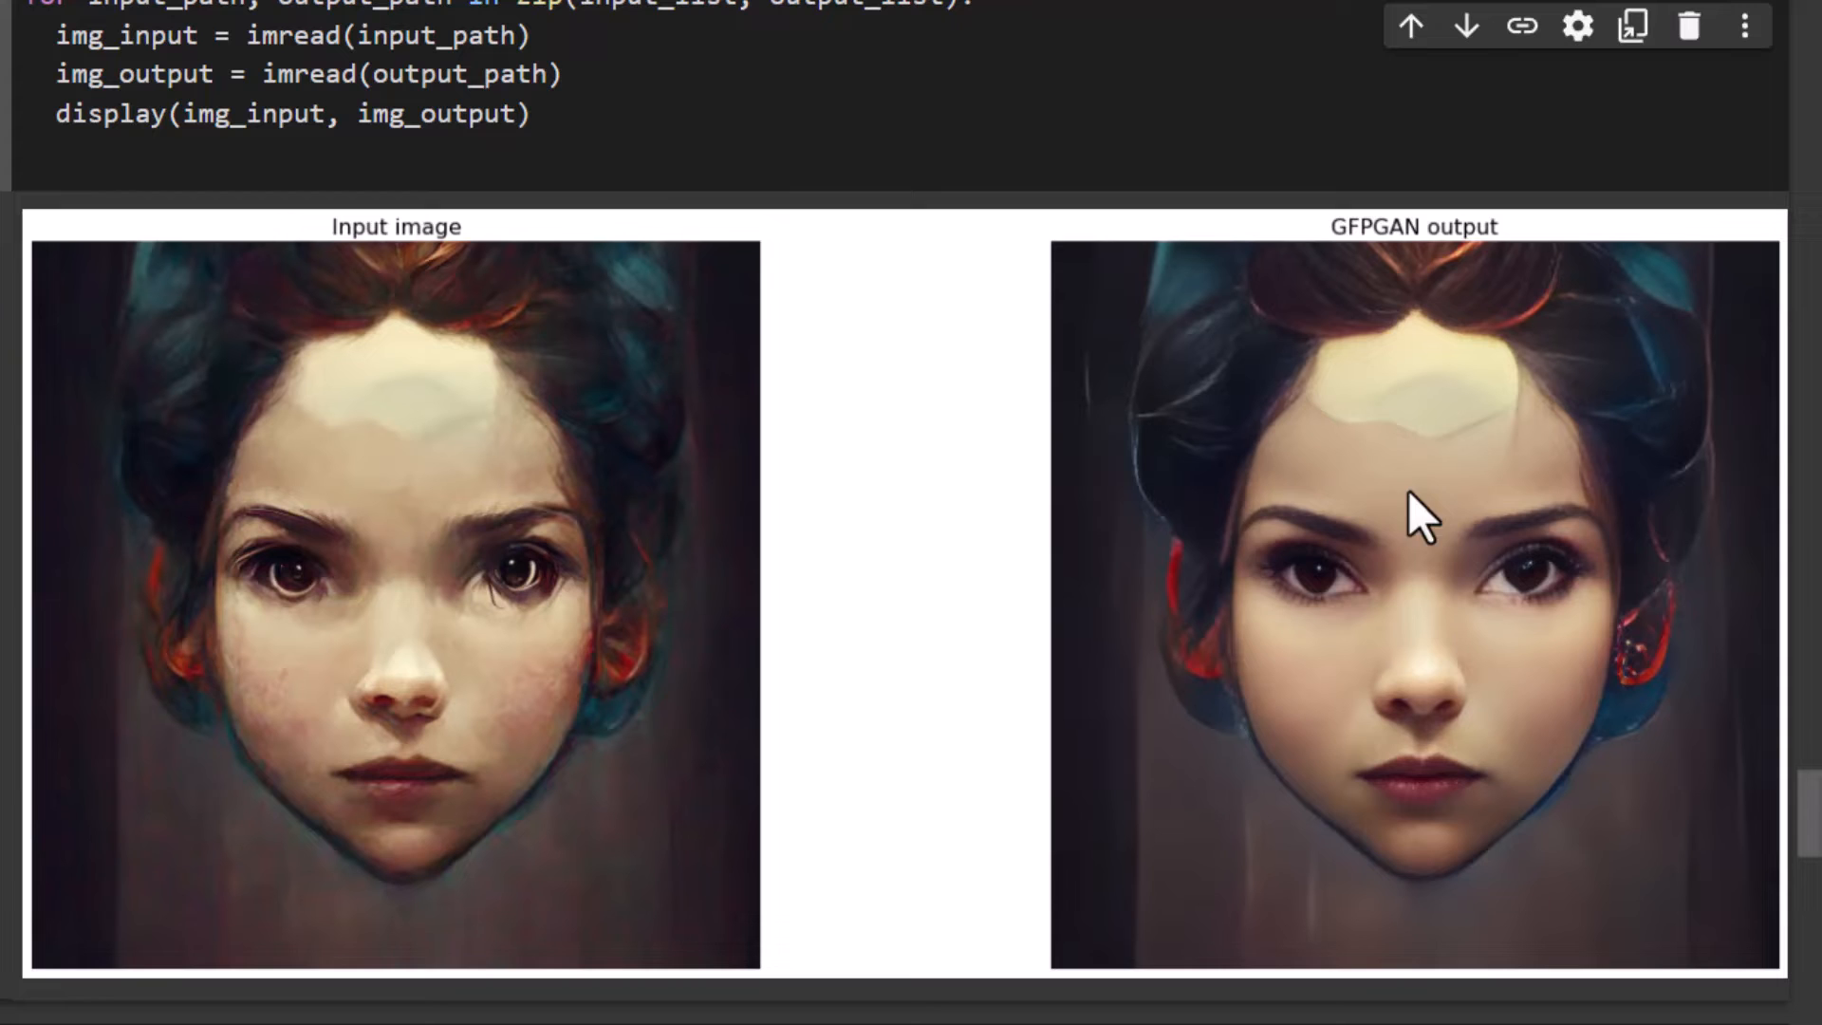
mouse_move(389, 668)
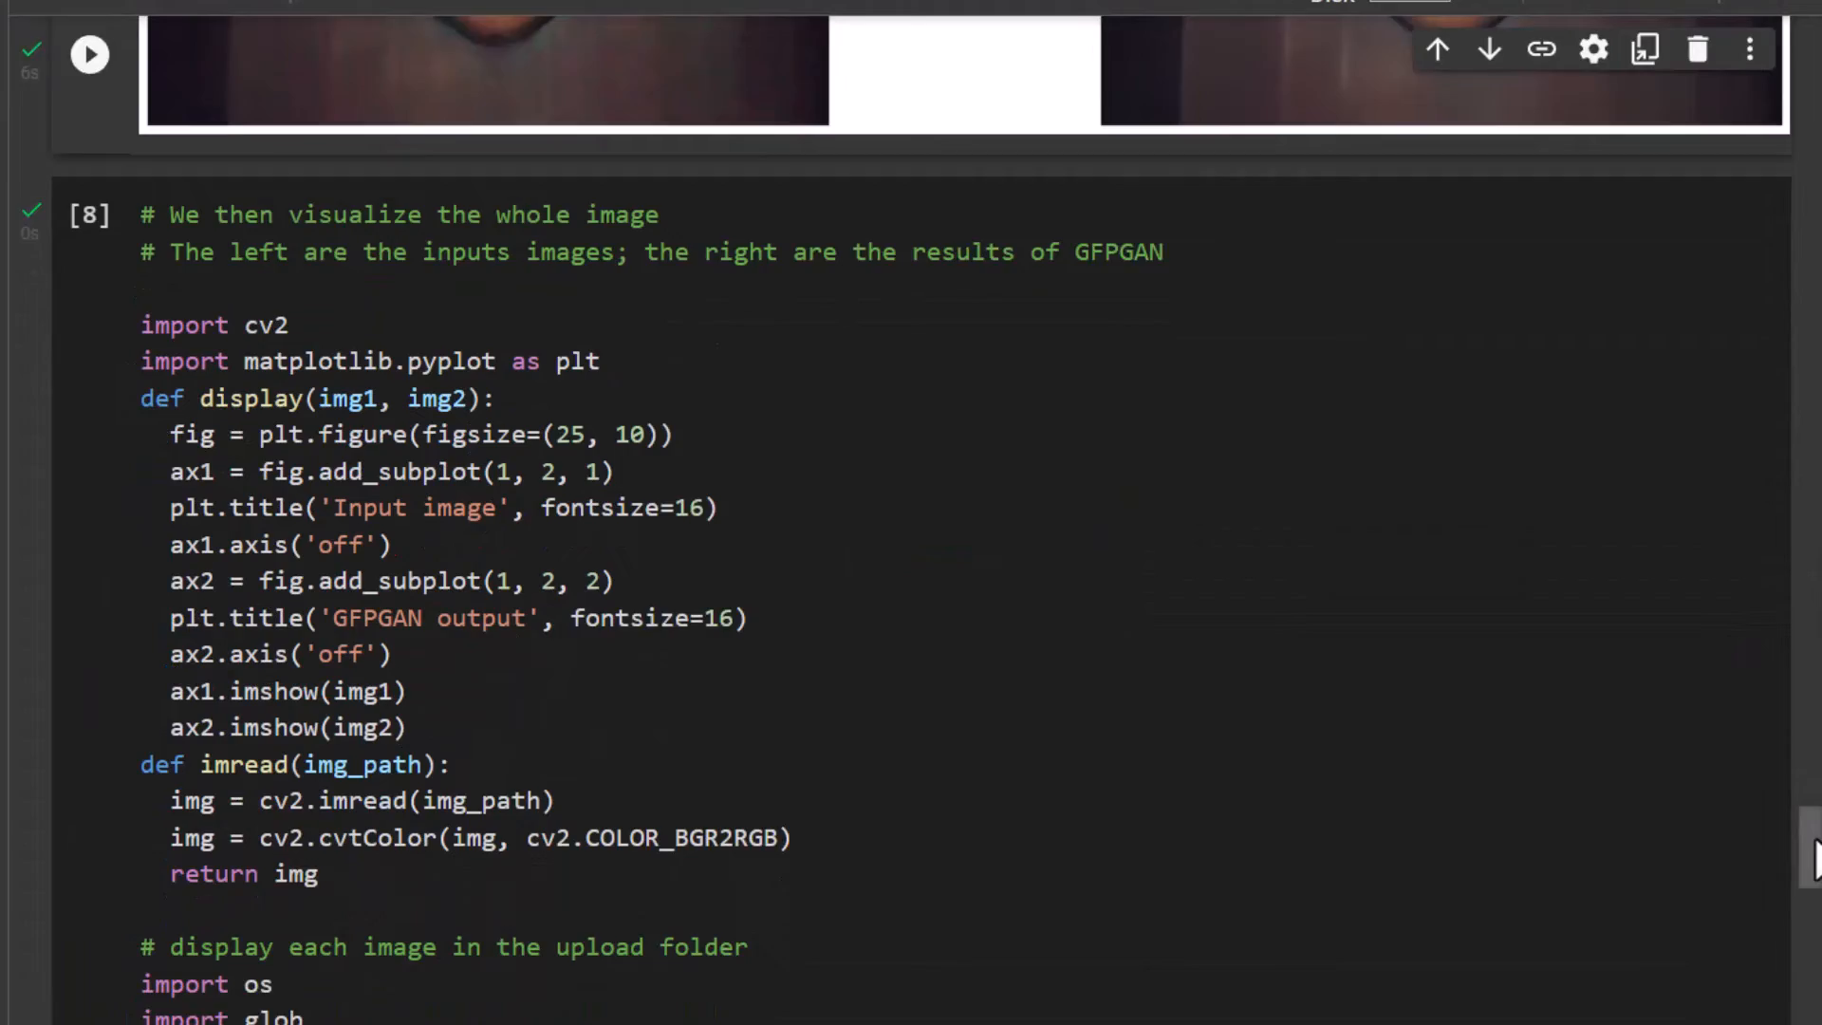
scroll("down", 3)
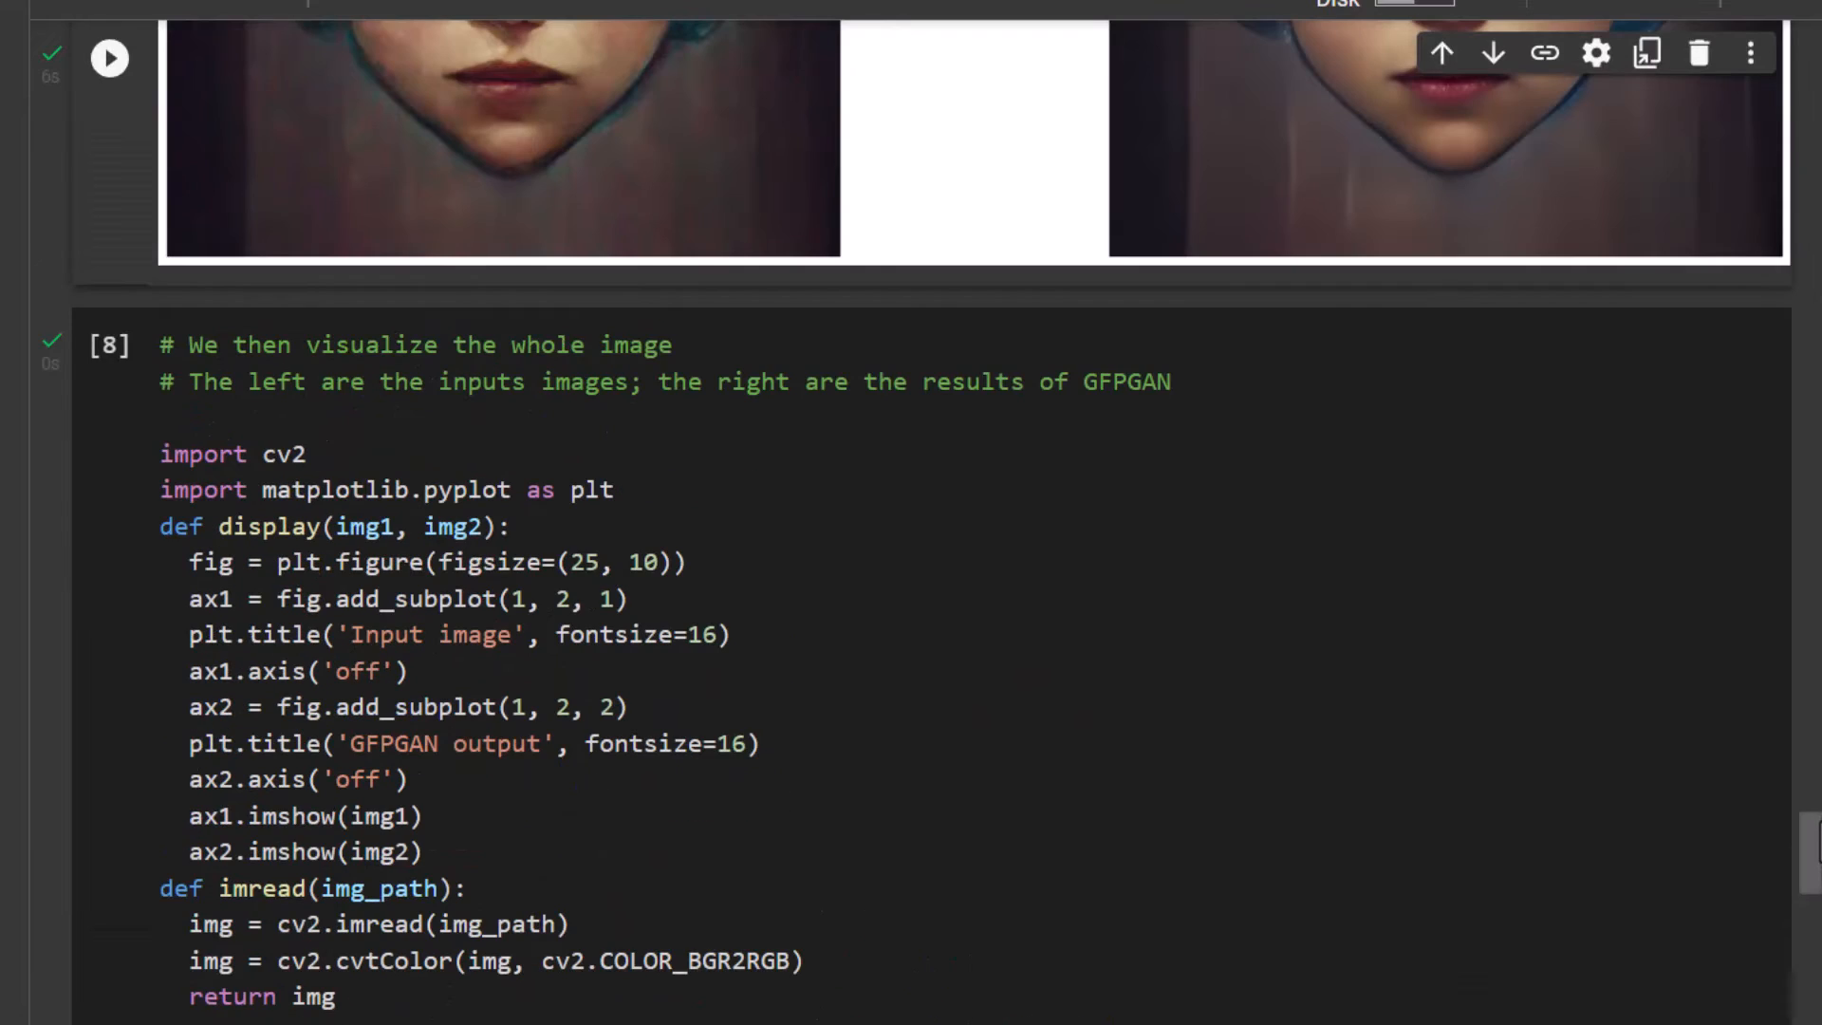
scroll("down", 3)
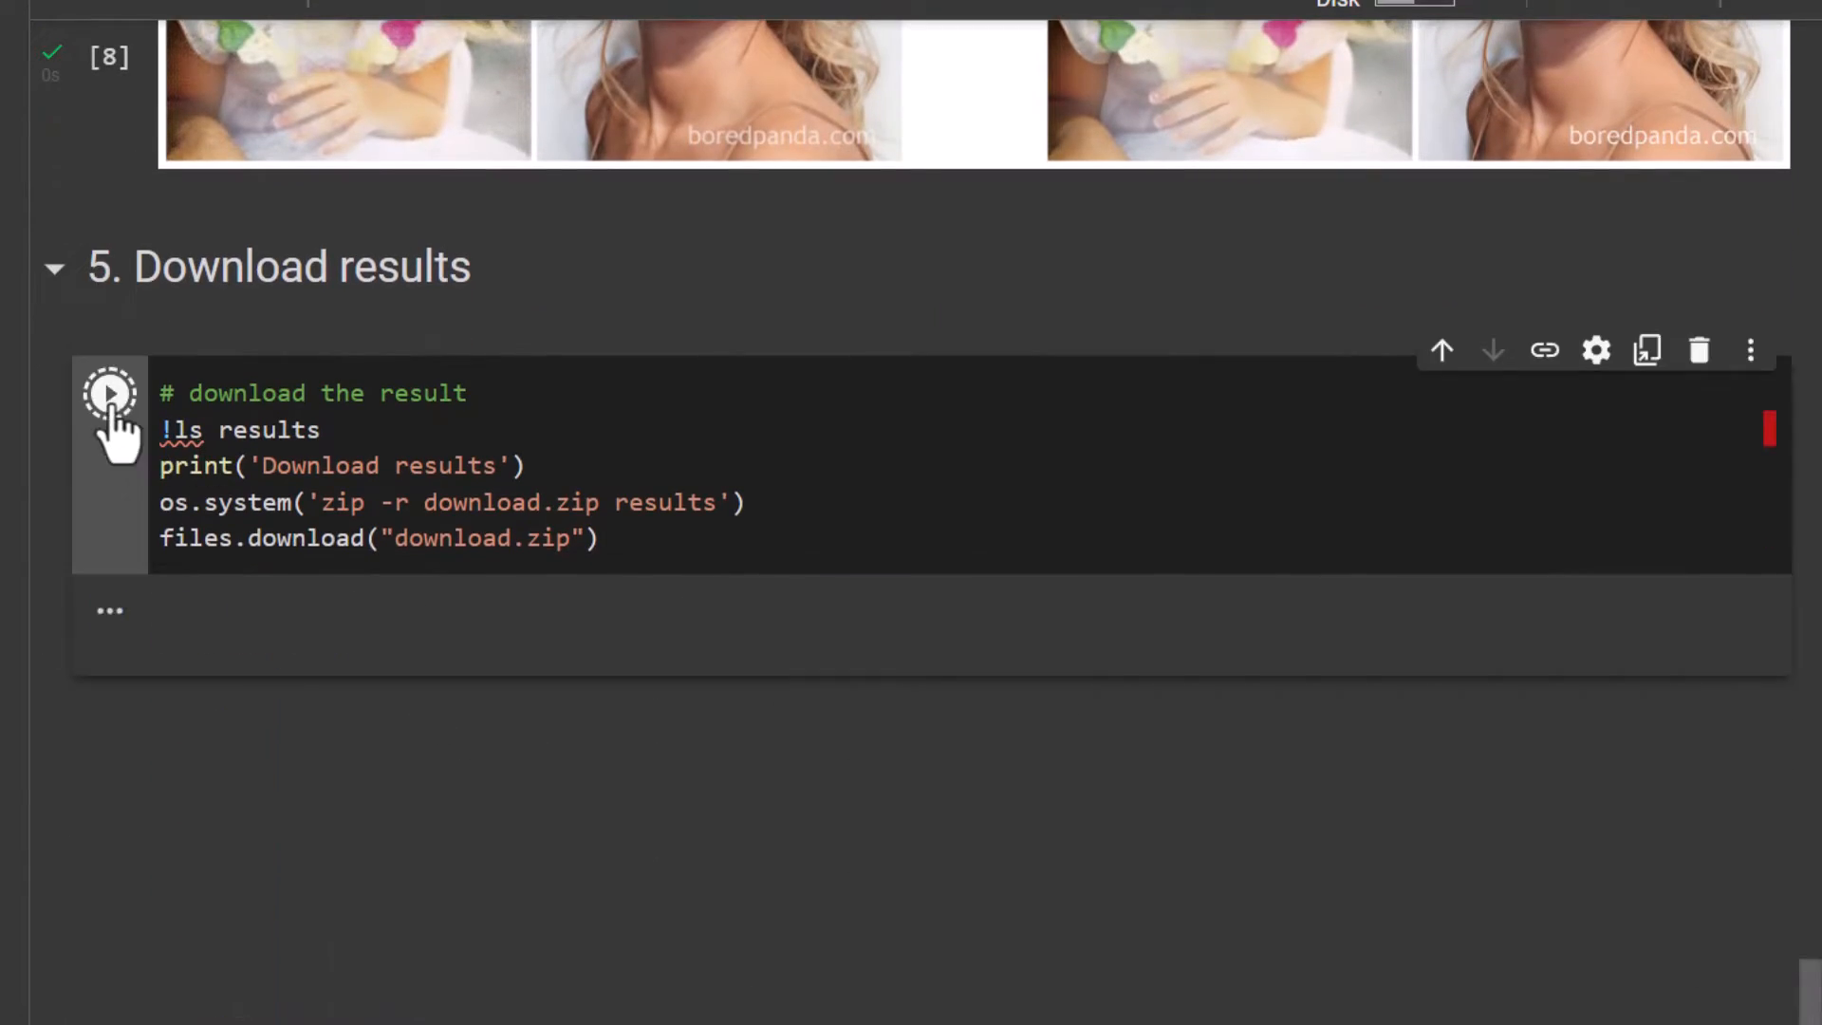
Run the Download results cell and save download.zip into the Faces folder.
left_click(110, 393)
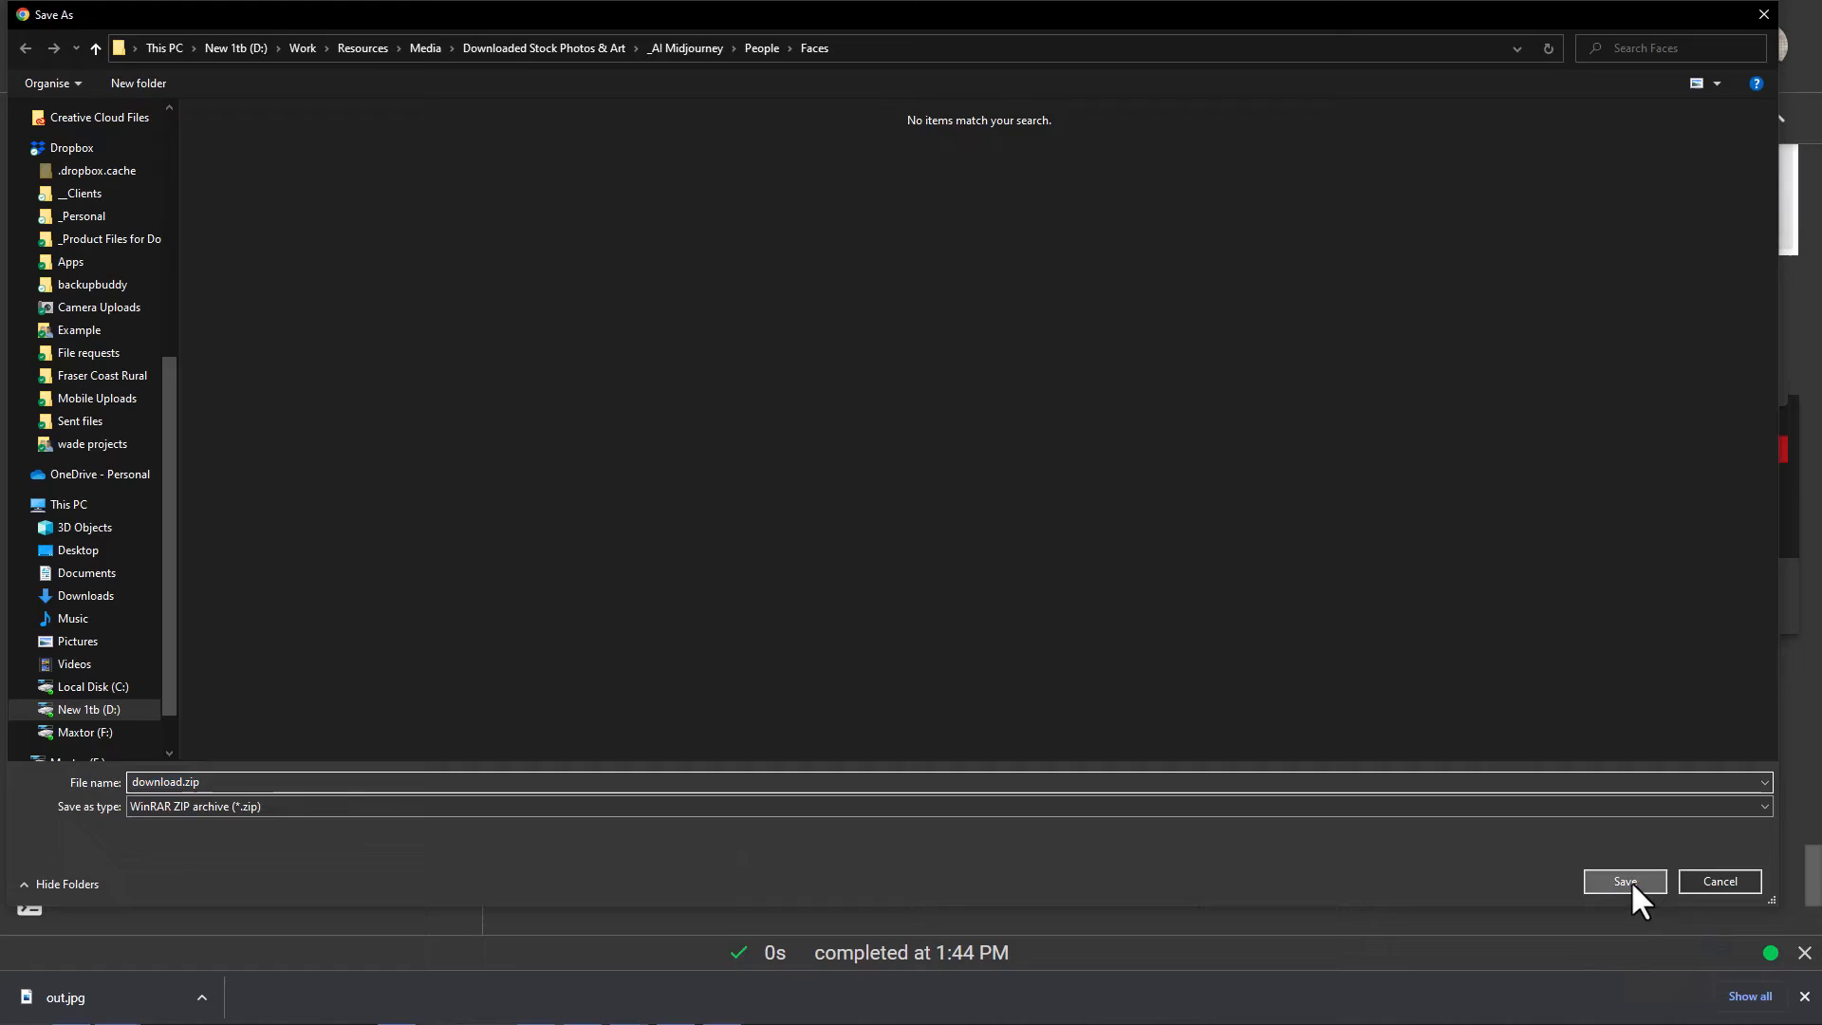
left_click(1623, 880)
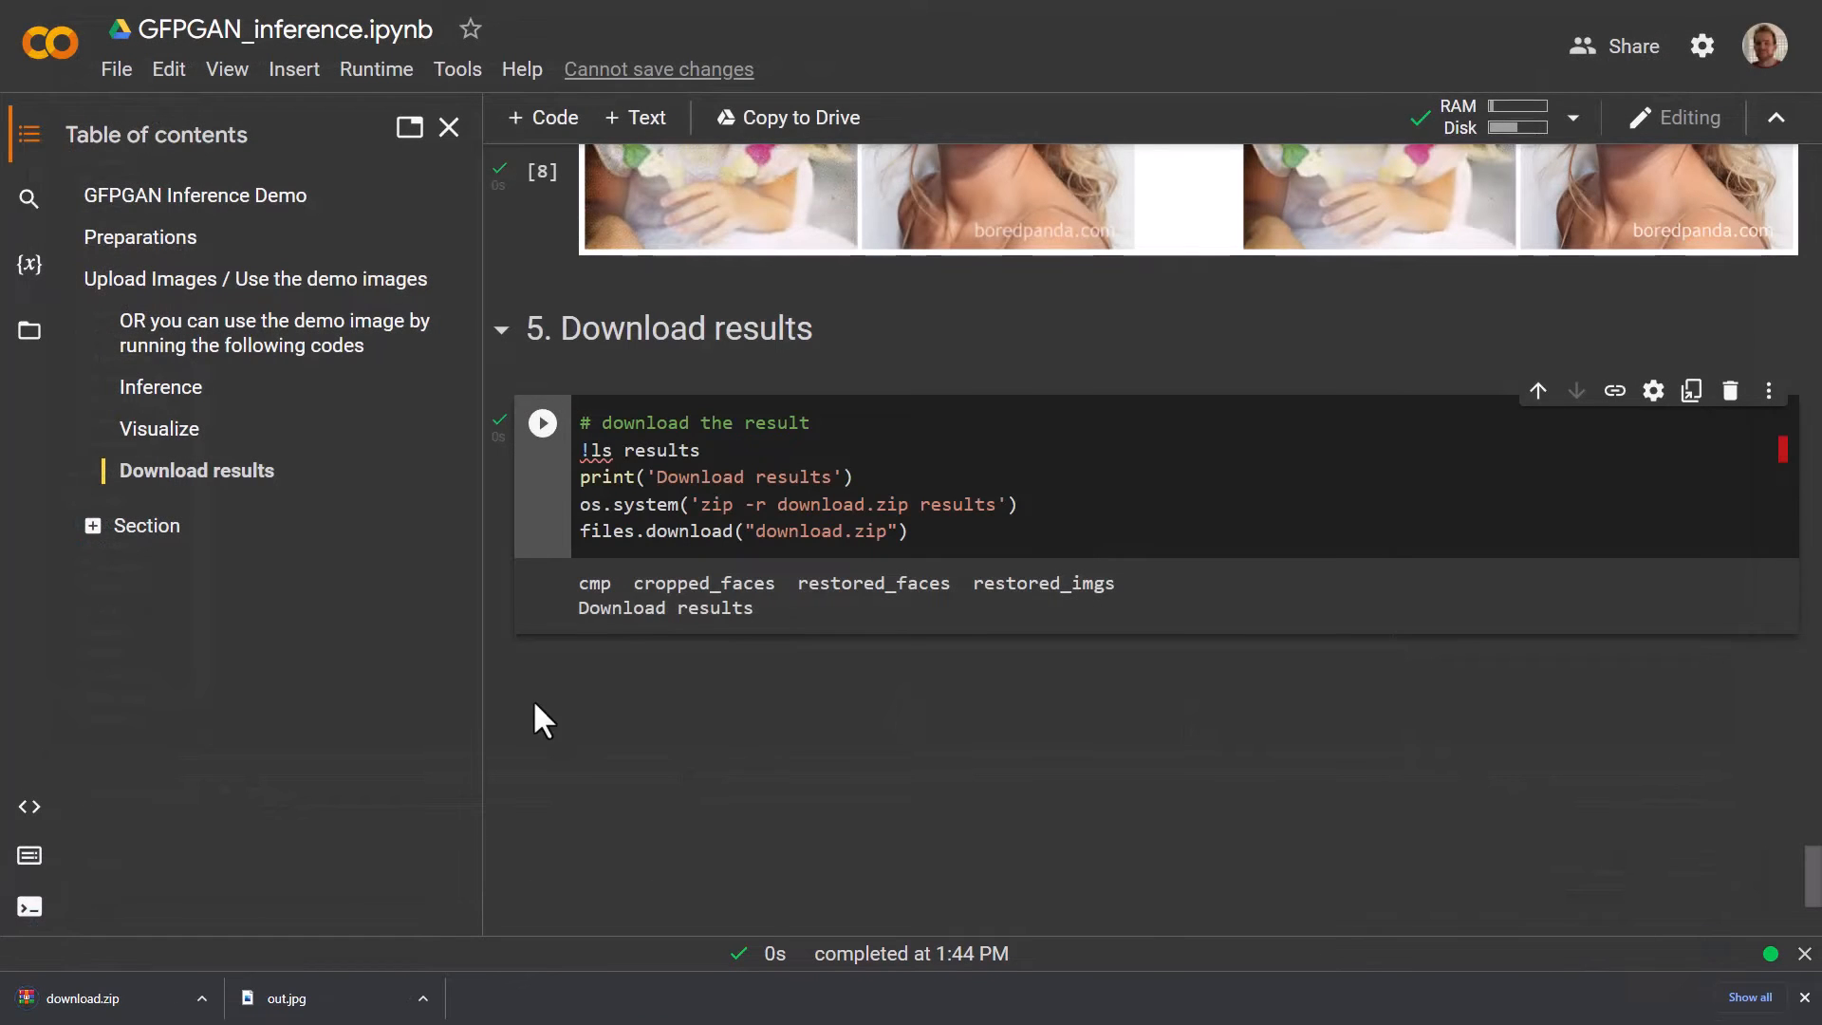
left_click(500, 1000)
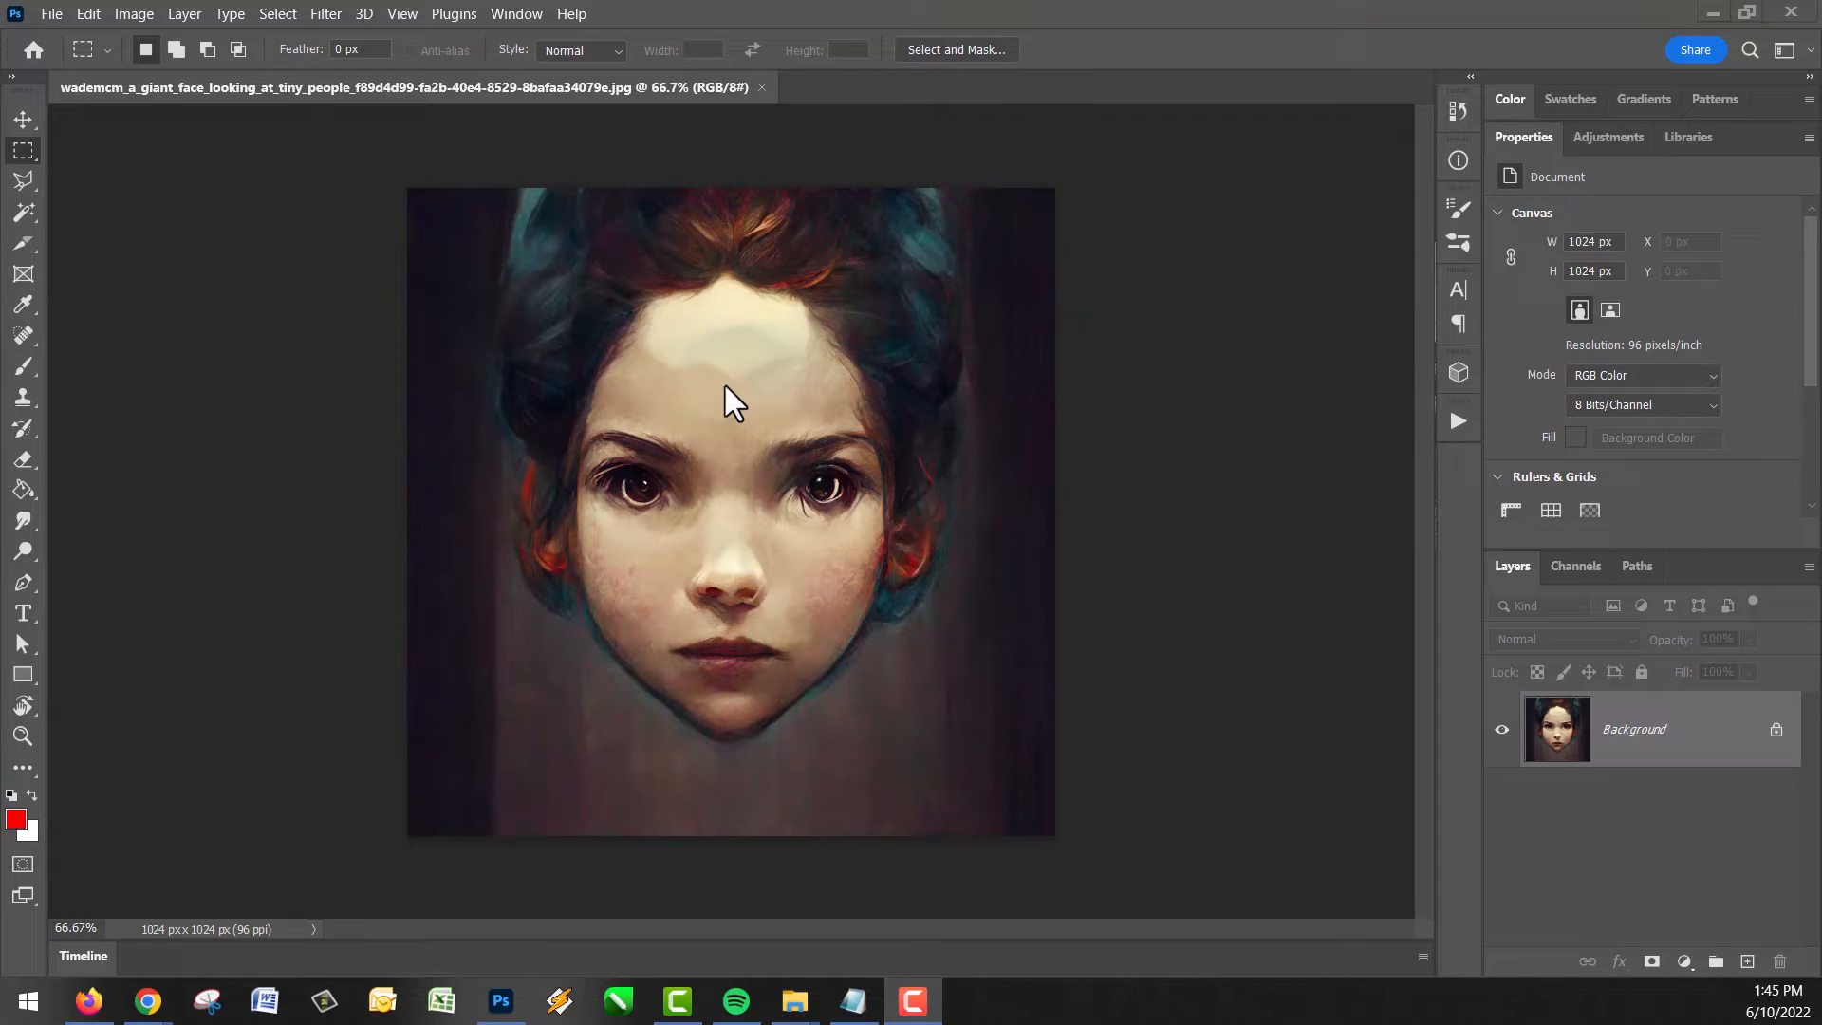
mouse_move(877, 534)
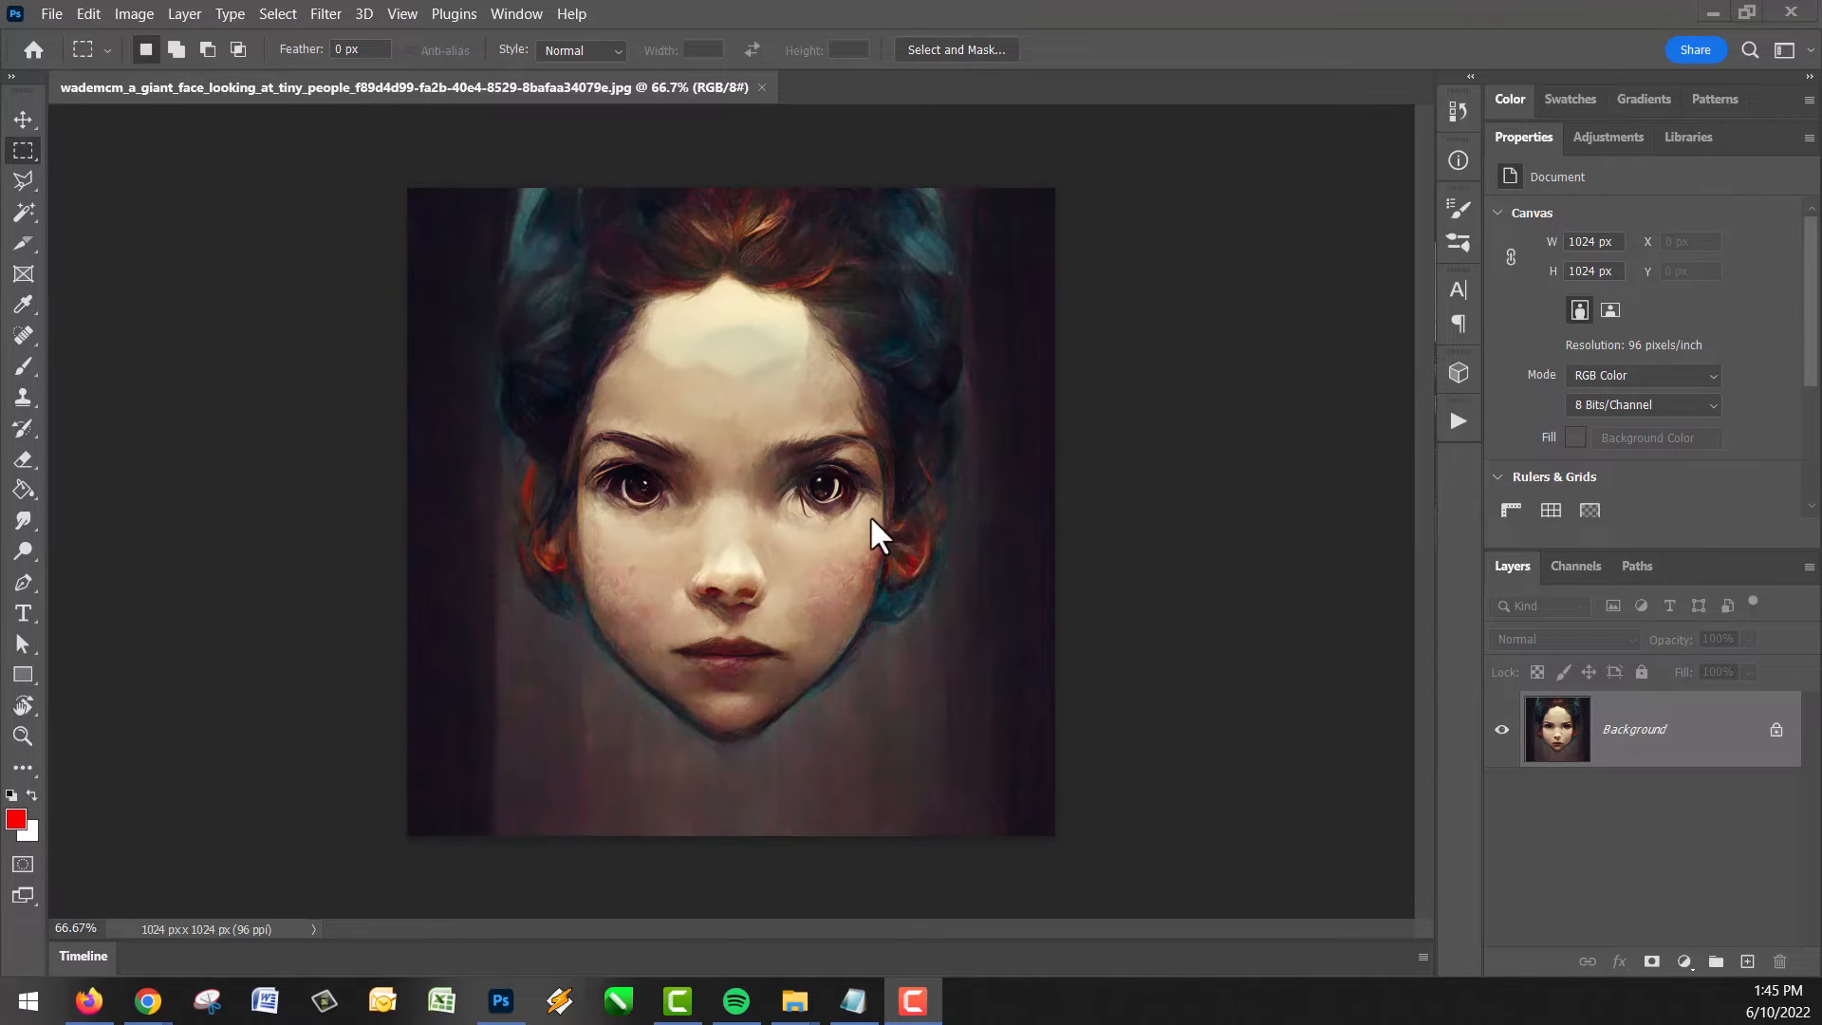
Open Filter > Neural Filters for the giant face portrait.
left_click(325, 15)
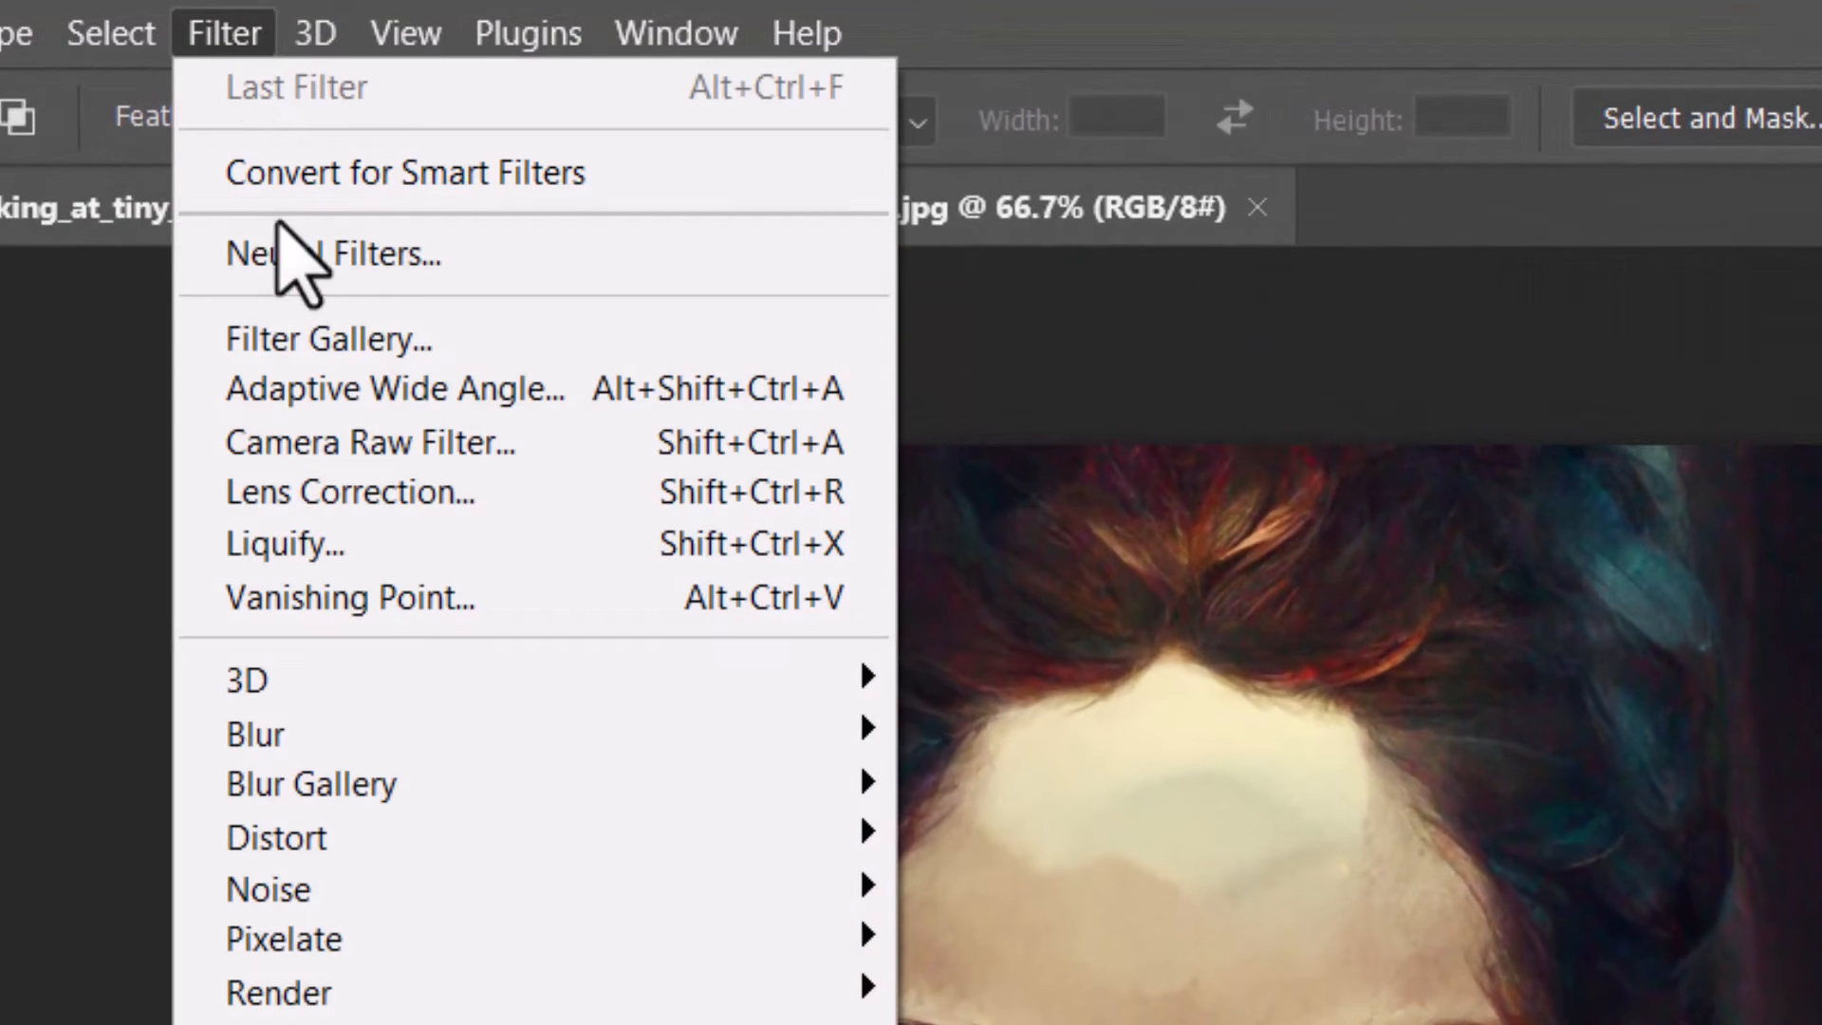
left_click(331, 253)
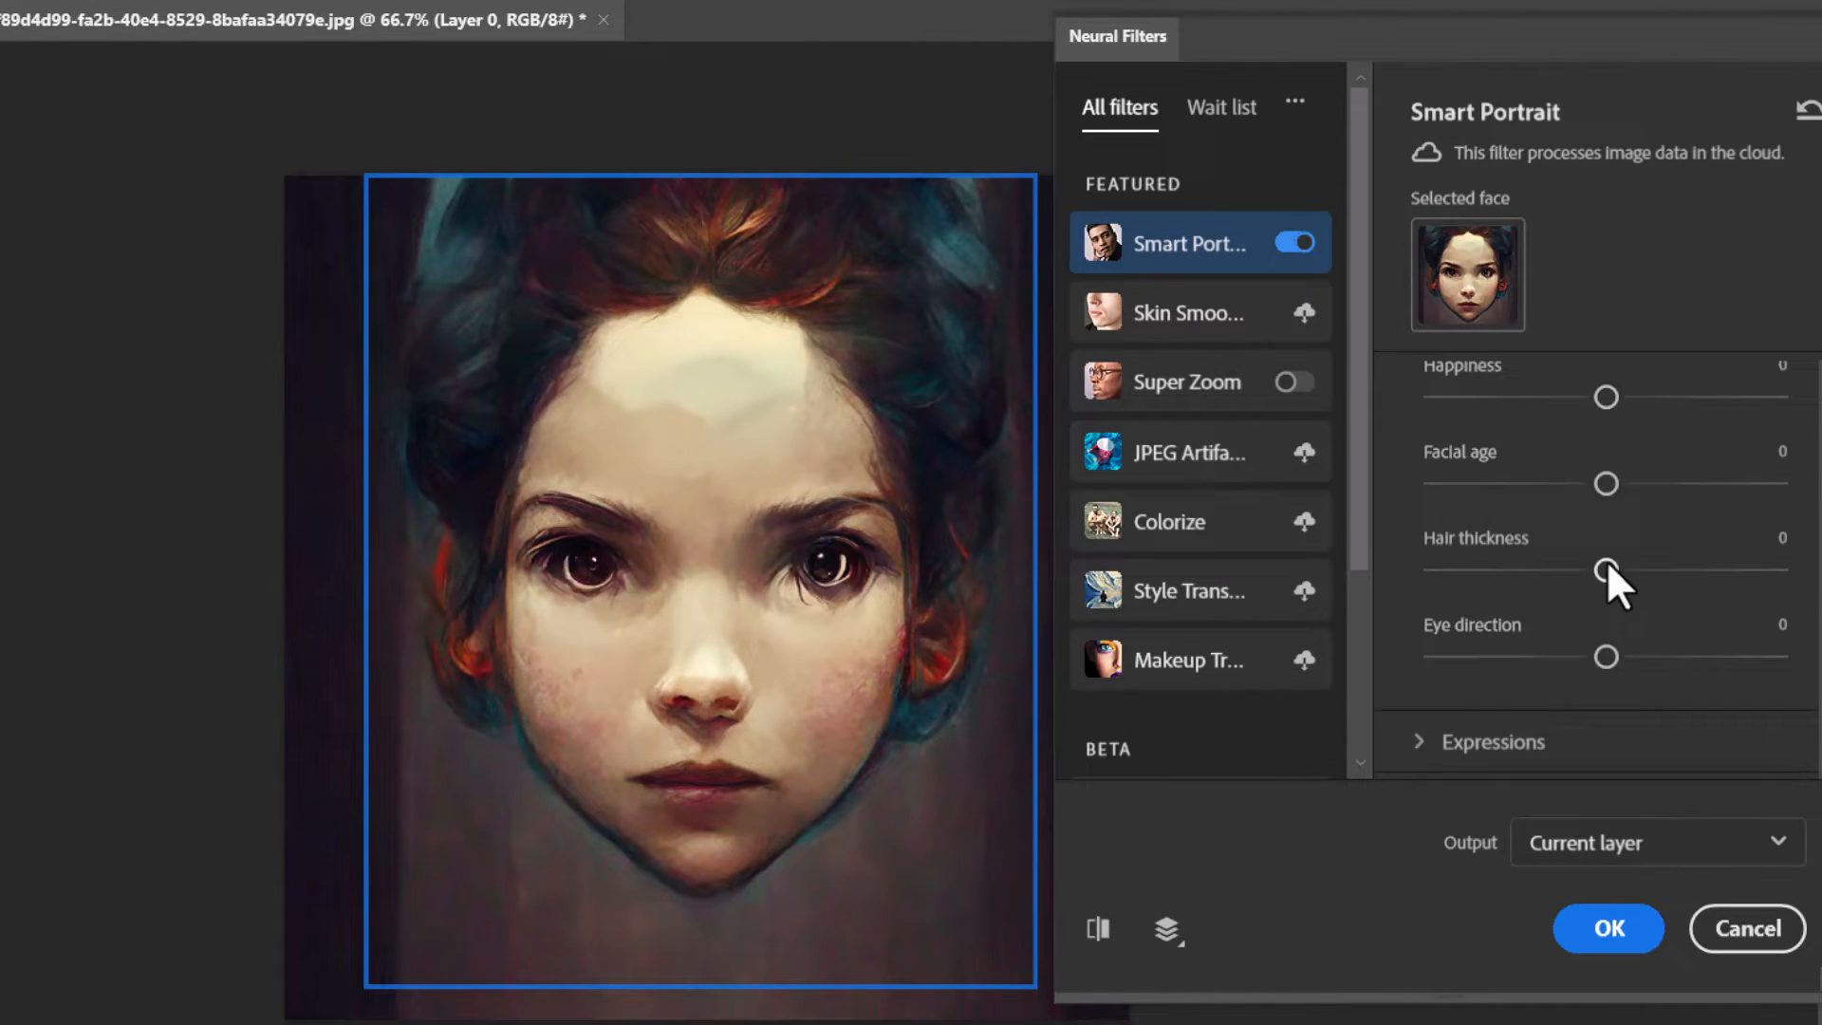
Apply Smart Portrait with facial age -22, happiness +30, shifted eyes, and hair thickness 0.
left_click_drag(1605, 656, 1657, 656)
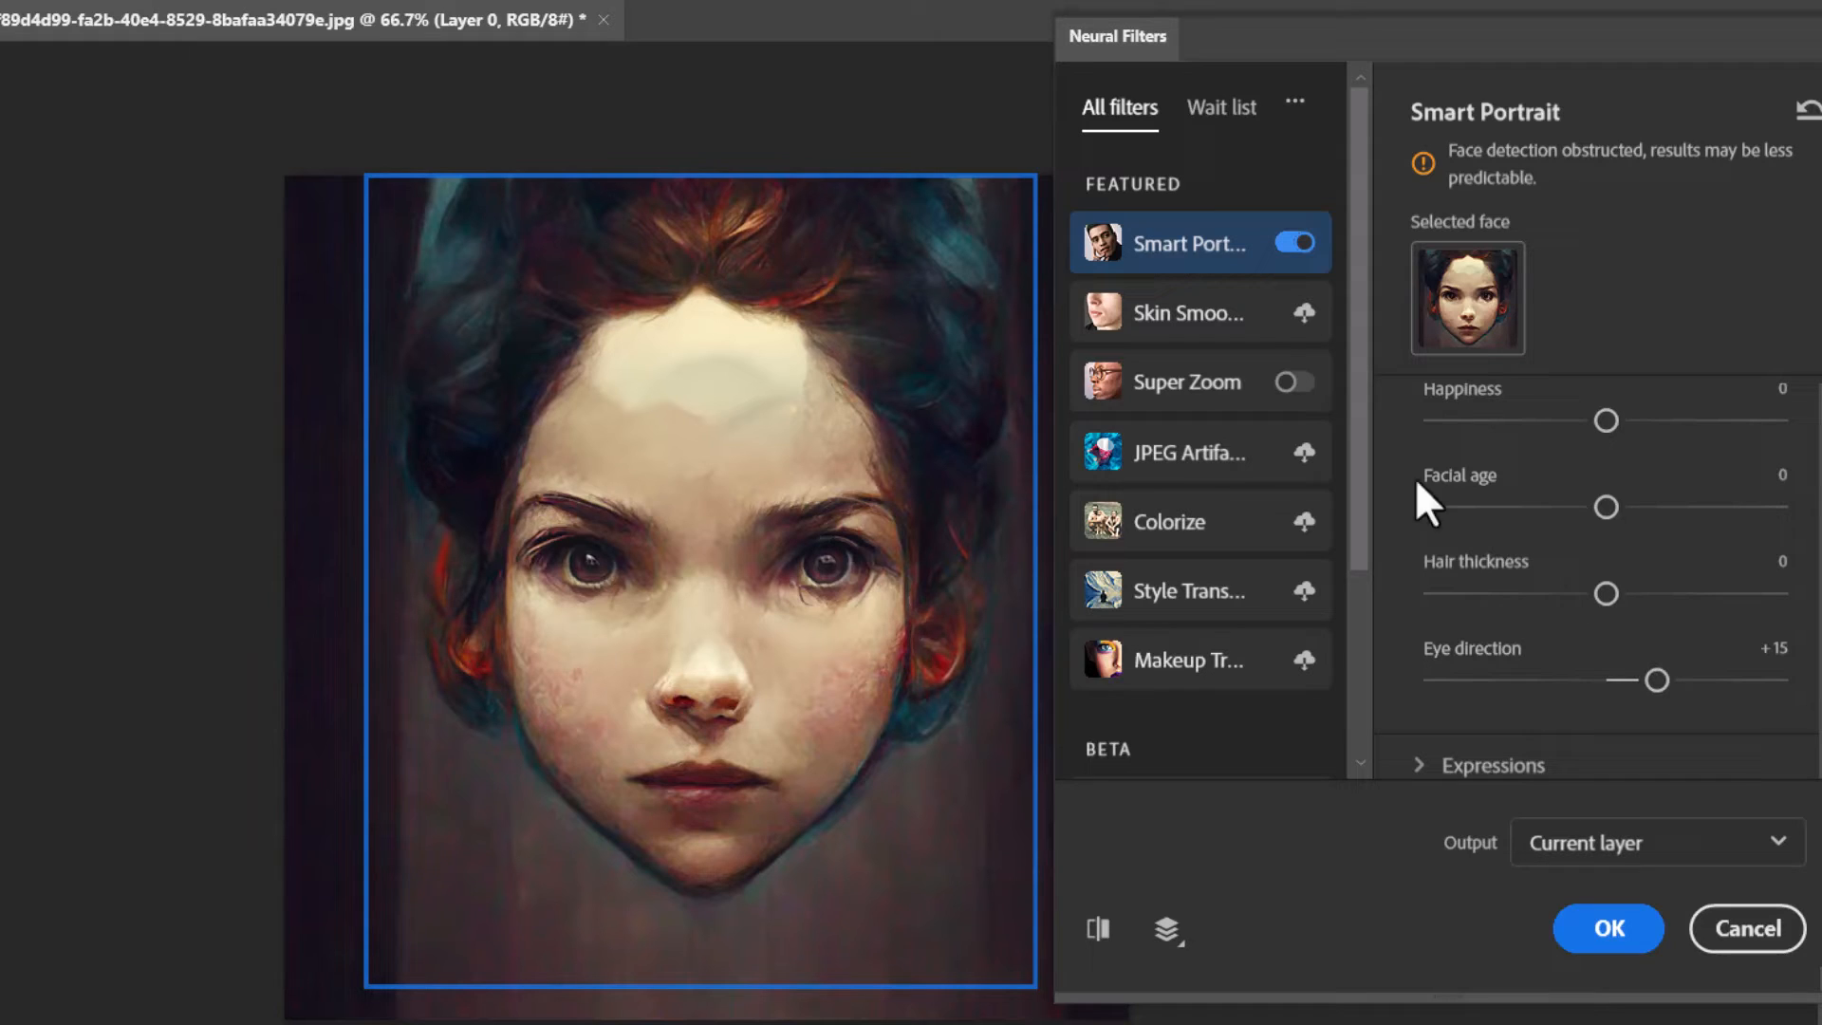
mouse_move(1604, 616)
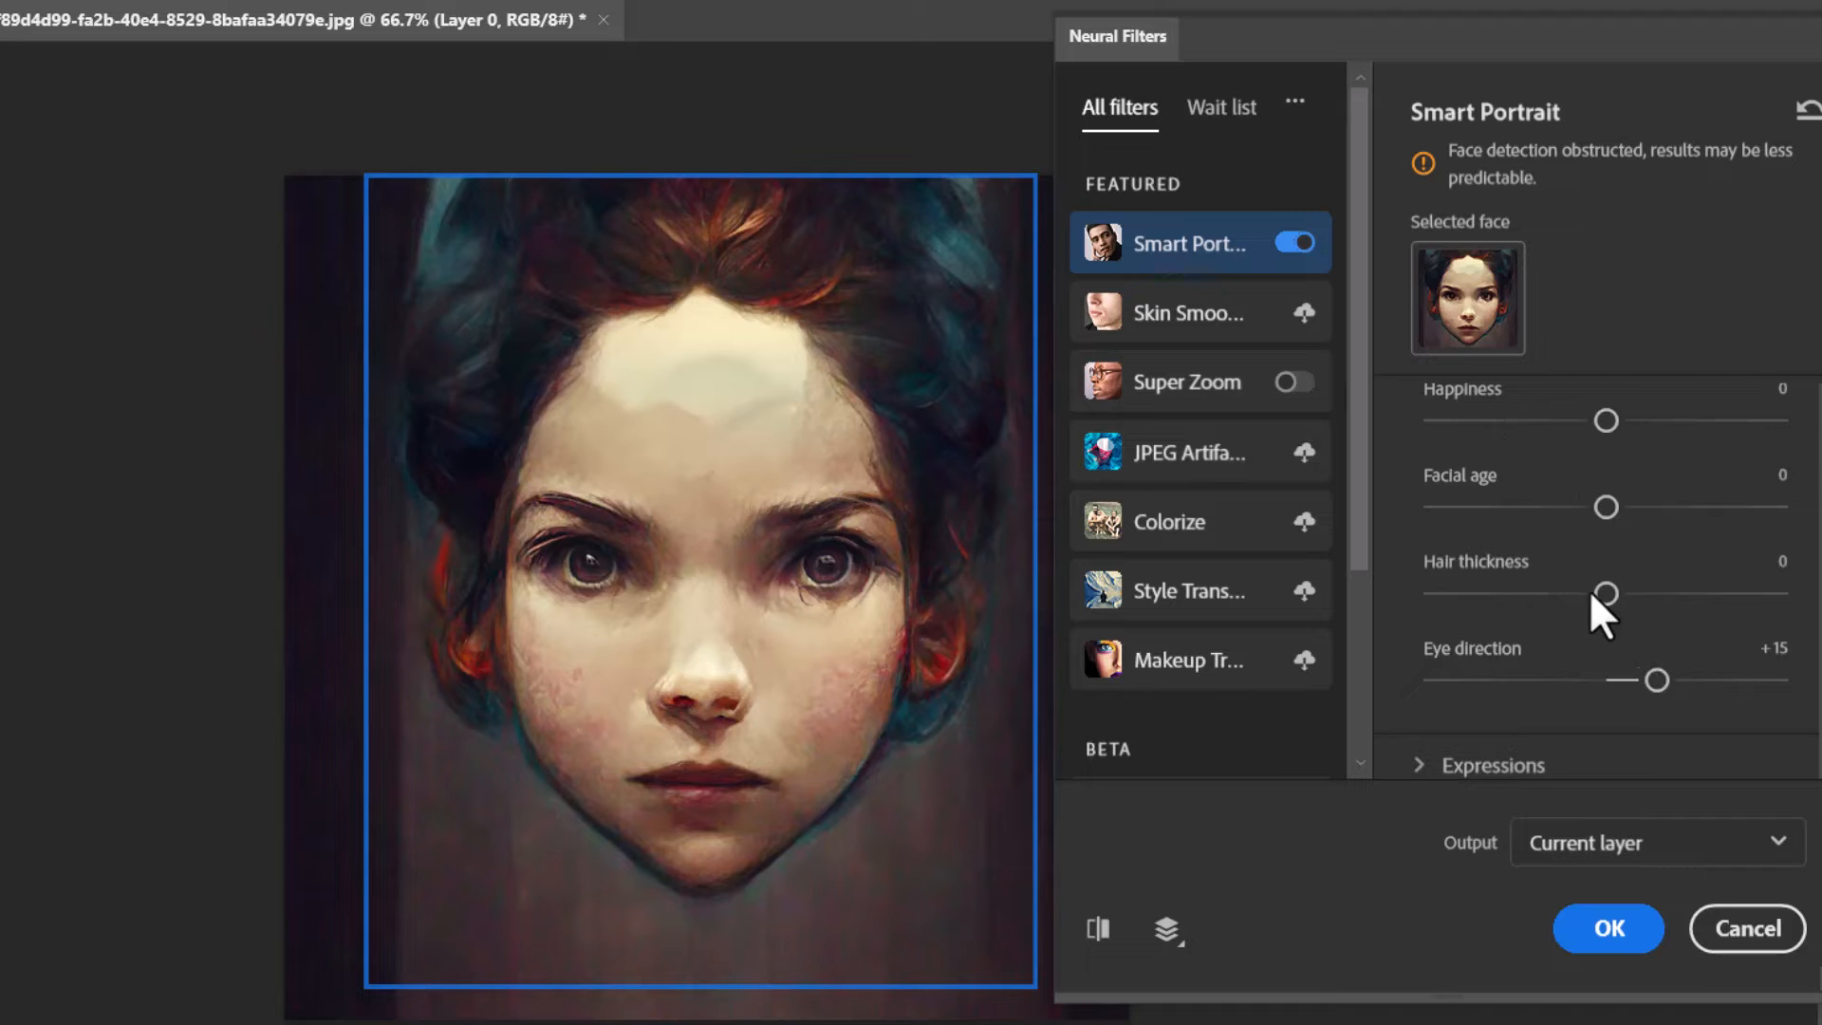
left_click_drag(1606, 592, 1671, 592)
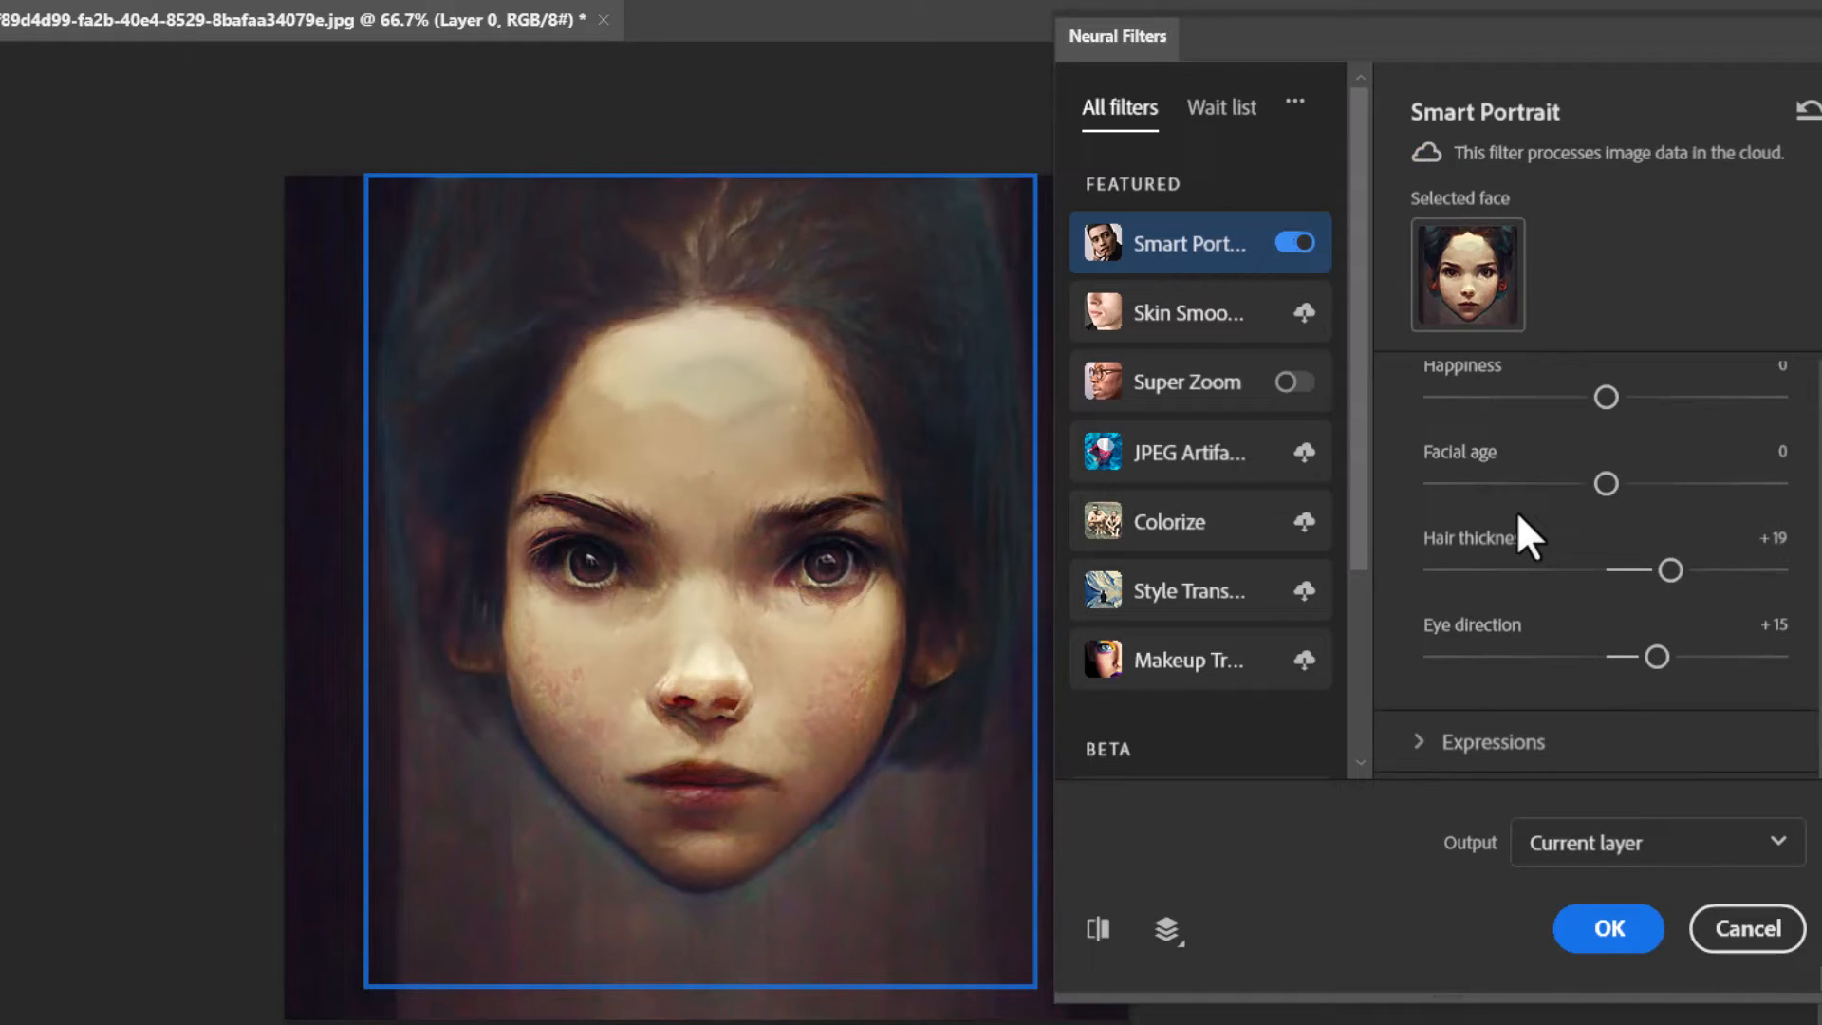
mouse_move(1500, 547)
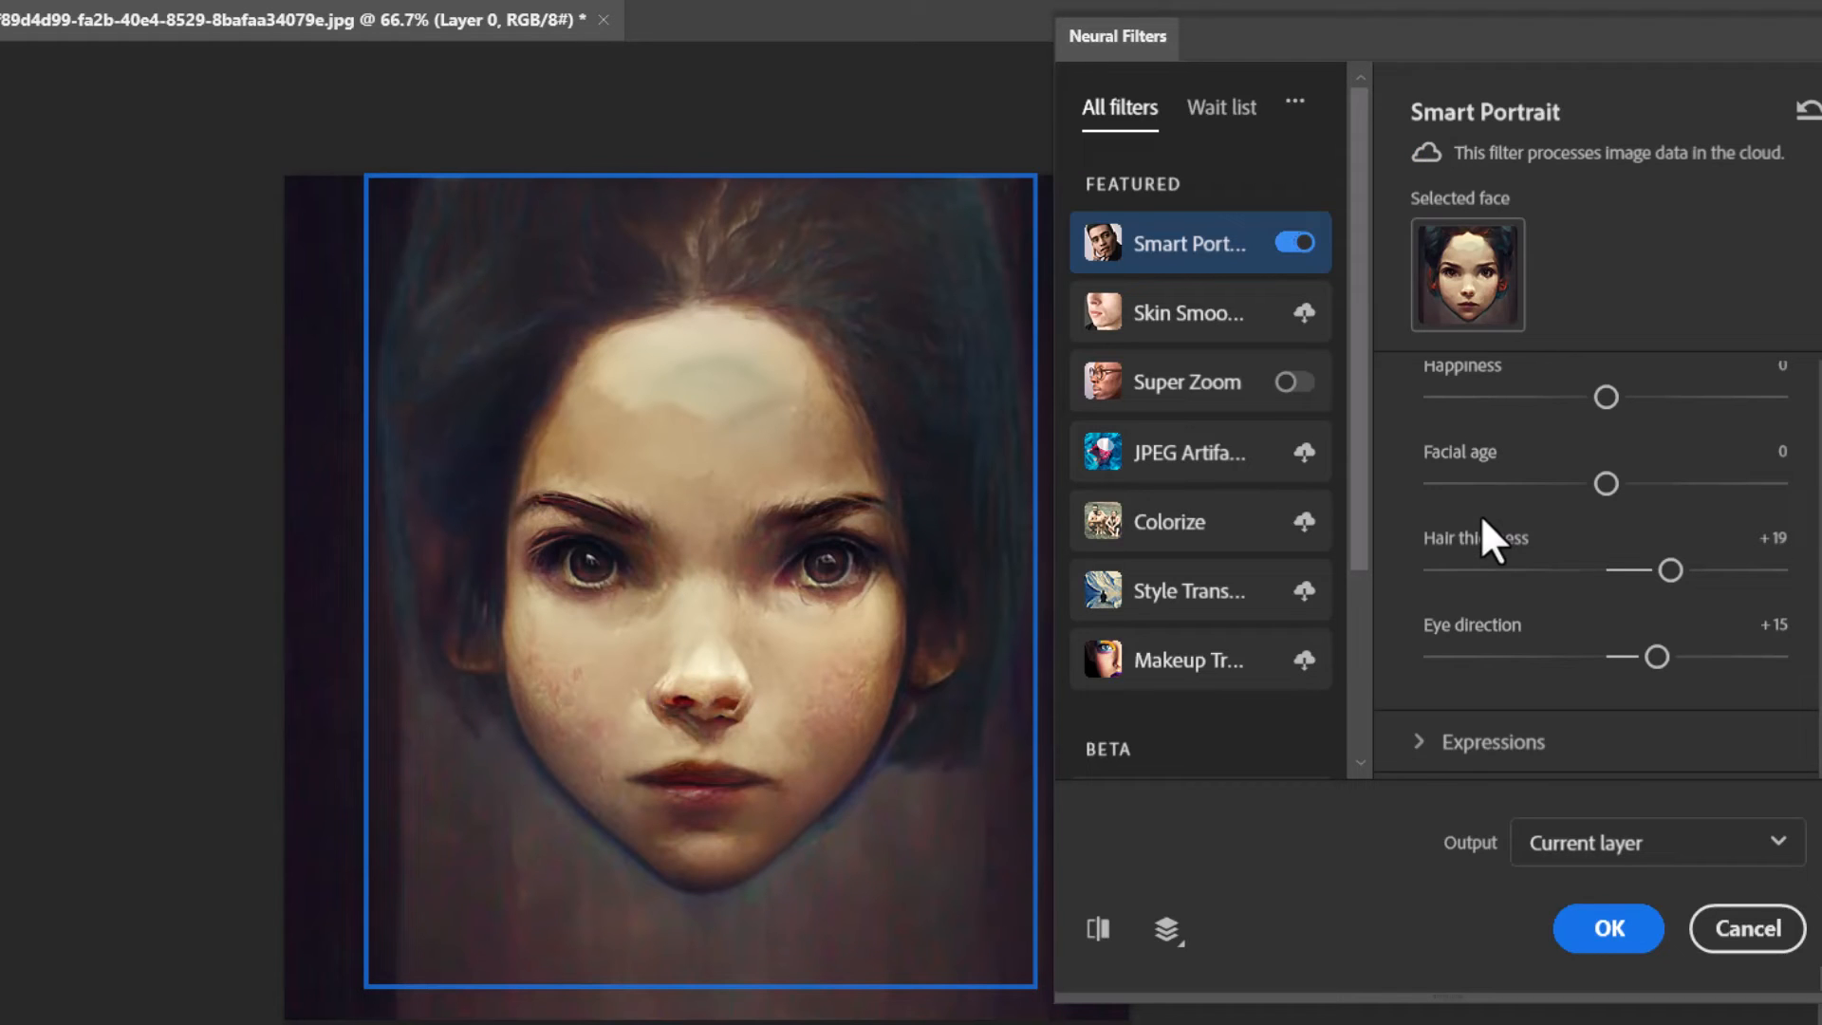
left_click_drag(1605, 482, 1529, 482)
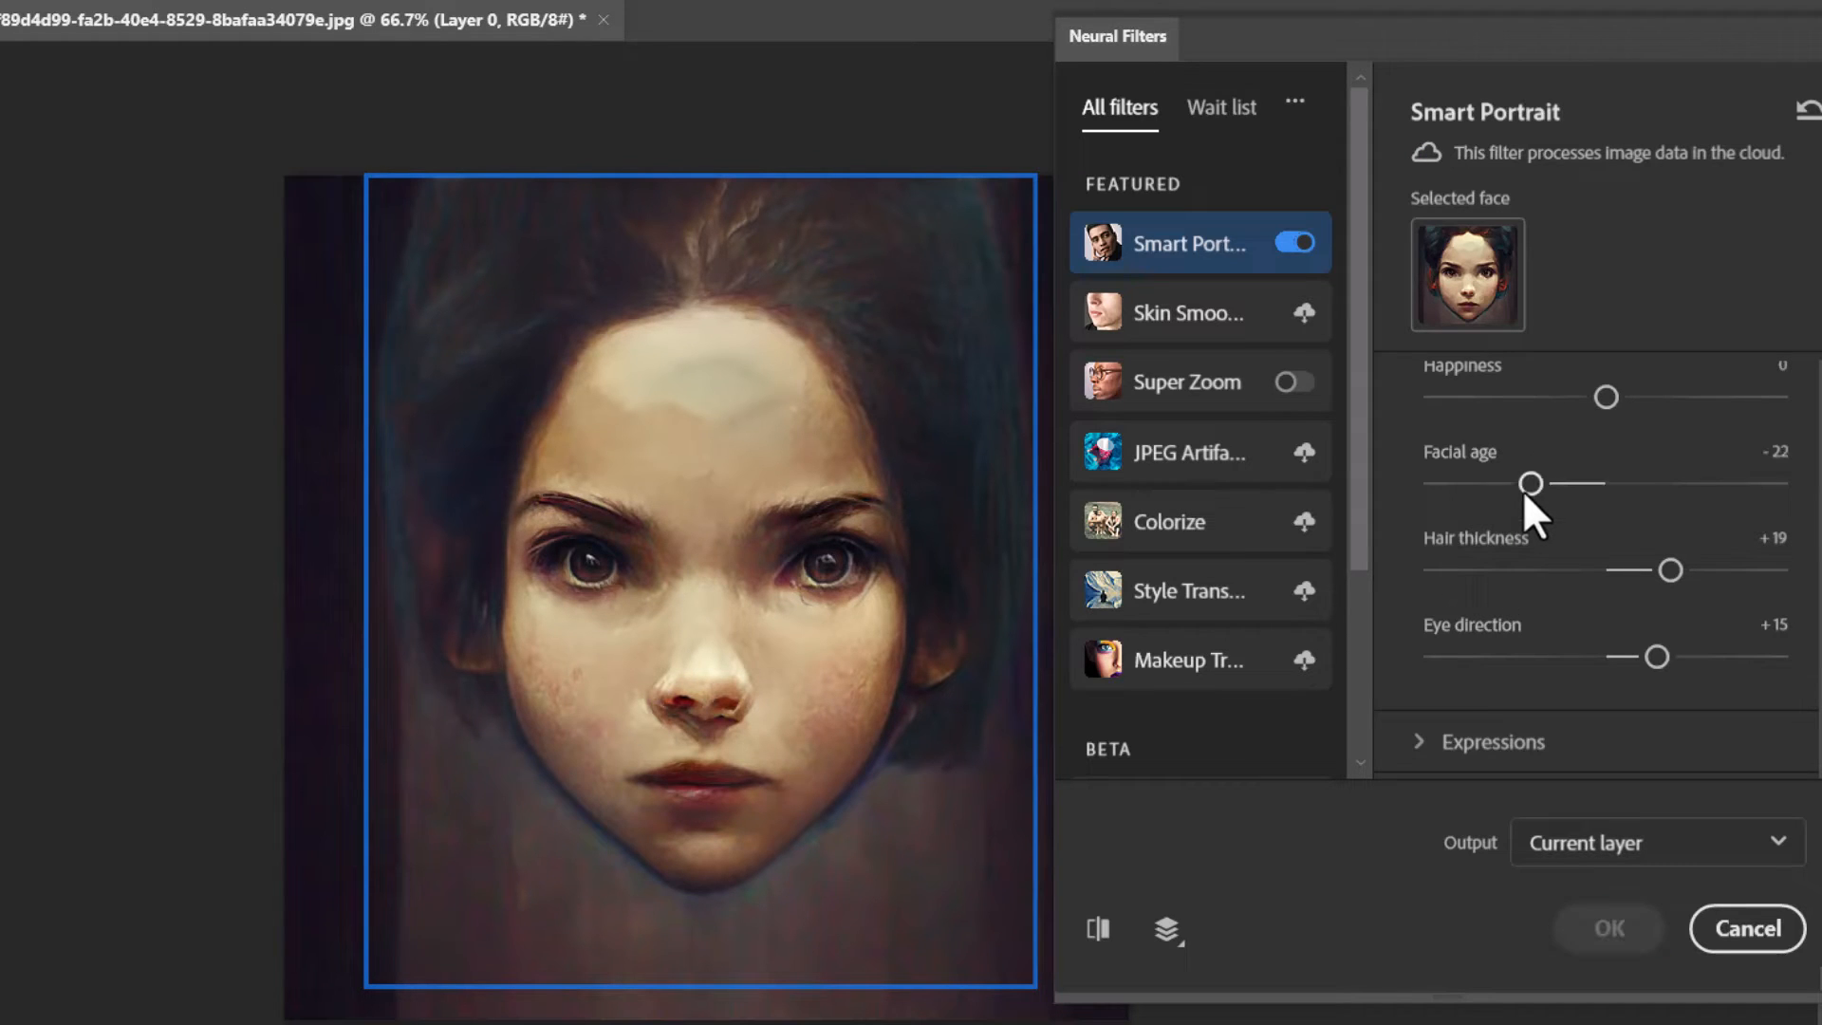
left_click_drag(1673, 571, 1613, 570)
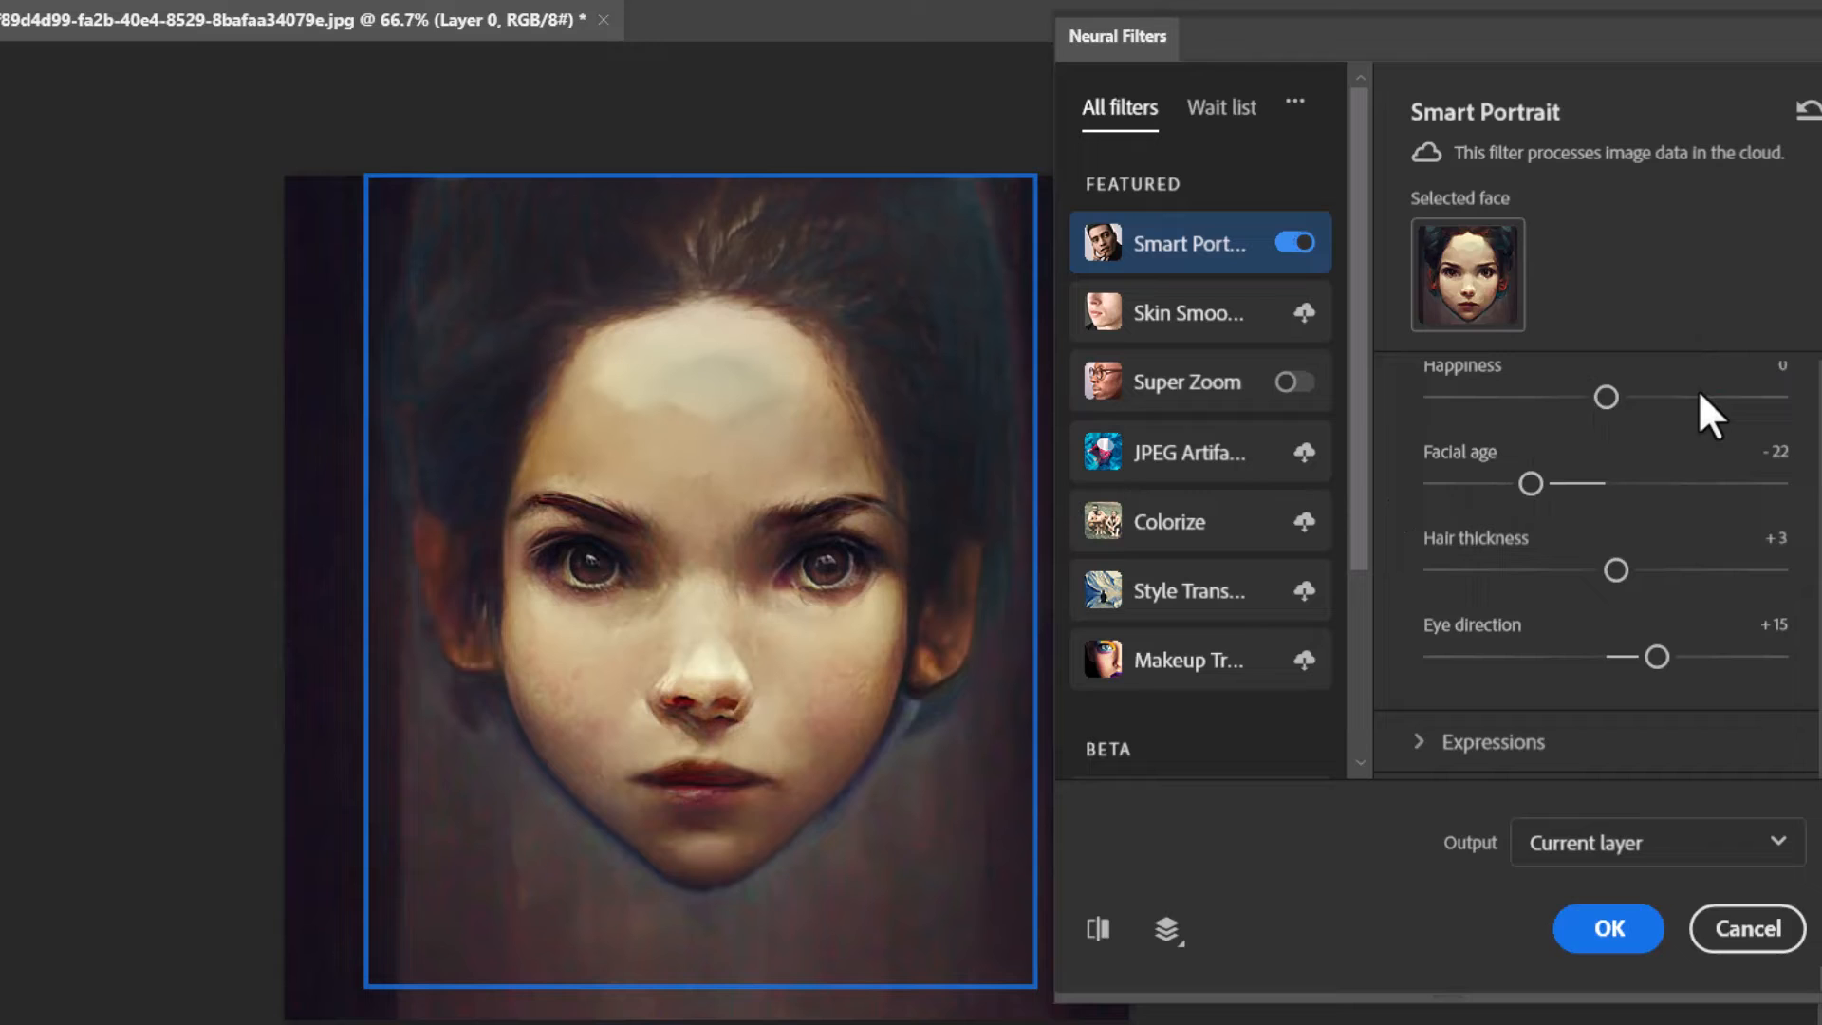
left_click_drag(1605, 397, 1708, 397)
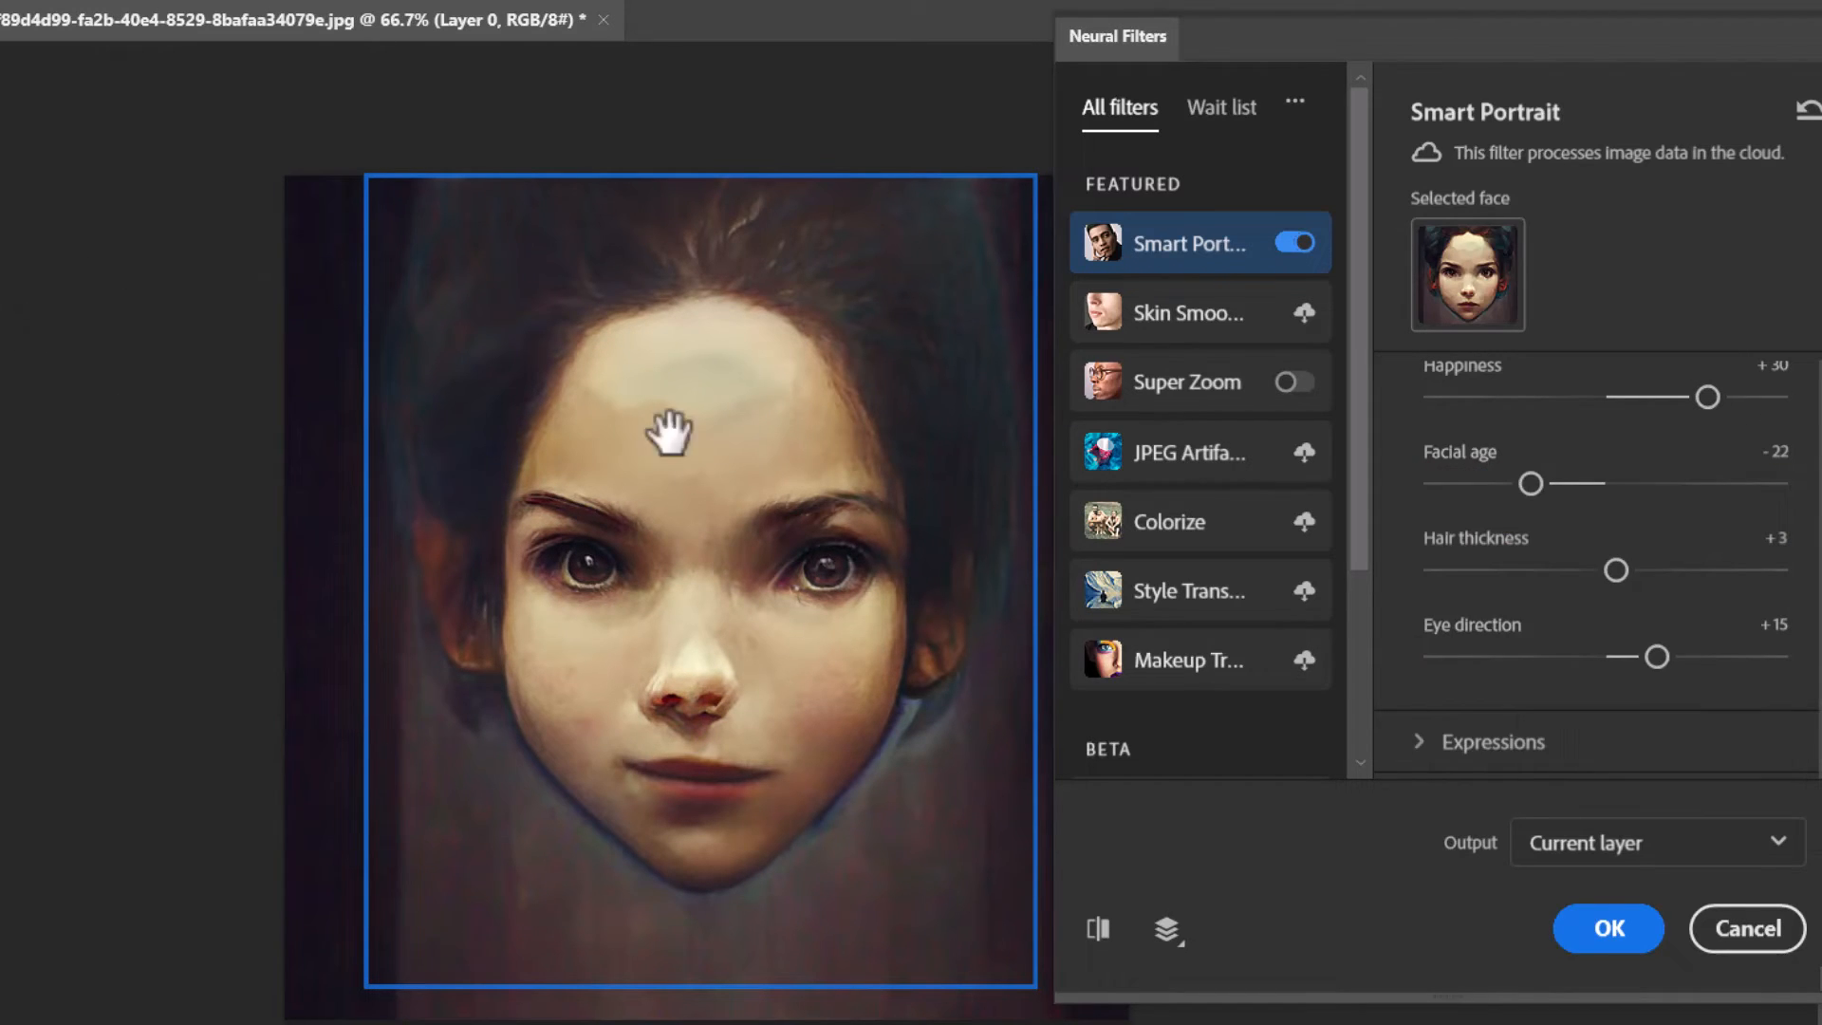
left_click_drag(1615, 571, 1604, 571)
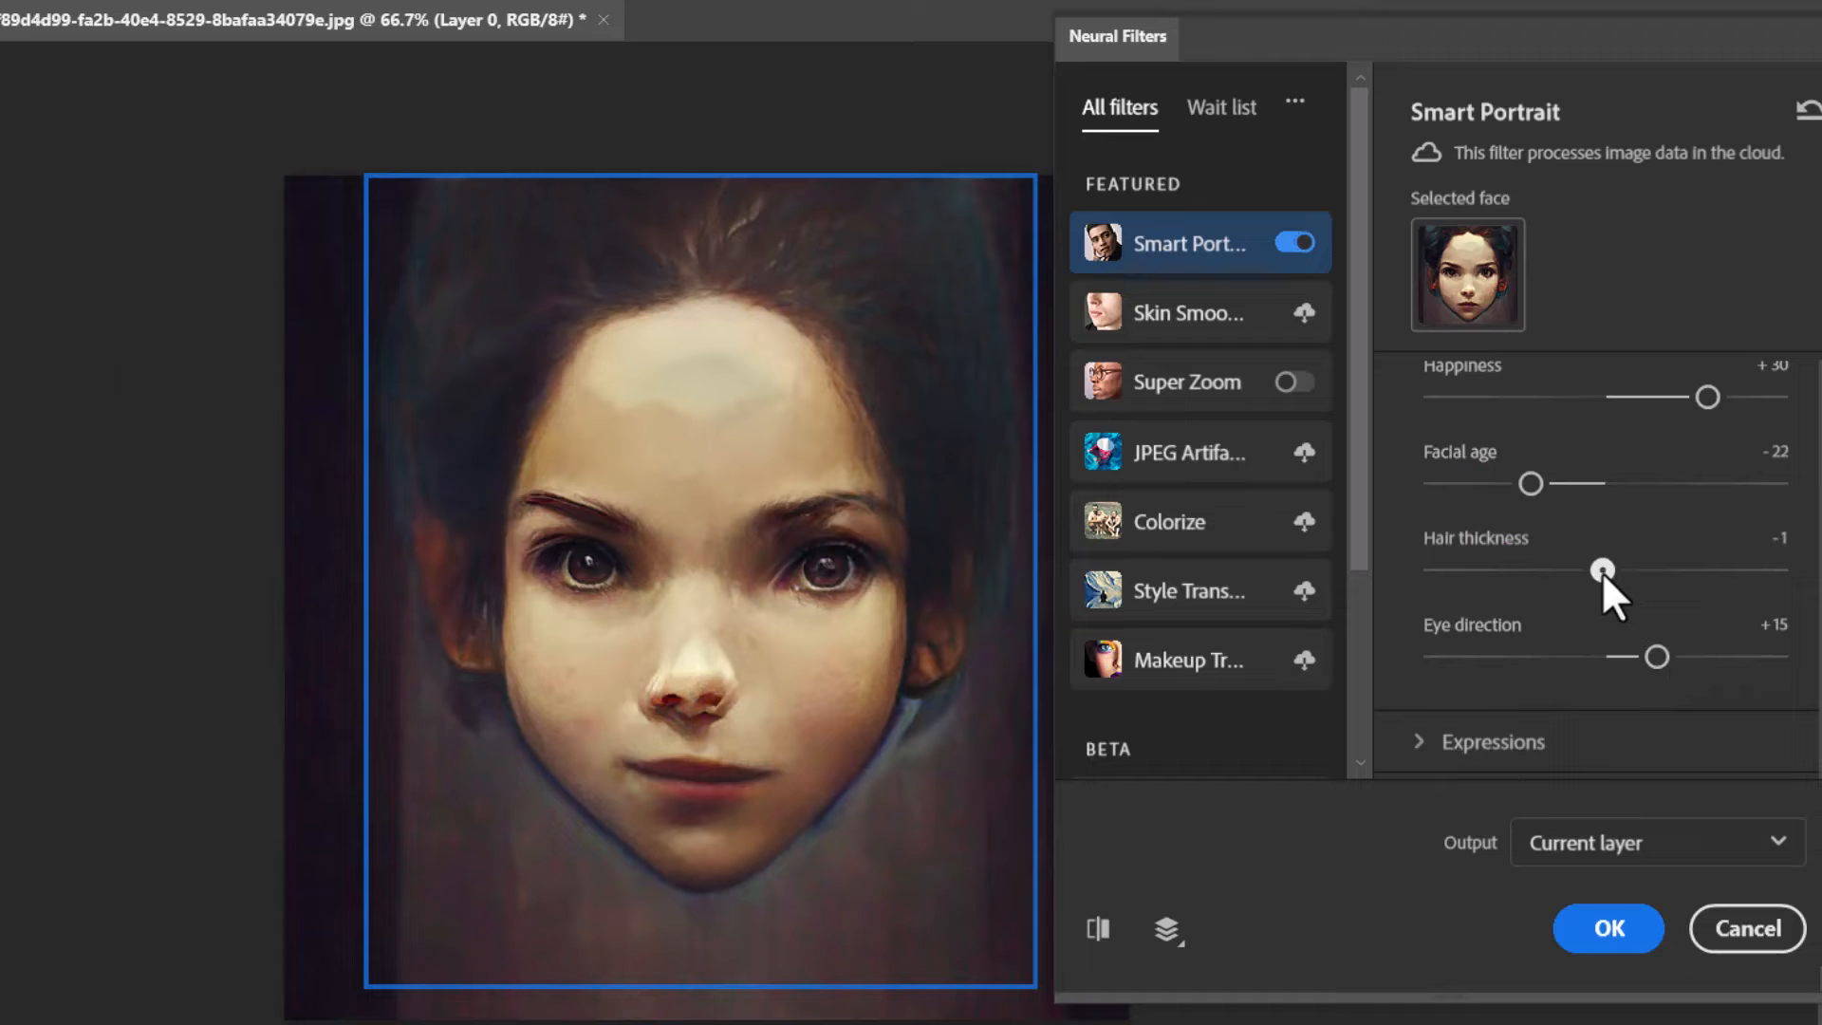
left_click_drag(1601, 570, 1606, 569)
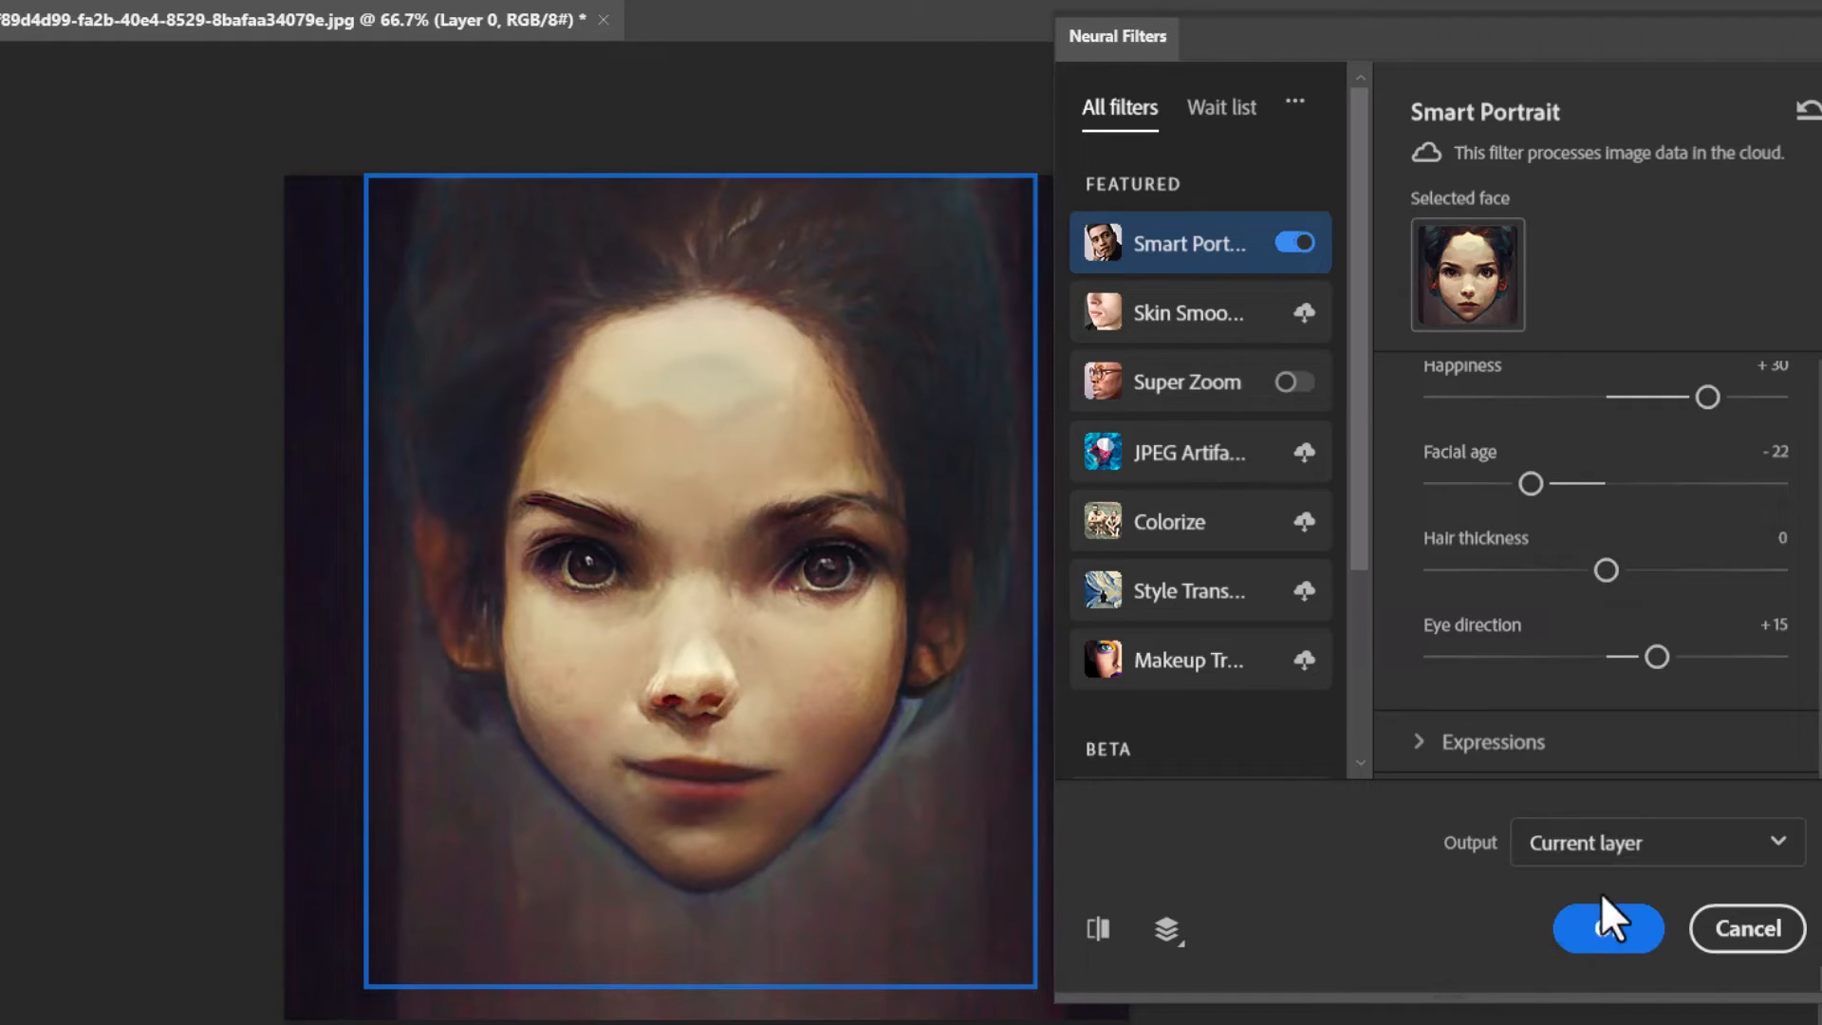
left_click(1607, 928)
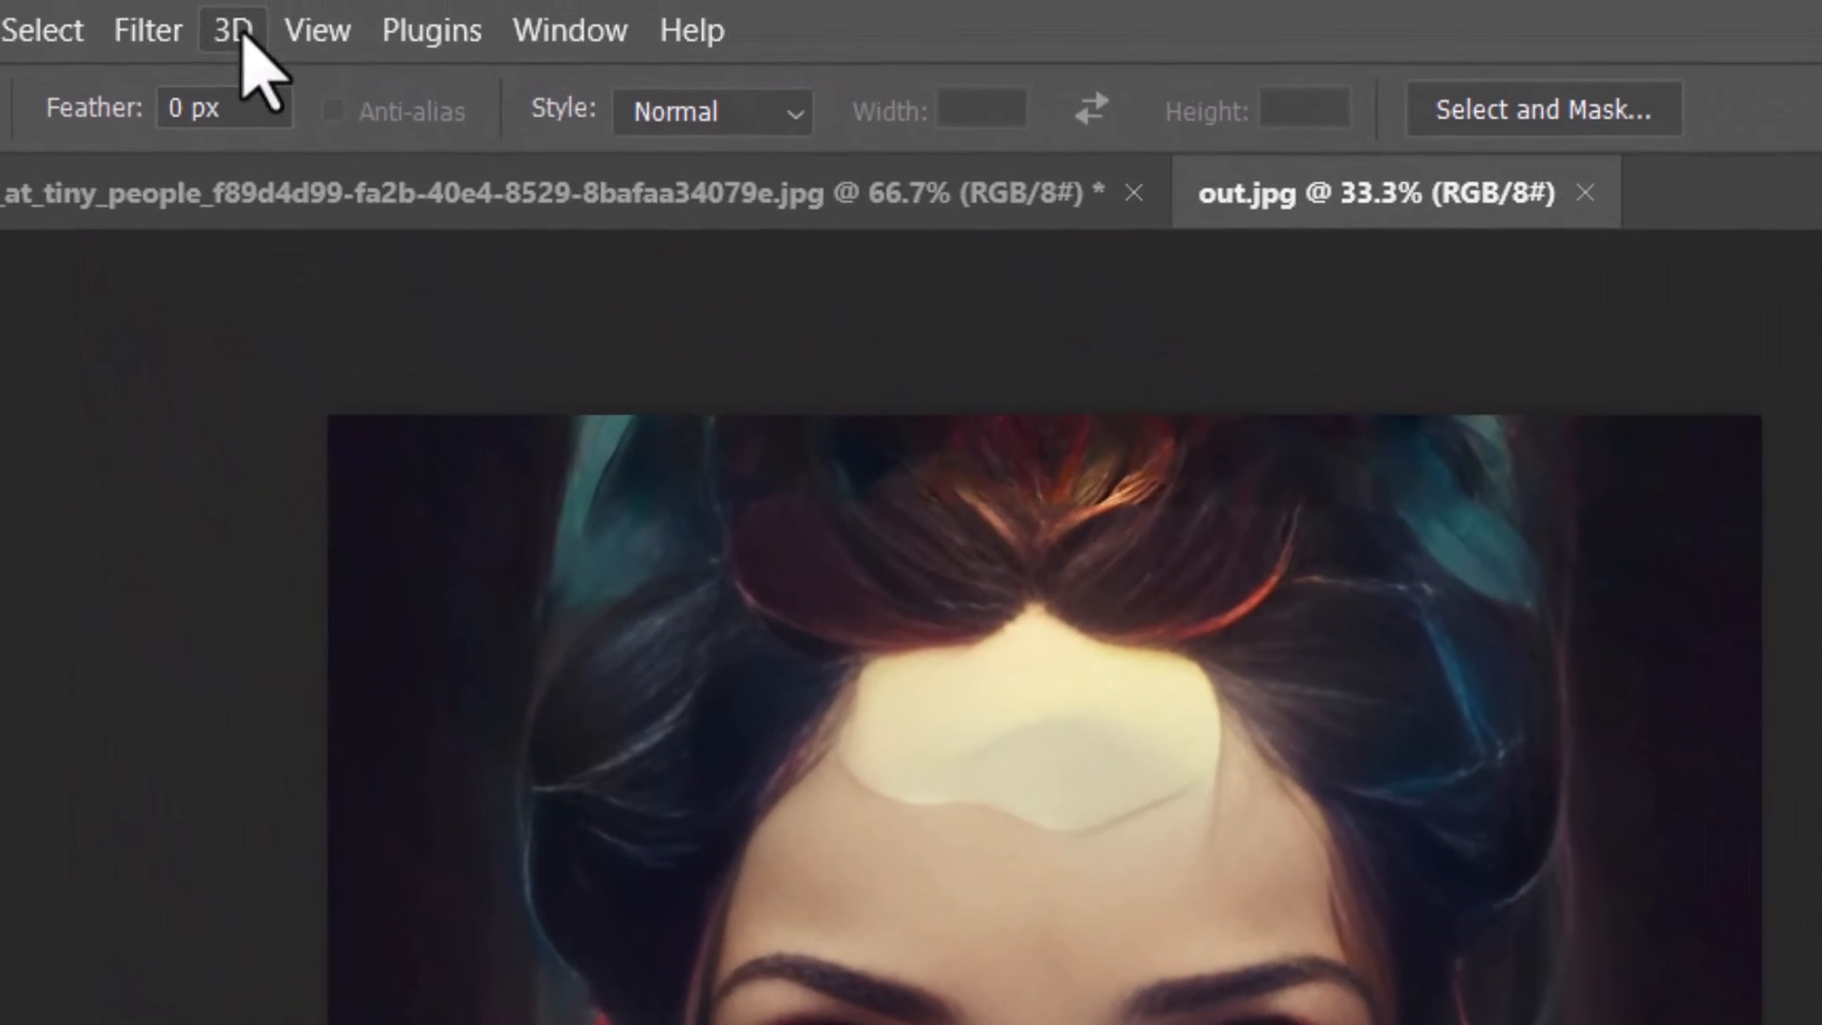
Open Filter > Neural Filters on the restored out.jpg portrait.
left_click(146, 29)
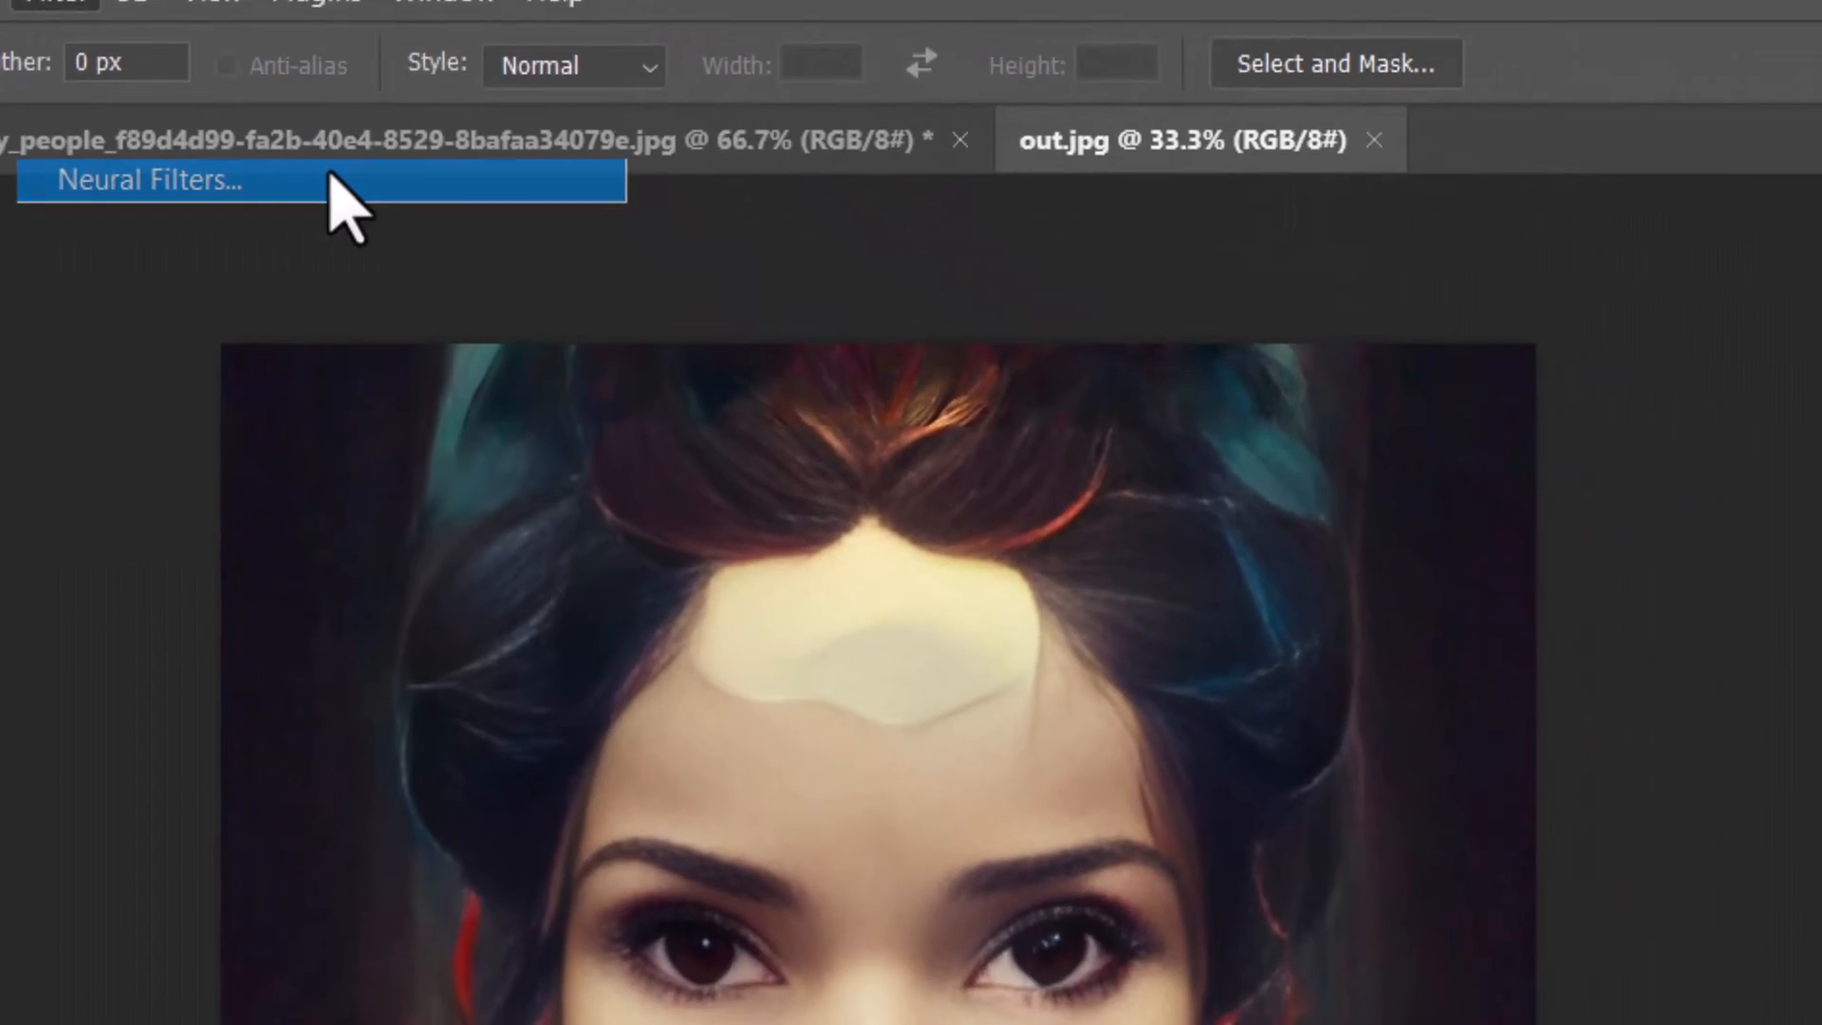
left_click(149, 180)
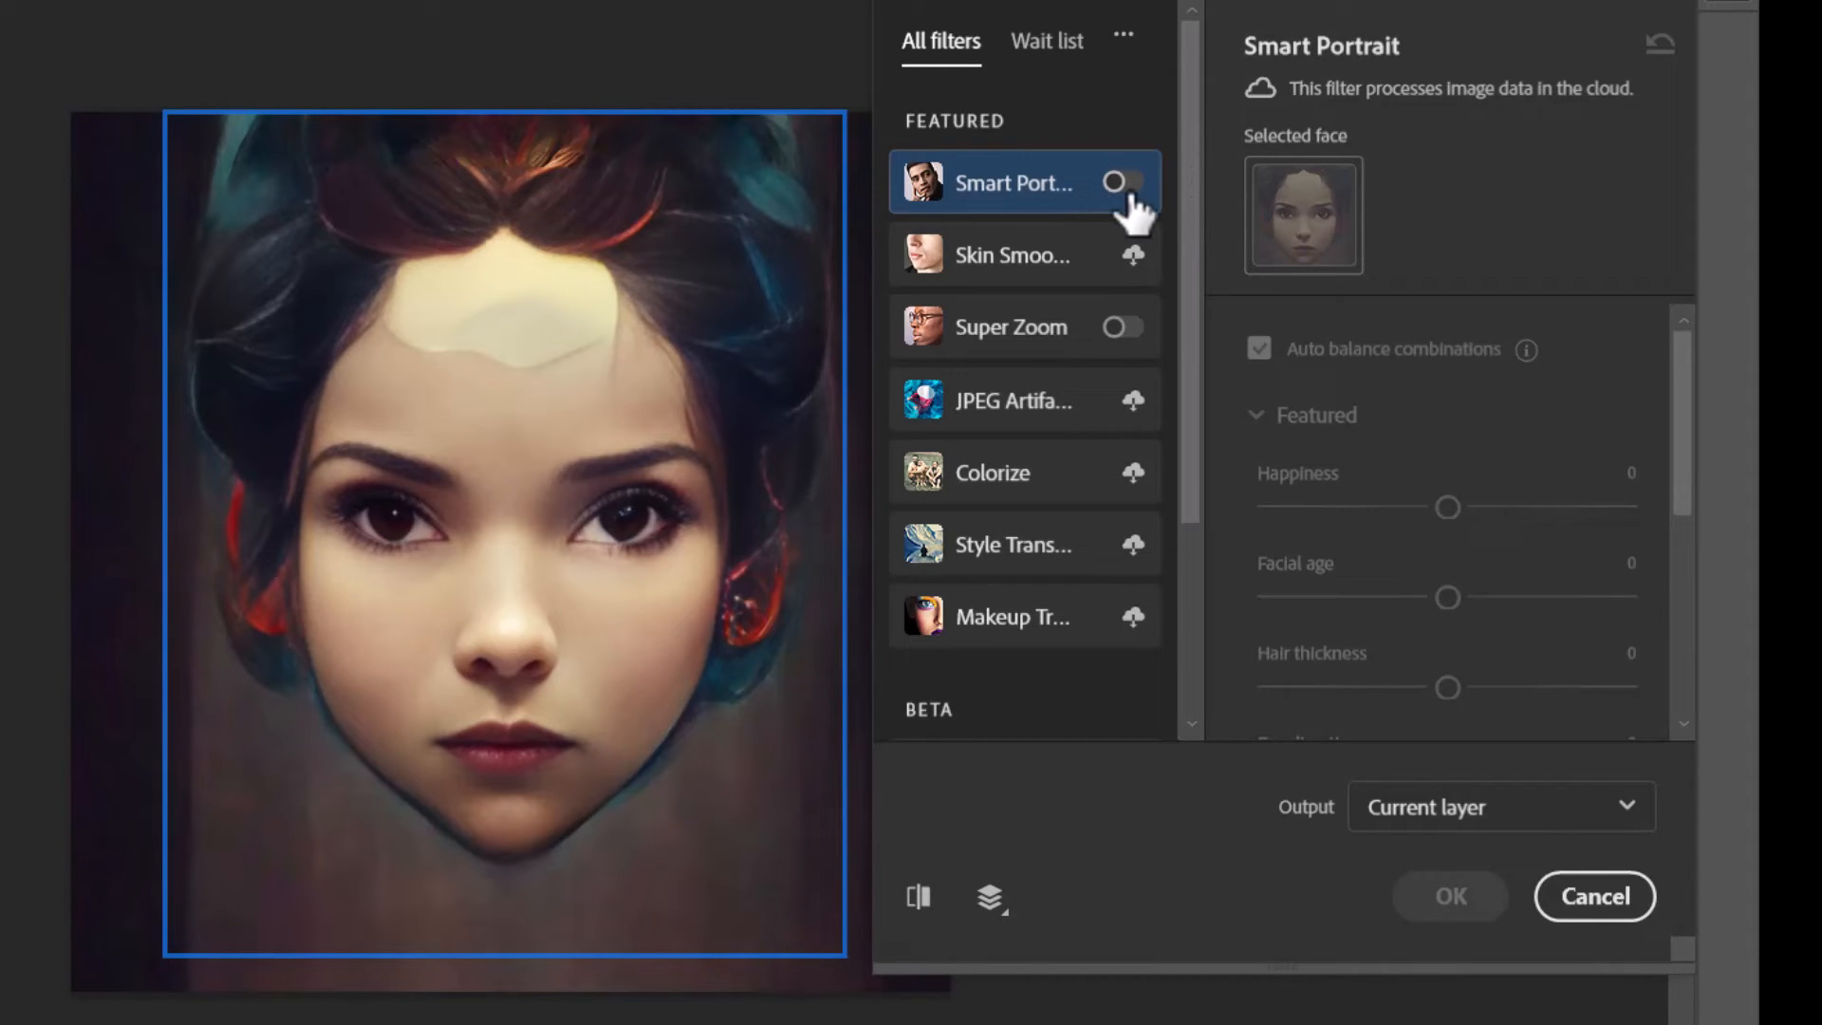
Enable Smart Portrait with happiness +38, facial age +44 and eye direction -46.
left_click(1119, 182)
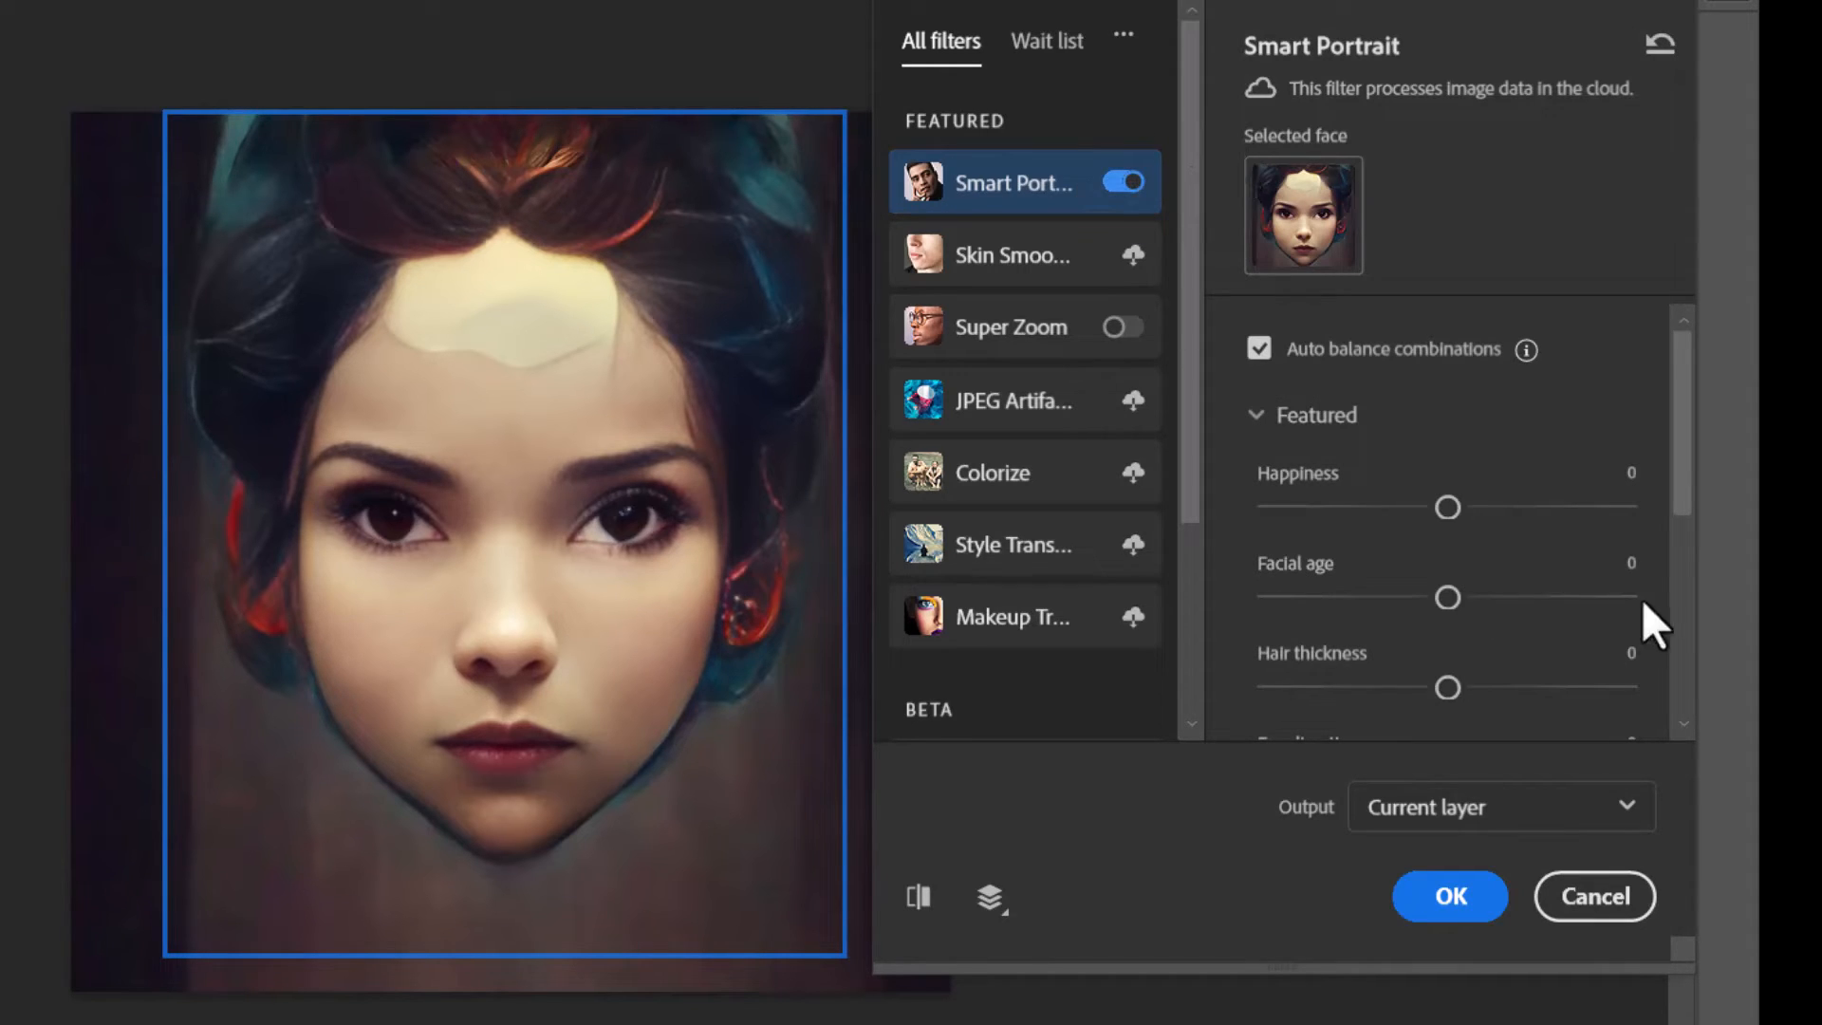
left_click_drag(1446, 507, 1288, 507)
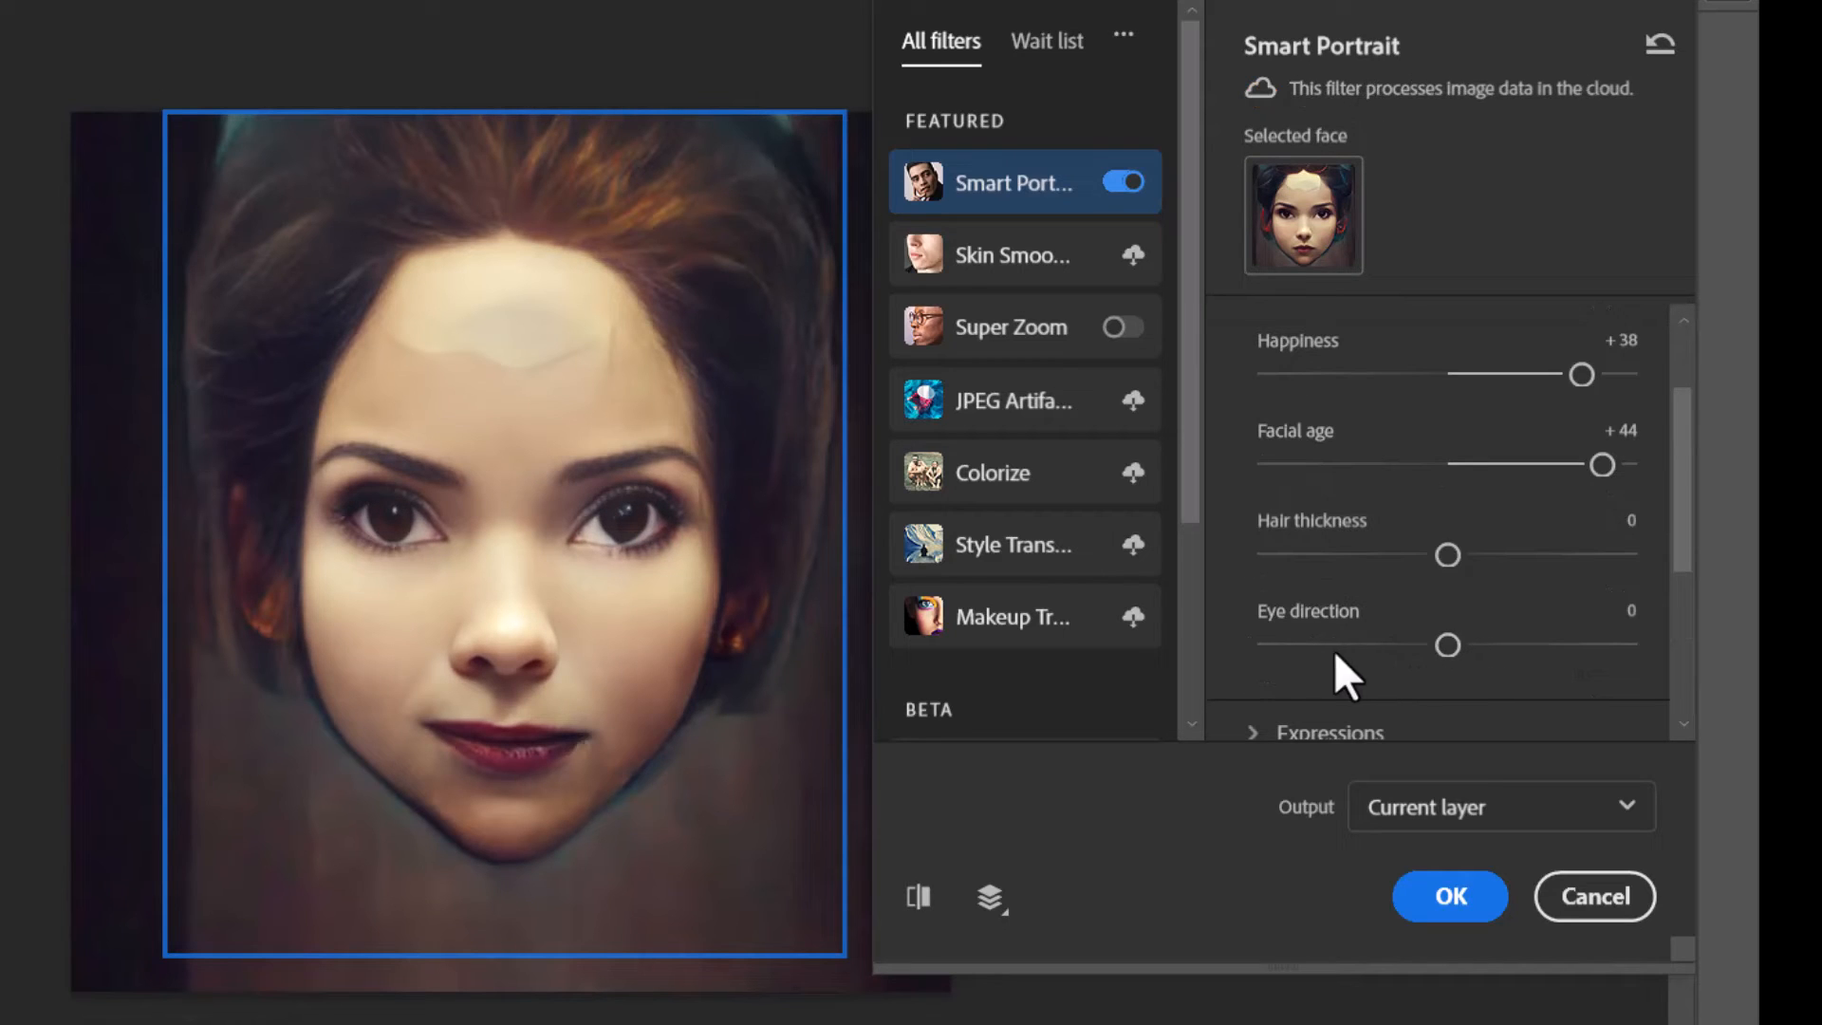
left_click_drag(1448, 646, 1283, 645)
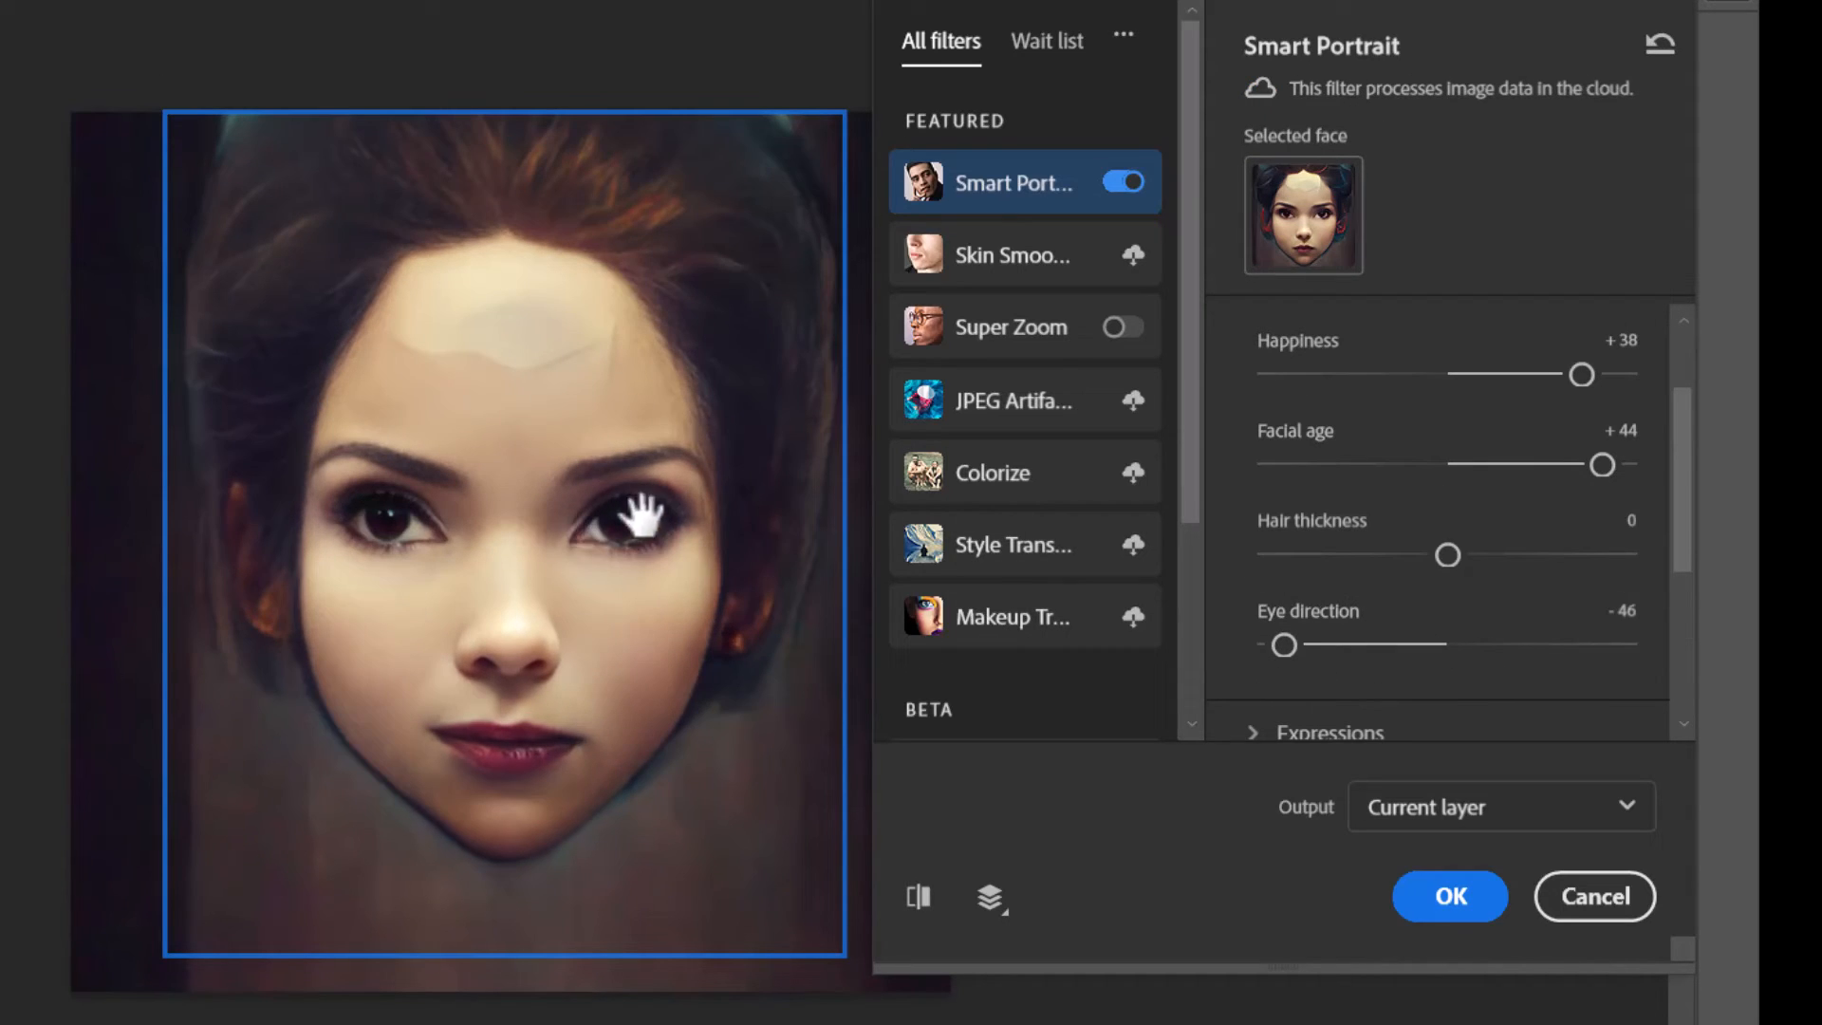
mouse_move(663, 540)
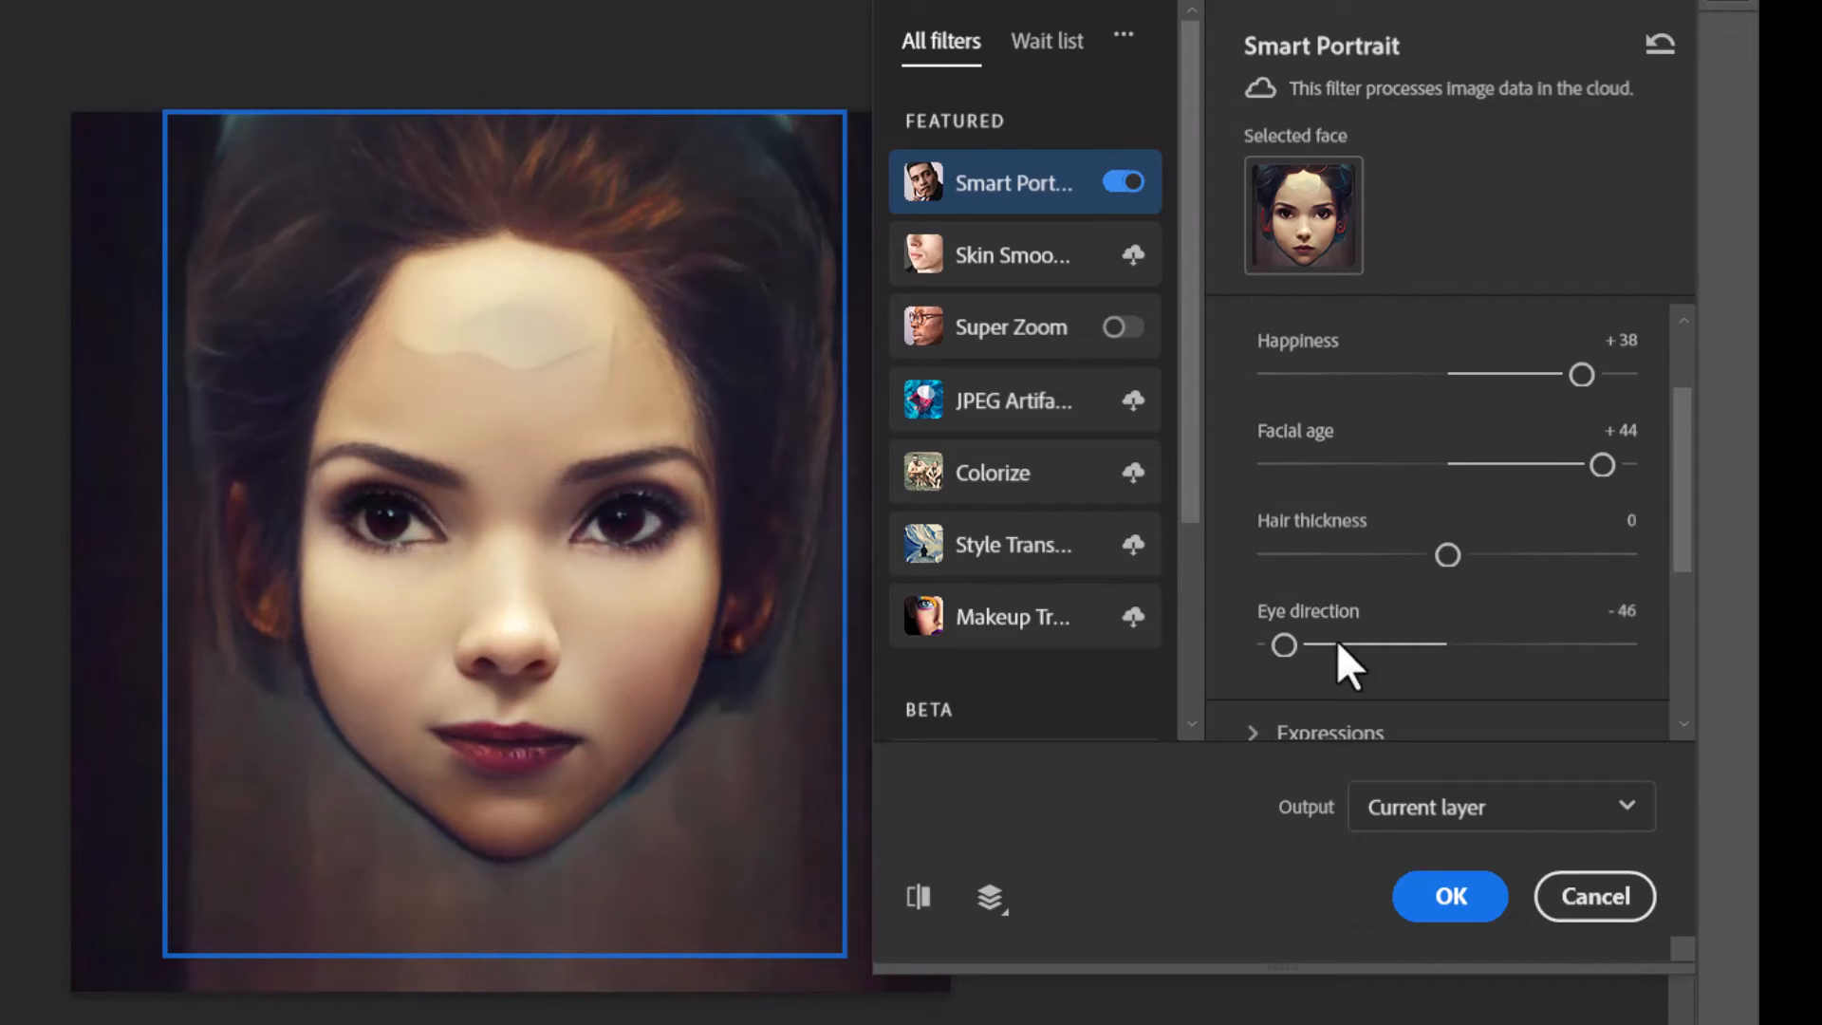
Set Smart Portrait Anger to -42 and turn the head to direction -38.
scroll("down", 3)
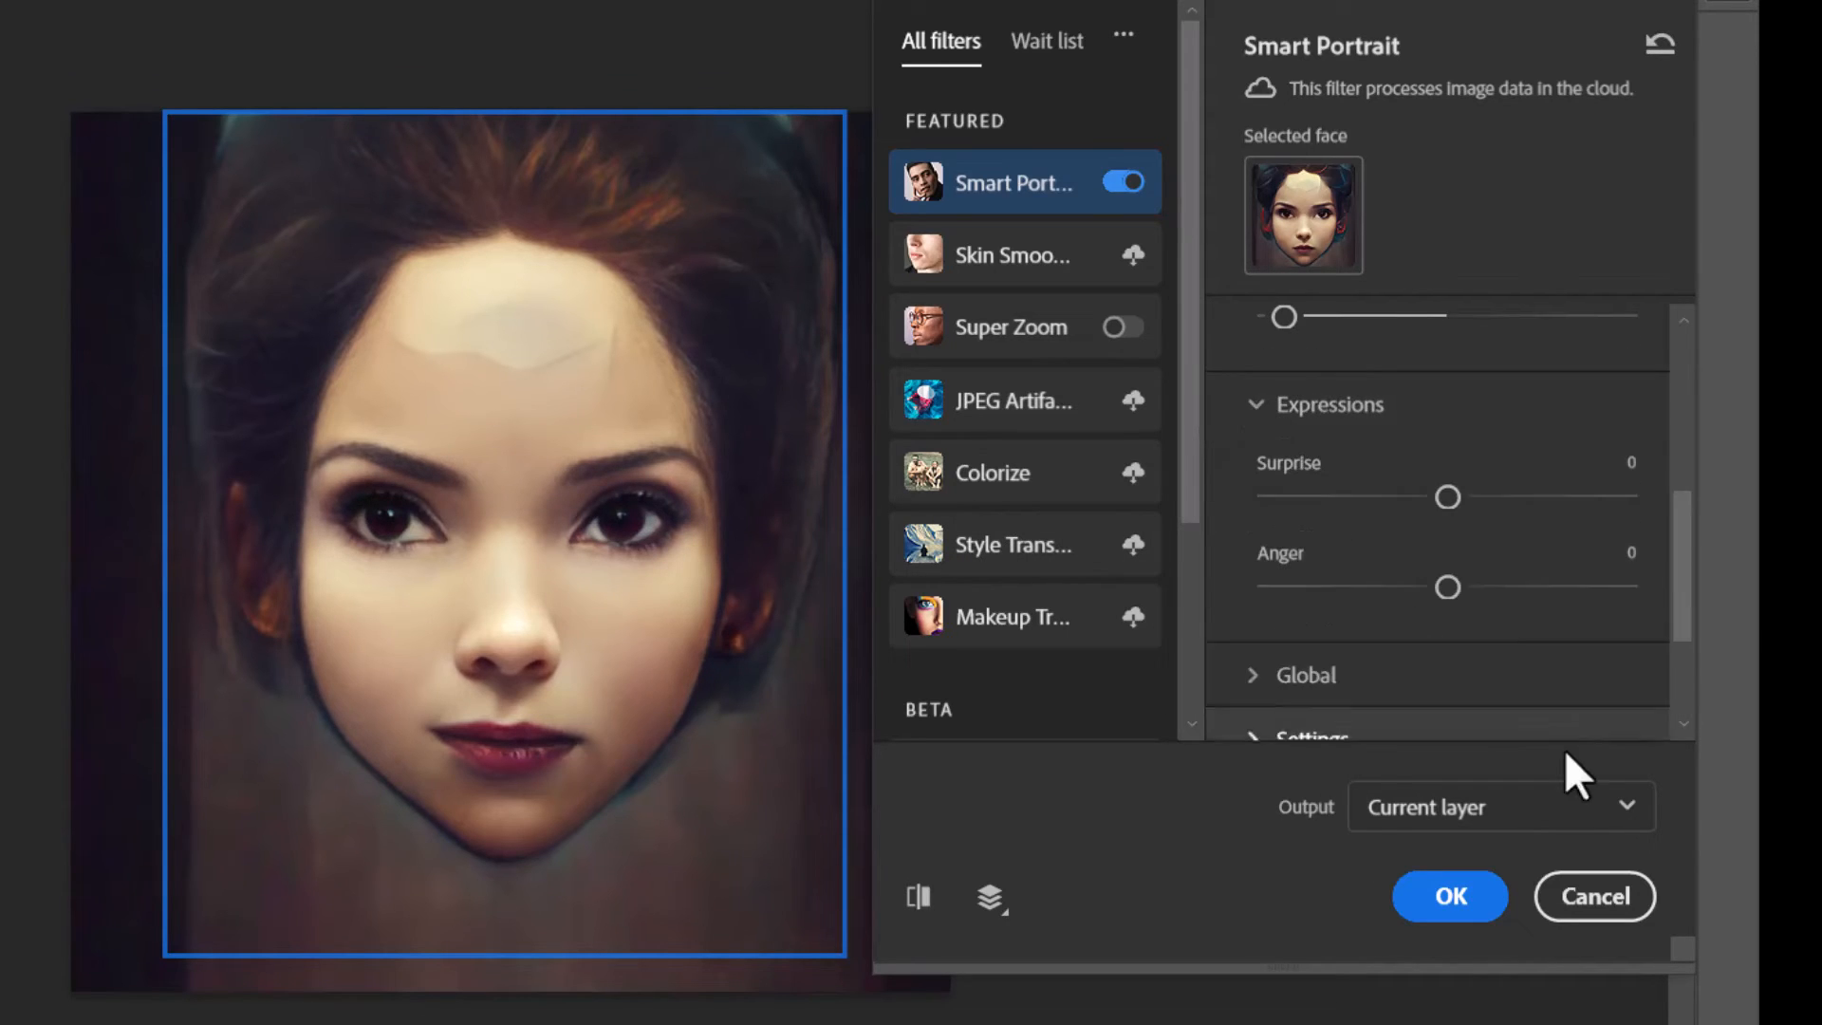
left_click_drag(1449, 586, 1625, 586)
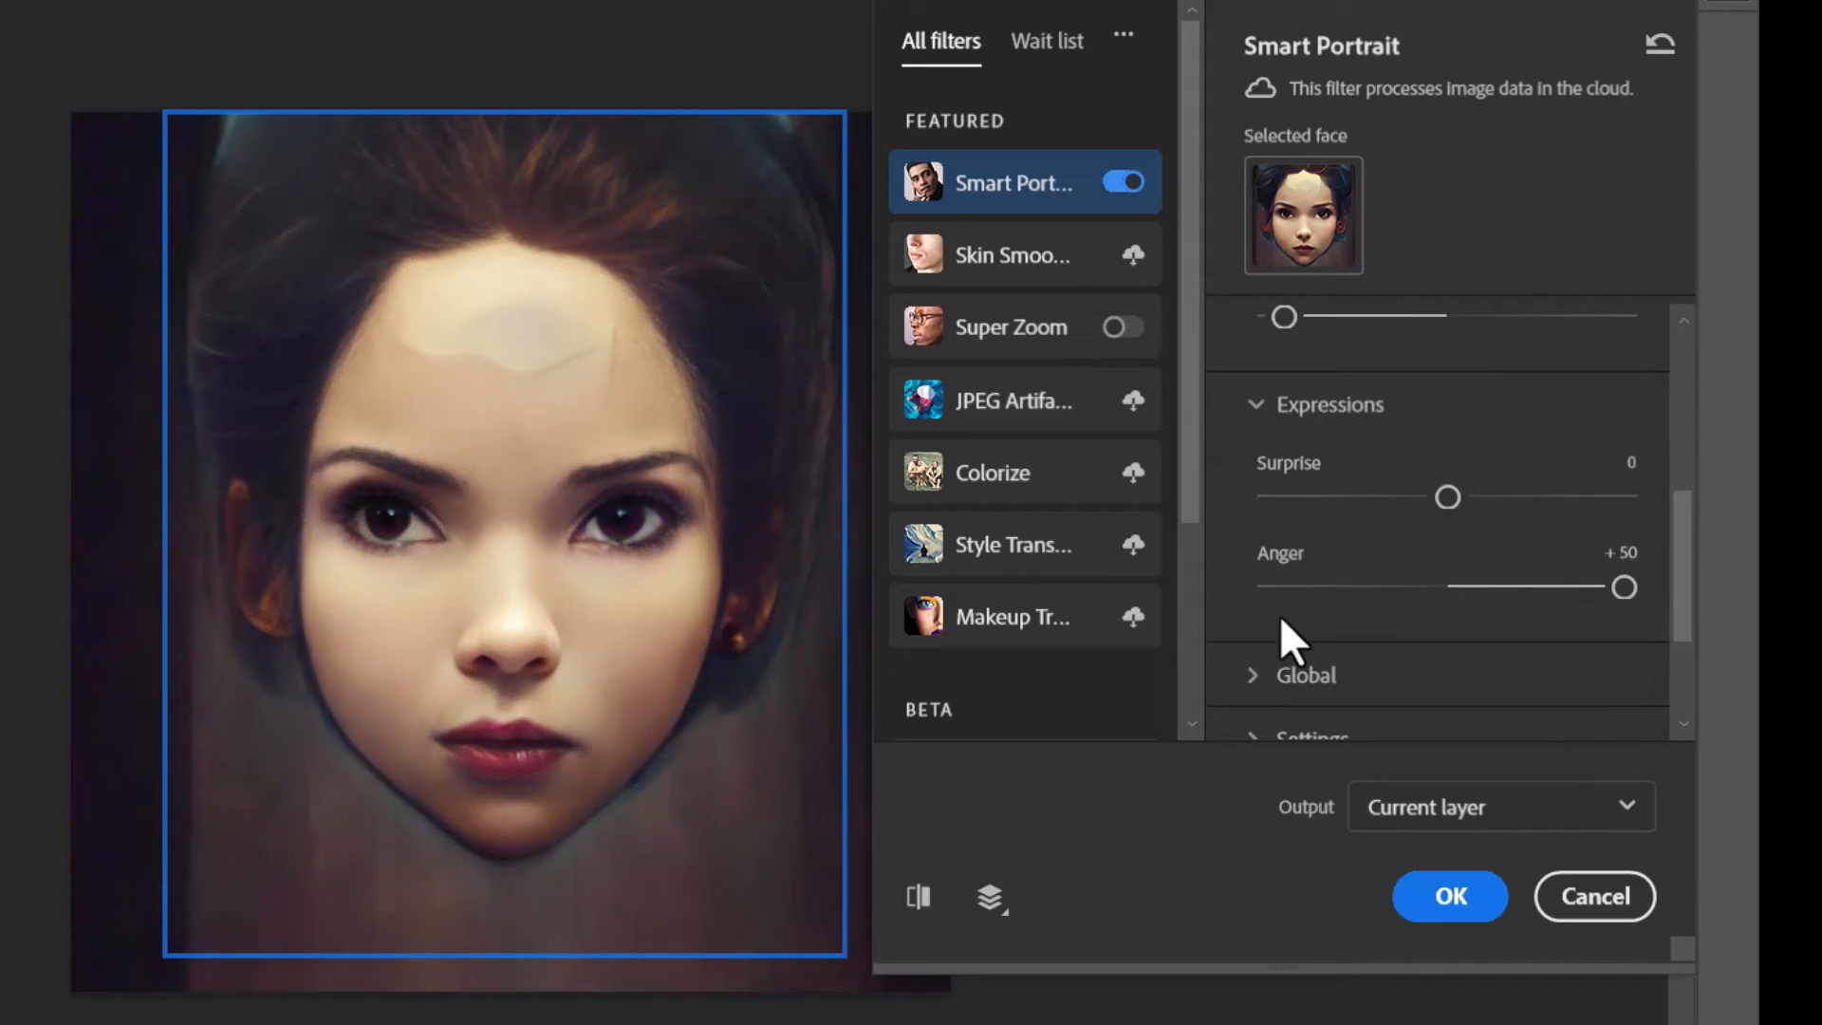
left_click_drag(1447, 497, 1604, 496)
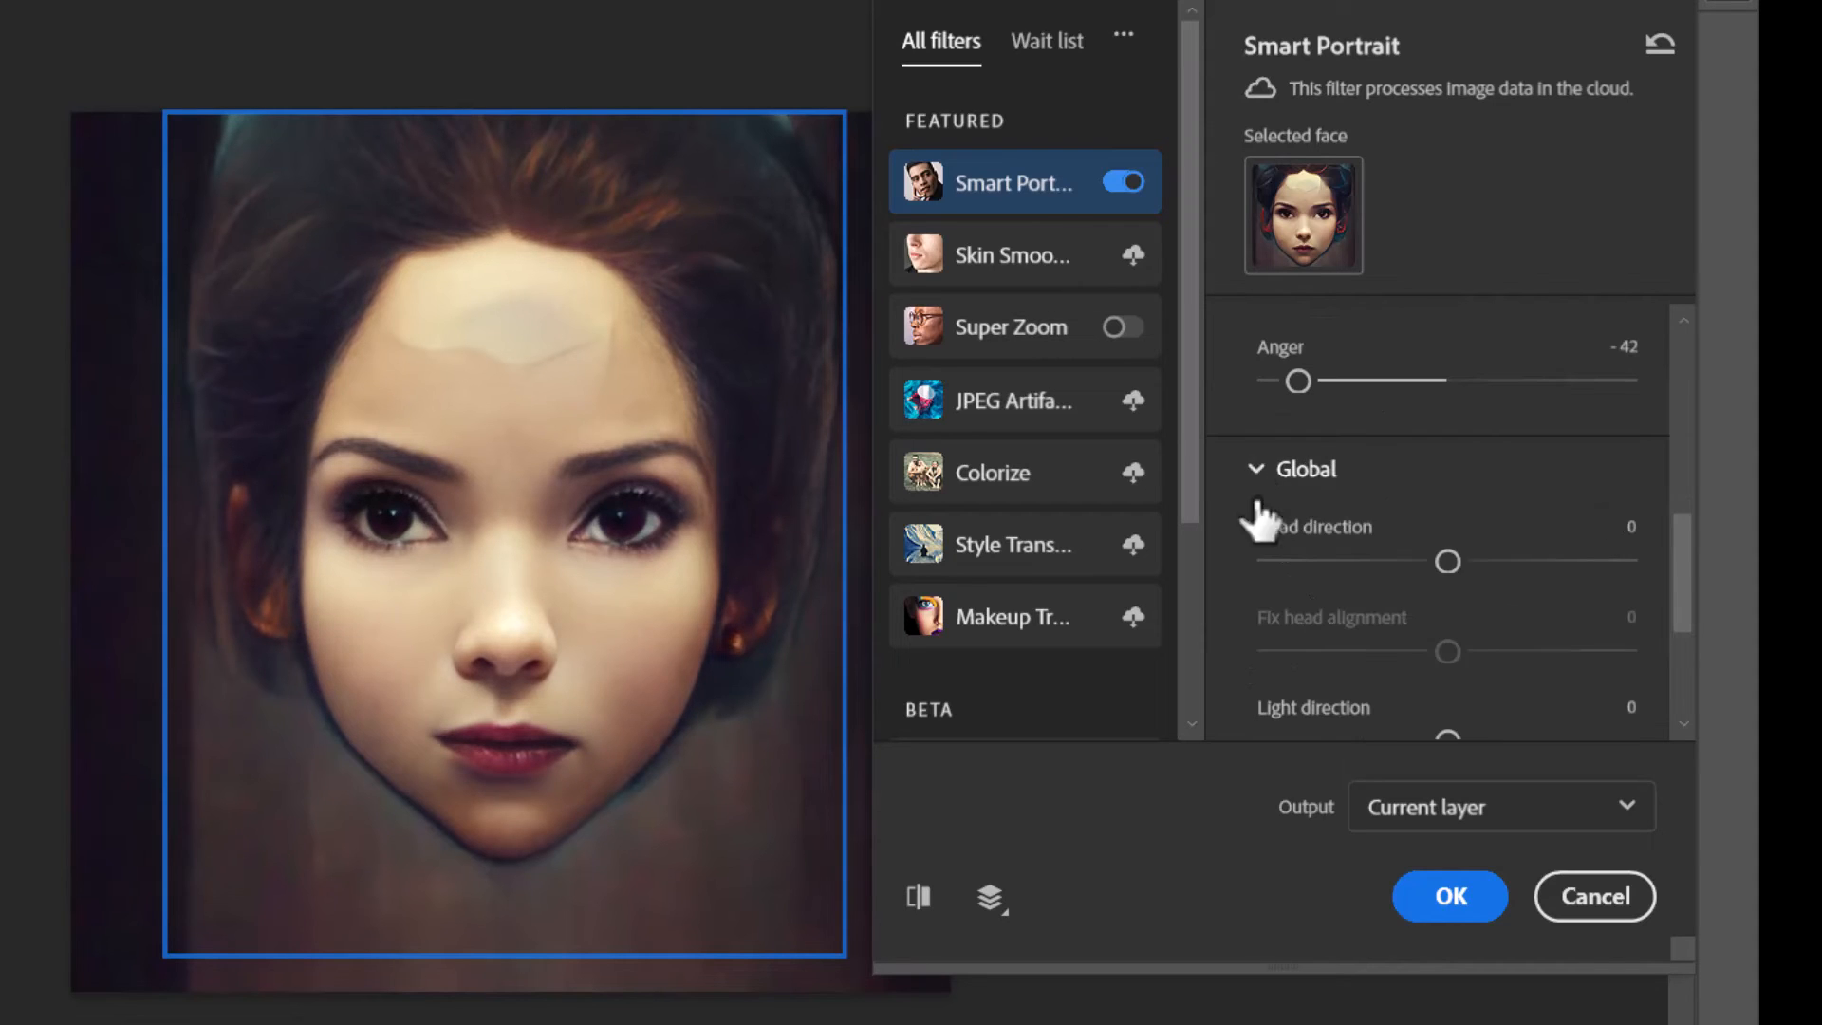
left_click_drag(1448, 561, 1588, 561)
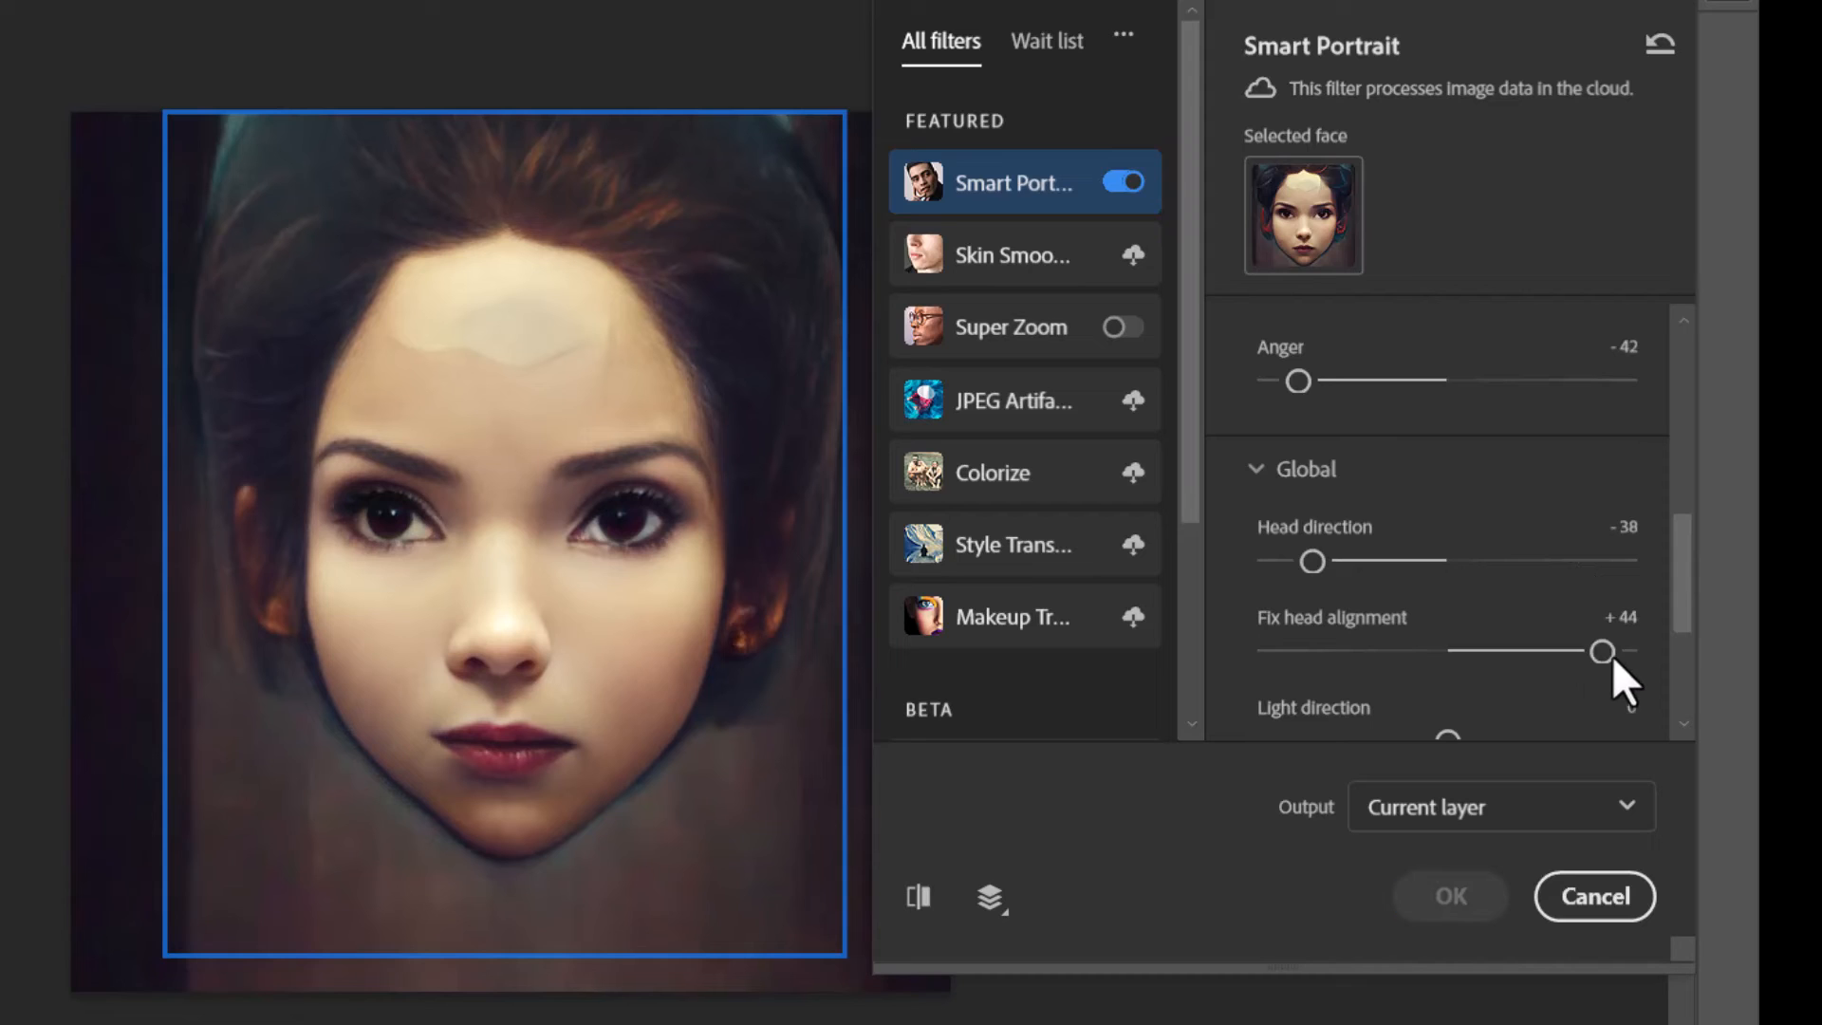
Set Light direction to -37 and Mask feathering to 86.
scroll("down", 3)
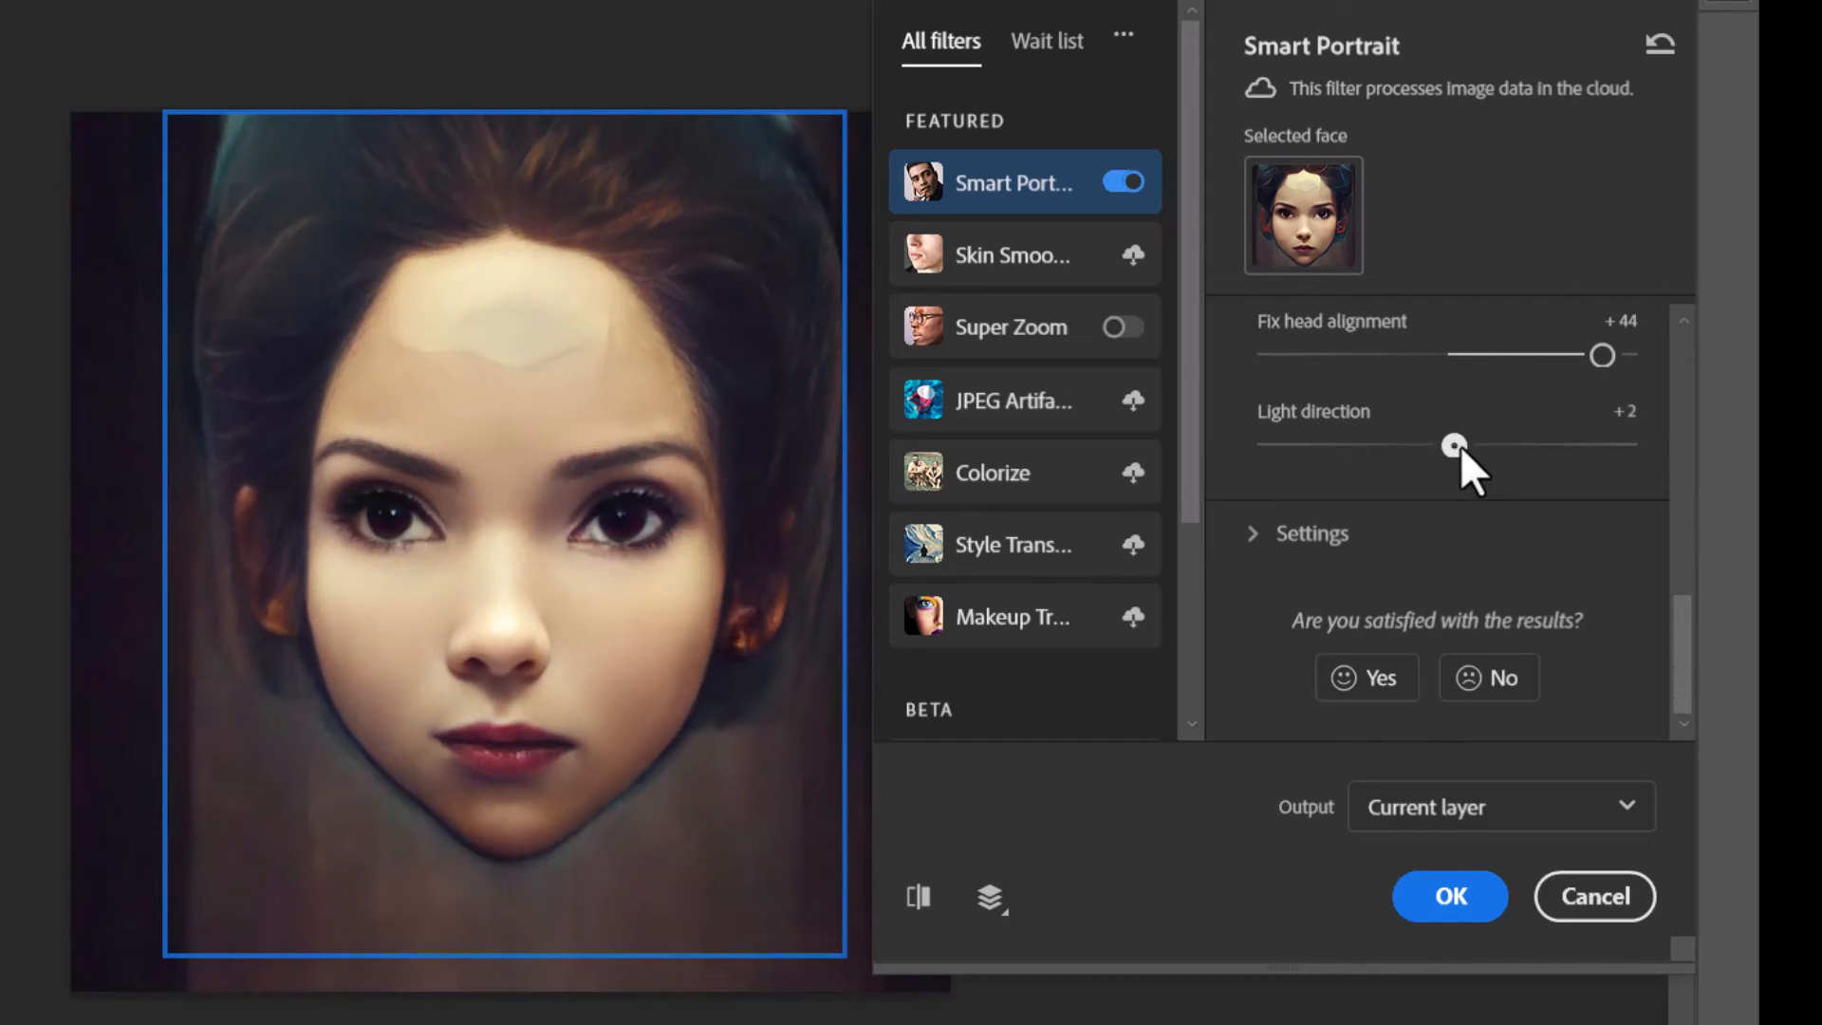
left_click_drag(1455, 445, 1604, 445)
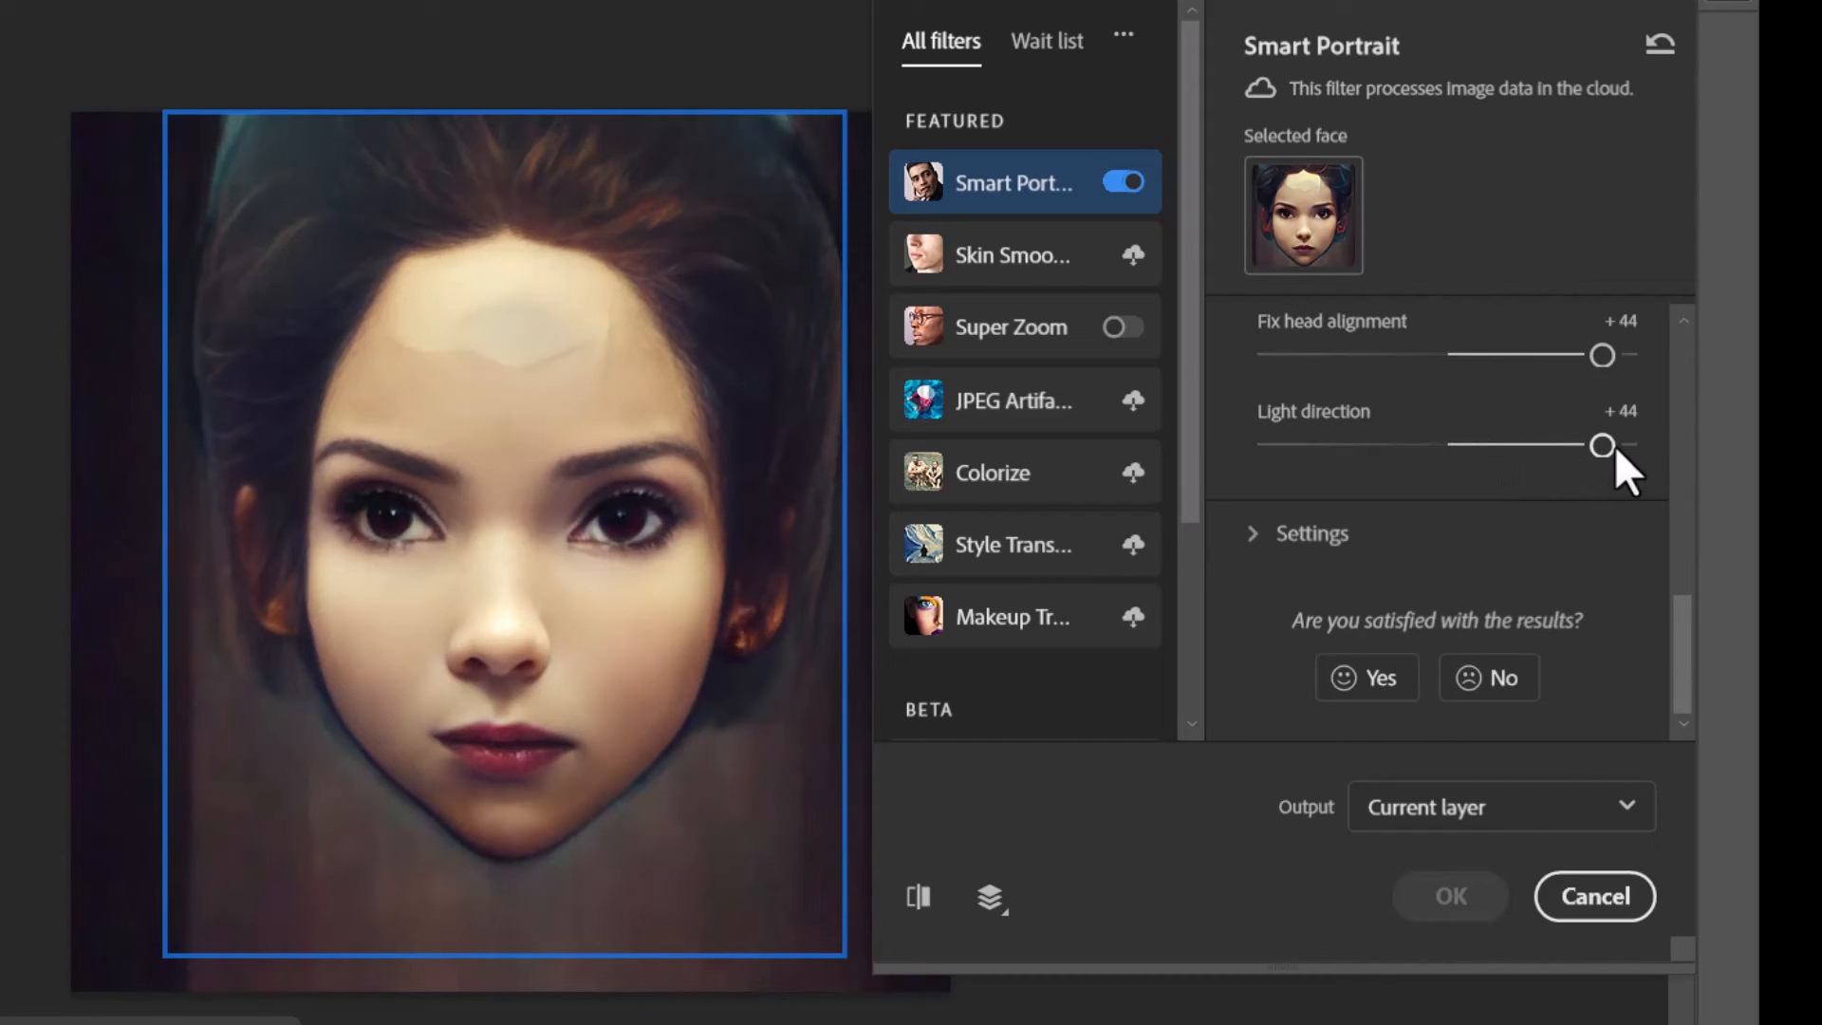
left_click_drag(1601, 445, 1315, 445)
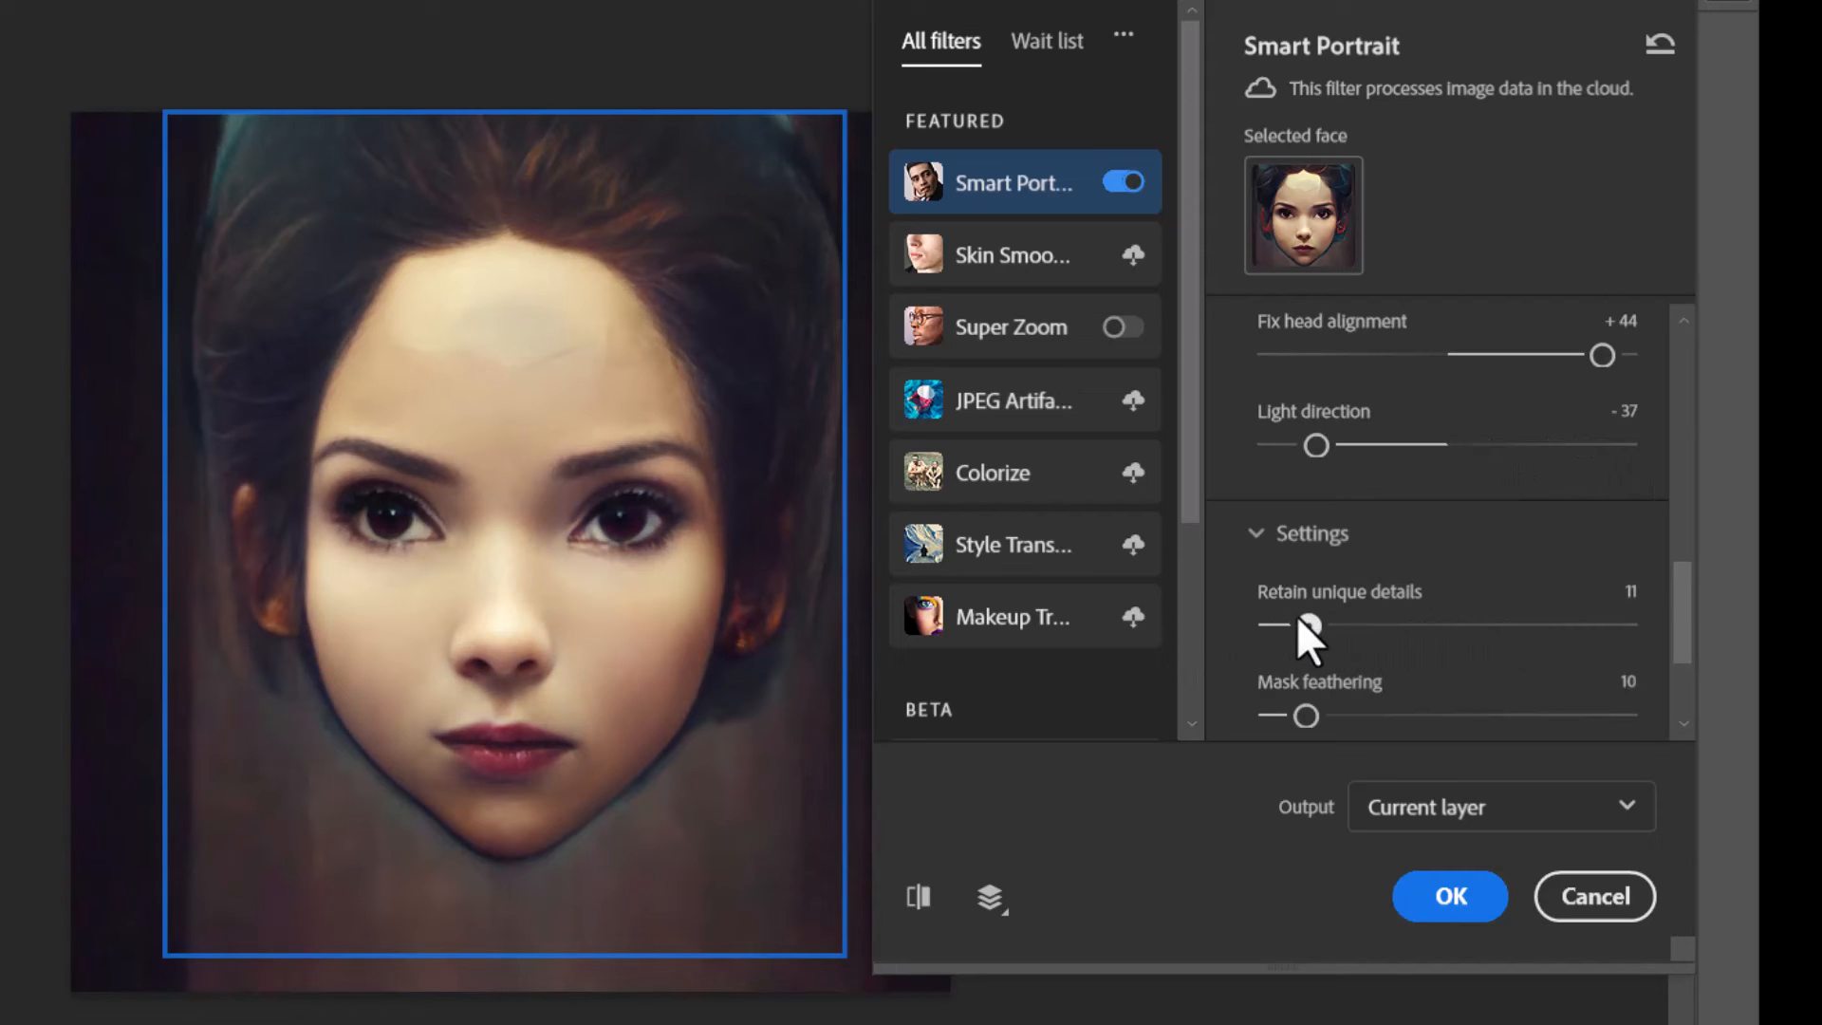
left_click_drag(1311, 717, 1575, 512)
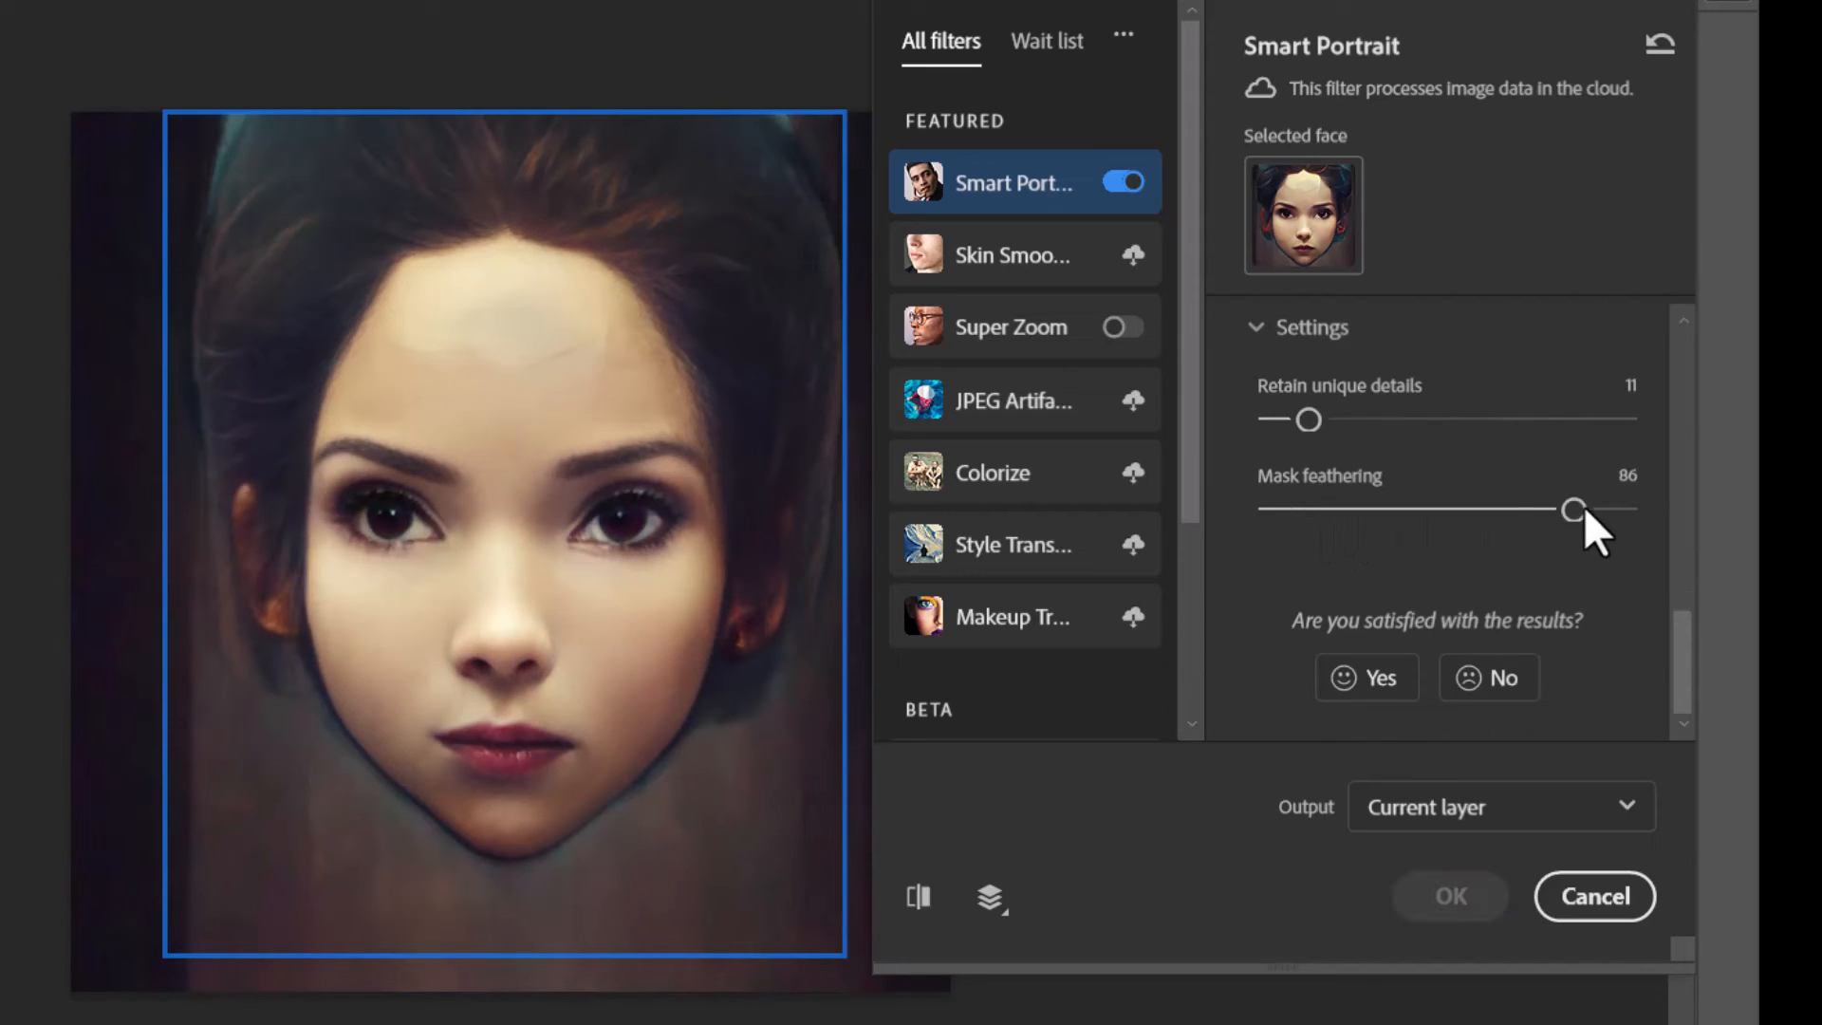